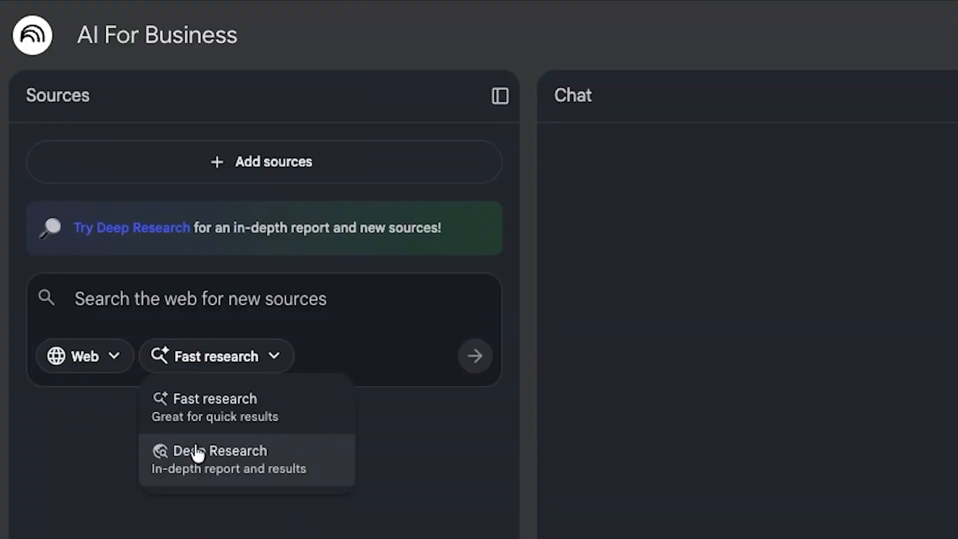
Step: Open the NotebookLM homepage and scroll through its feature overview, returning to the top
click(218, 459)
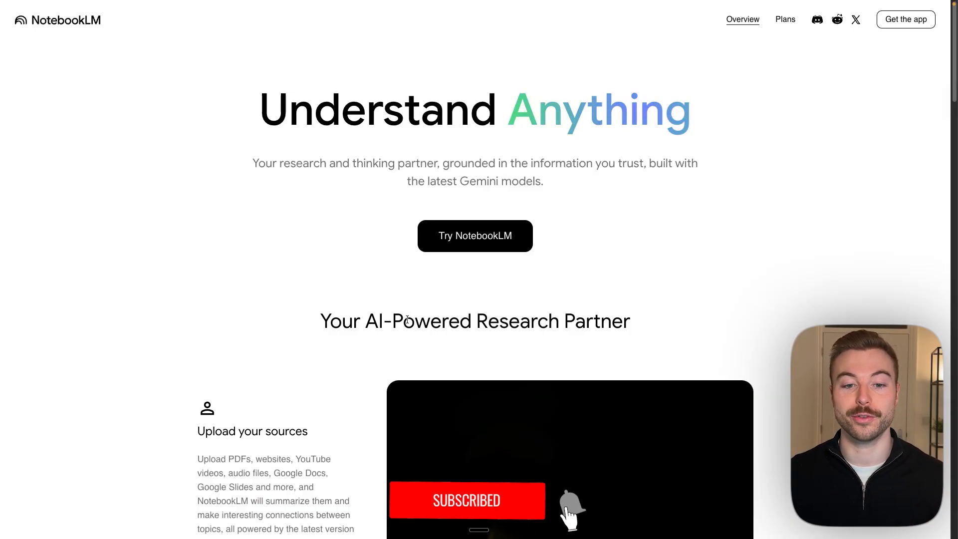
scroll(down, 3)
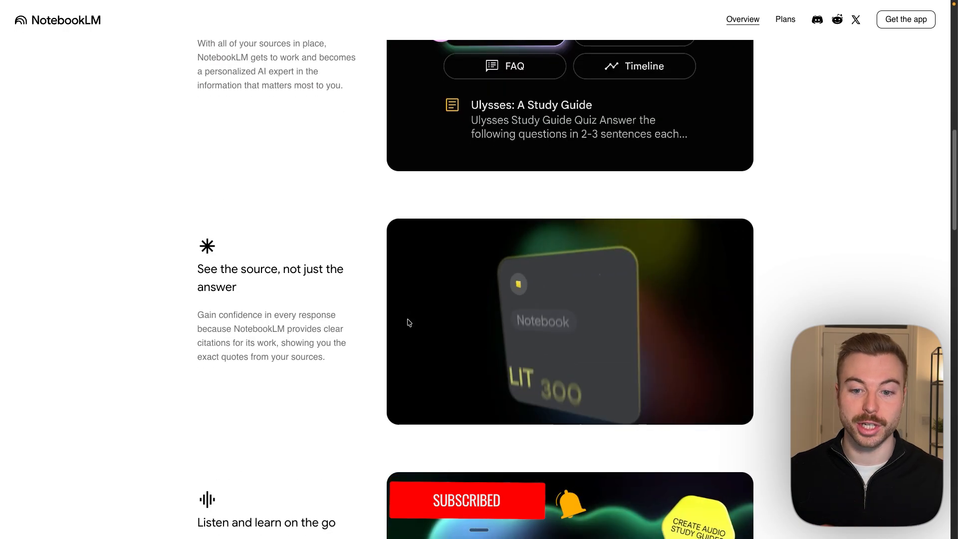
scroll(down, 3)
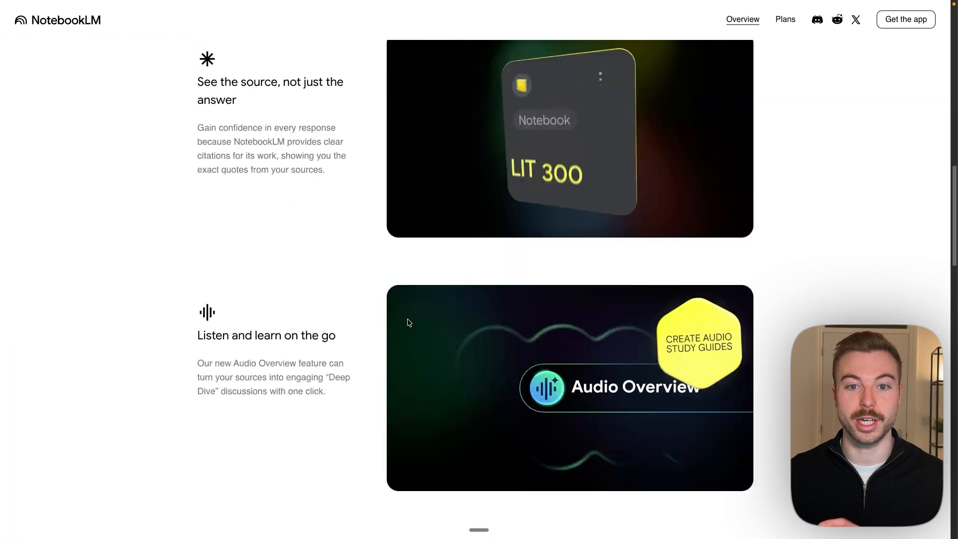
scroll(up, 3)
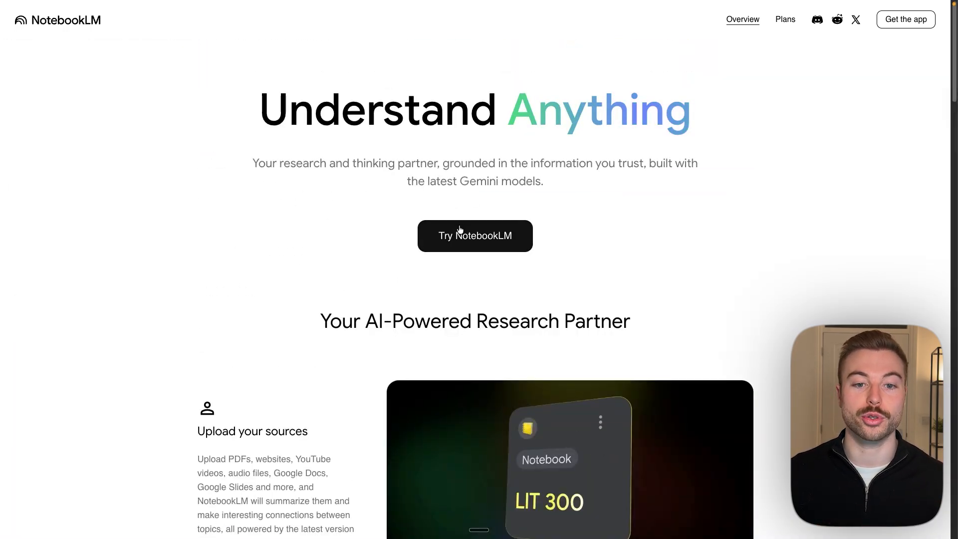
Step: Enter the NotebookLM app via Try NotebookLM and create a new untitled notebook
click(475, 235)
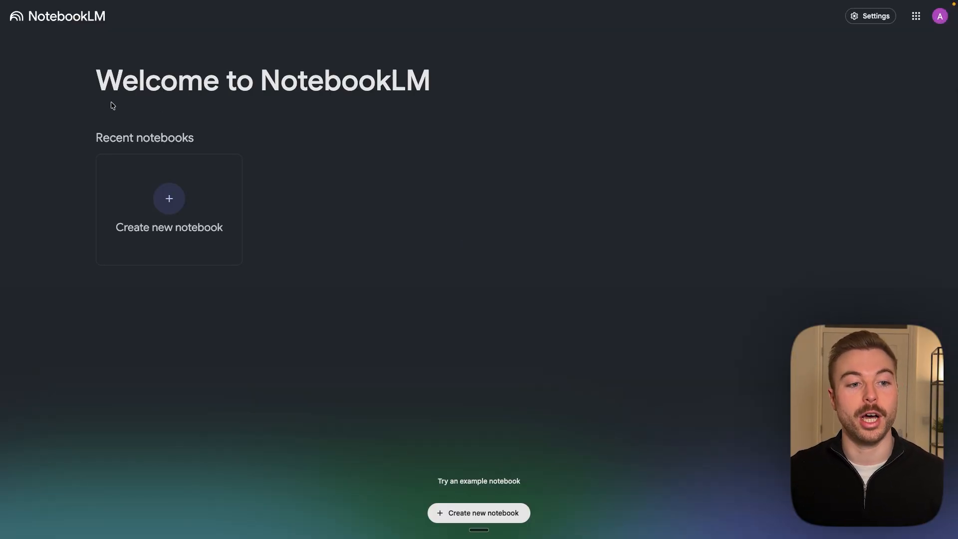
click(168, 198)
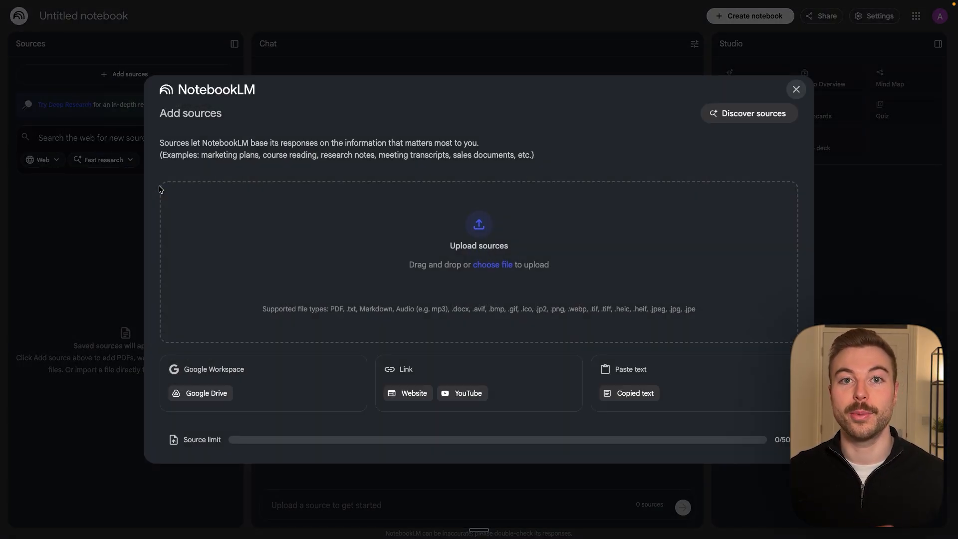
mouse_move(151, 180)
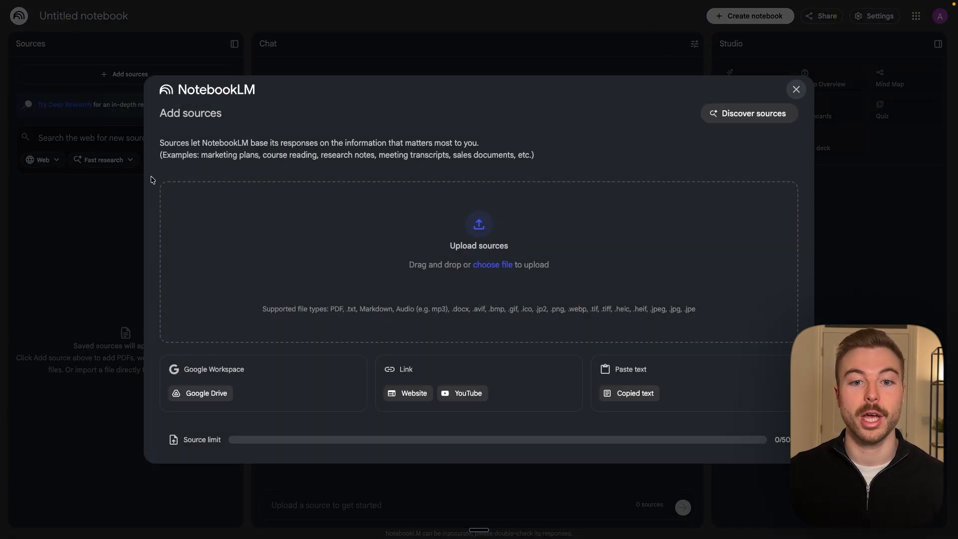
mouse_move(573, 180)
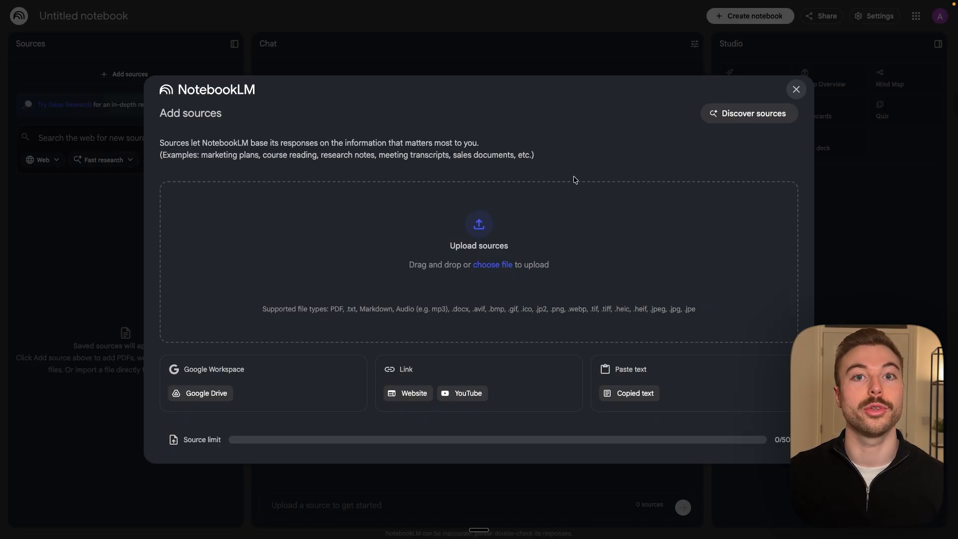
mouse_move(795, 89)
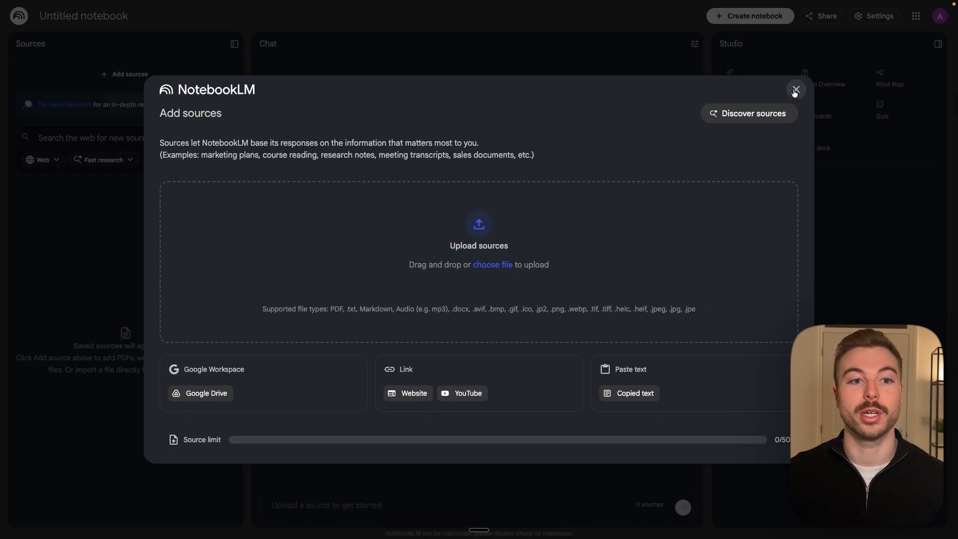
Step: Dismiss the Add sources dialog and rename the untitled notebook to 'AI For Business'
click(796, 90)
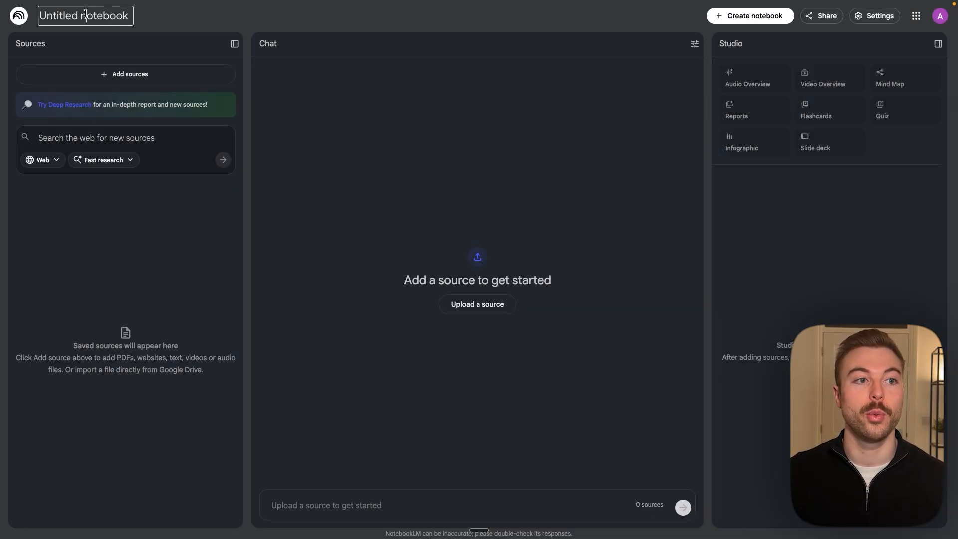
text(AI b)
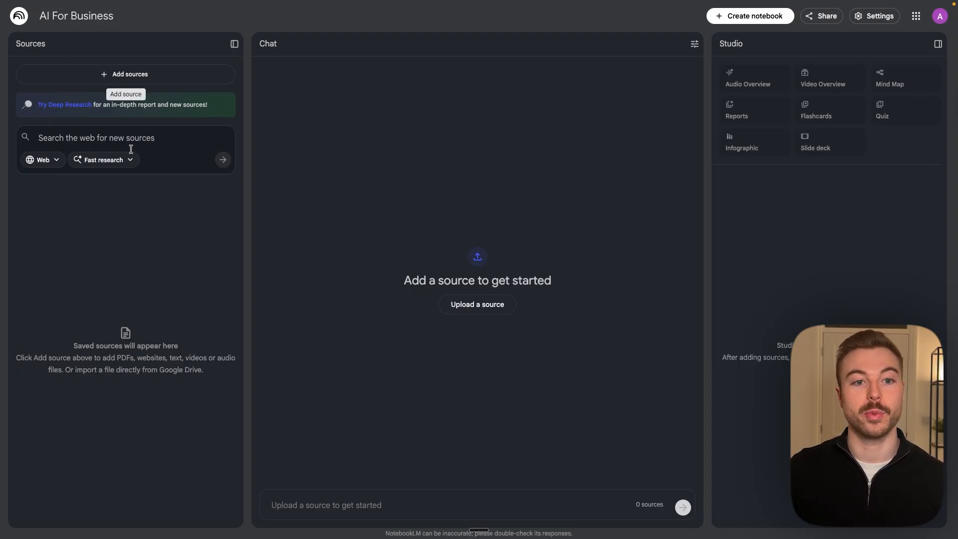
mouse_move(10, 17)
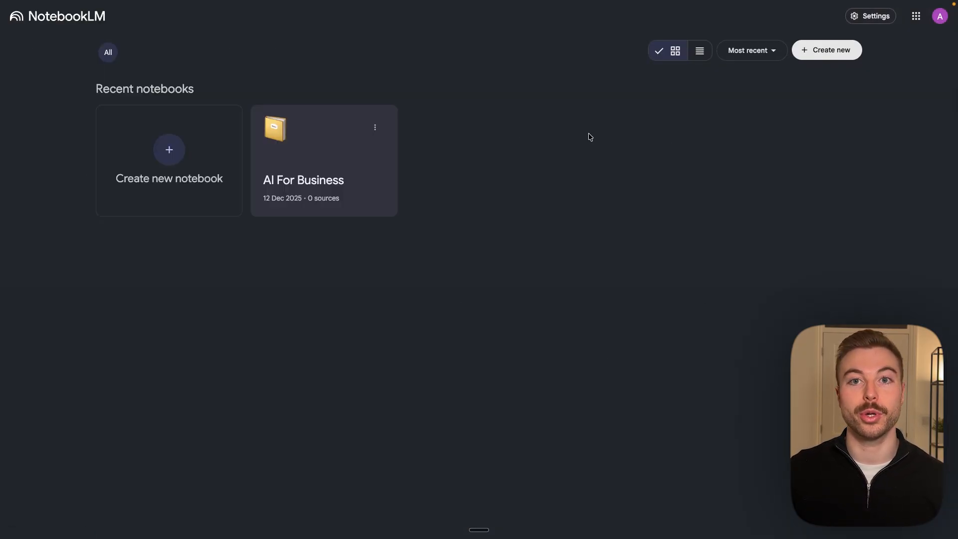
mouse_move(405, 129)
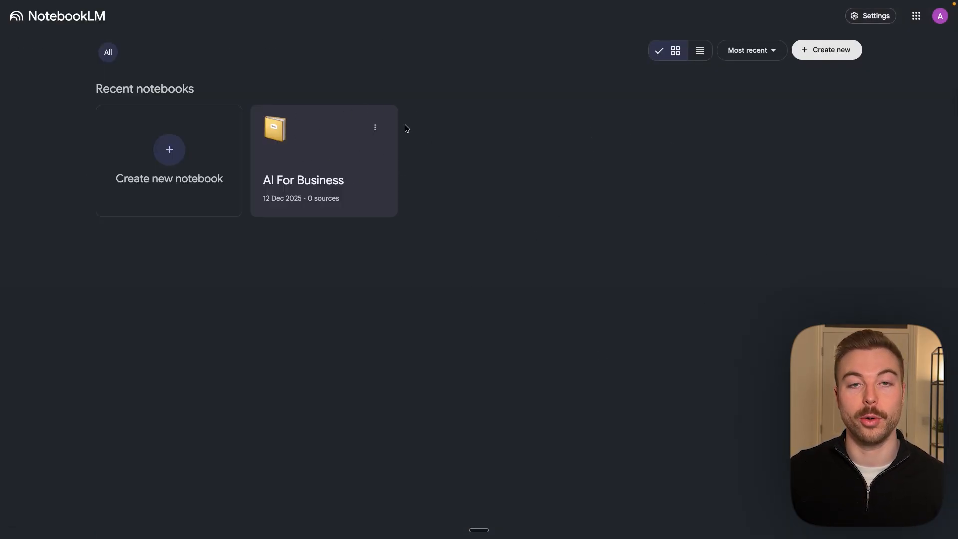
Step: Switch the recent notebooks to table view and sort them by Title
click(698, 49)
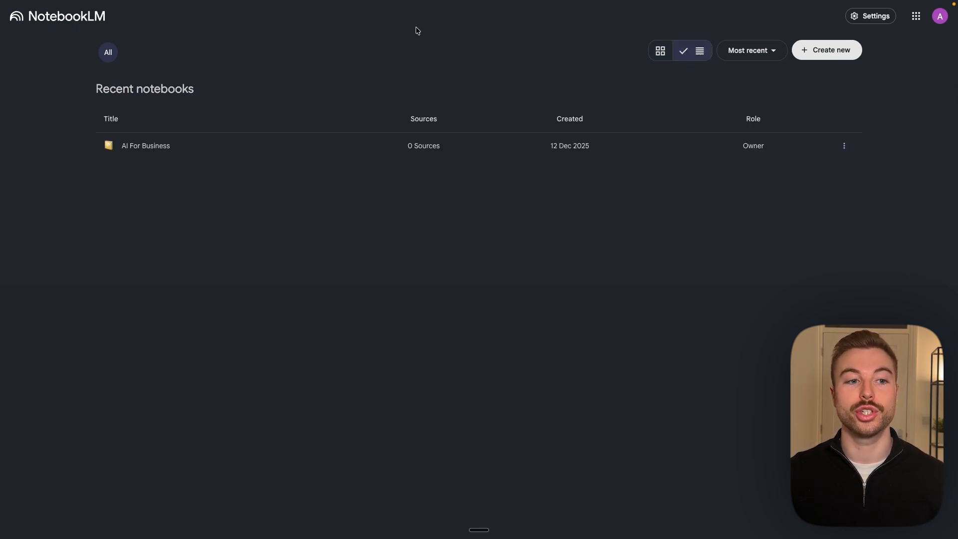
mouse_move(268, 142)
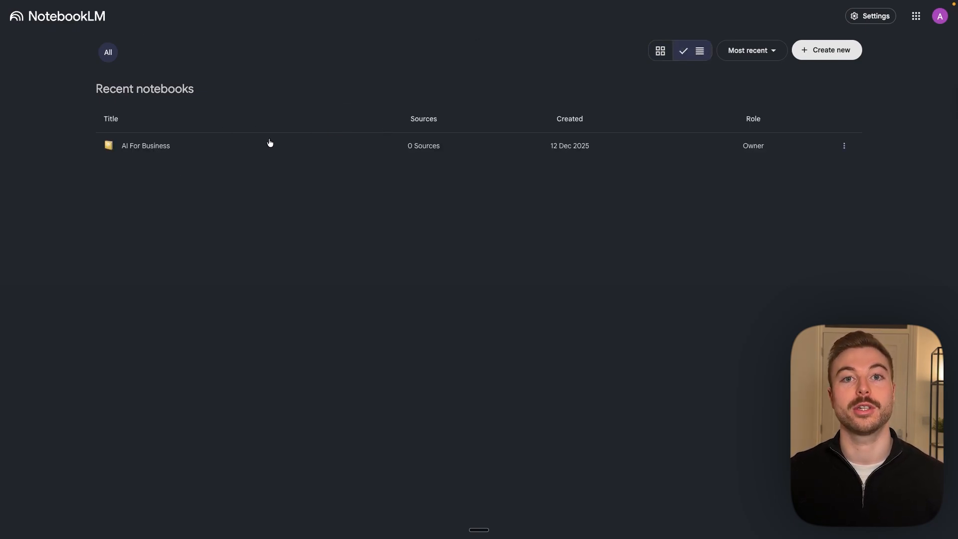
click(751, 49)
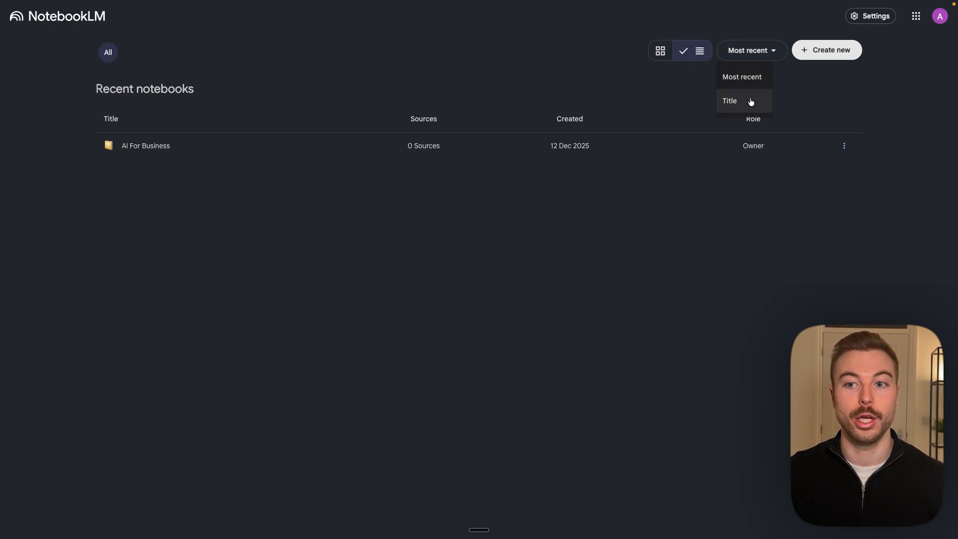
click(729, 101)
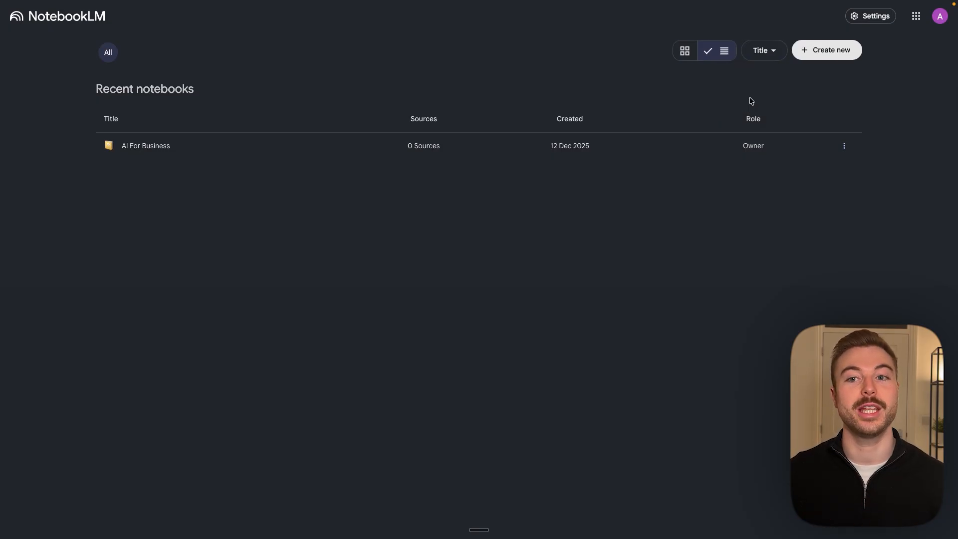
mouse_move(123, 167)
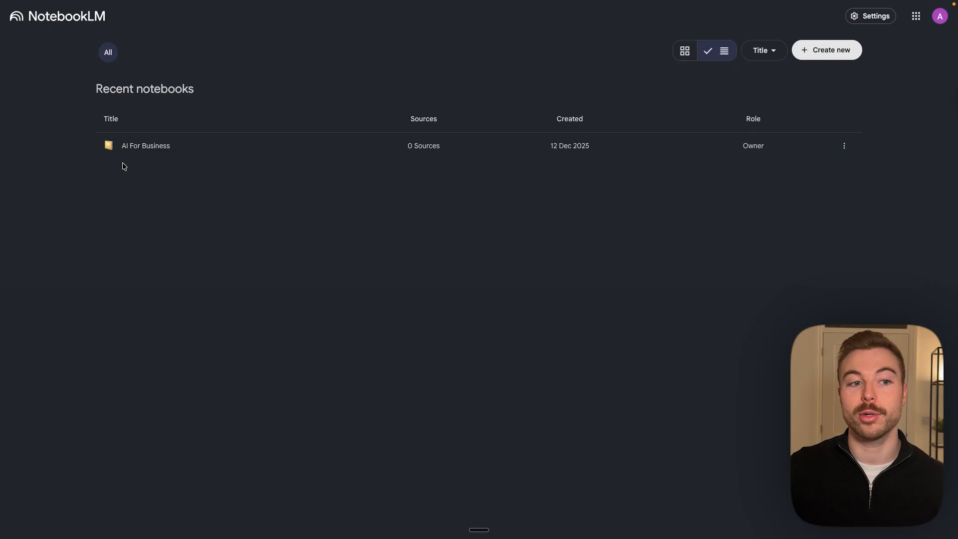
Step: Open the AI For Business notebook from the list and dismiss its Add sources dialog
click(145, 146)
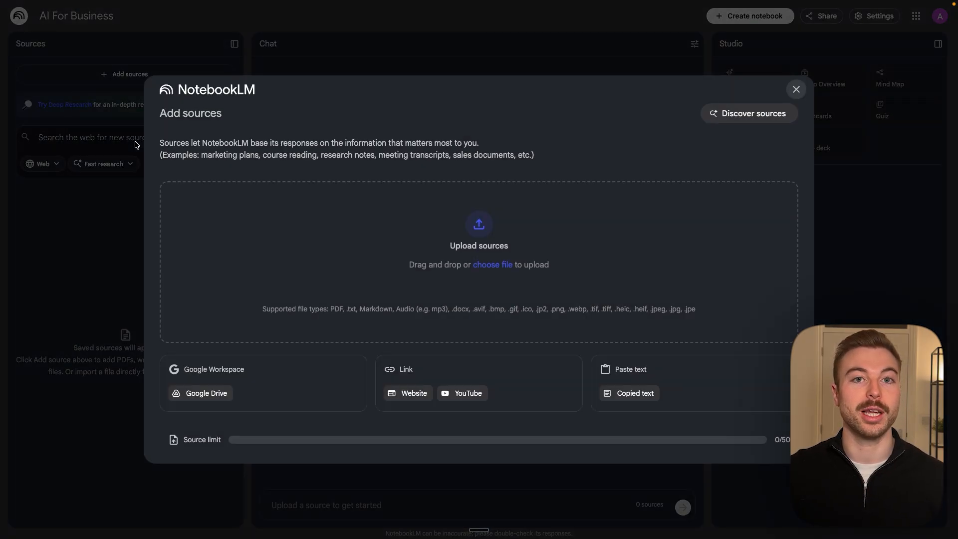
click(795, 88)
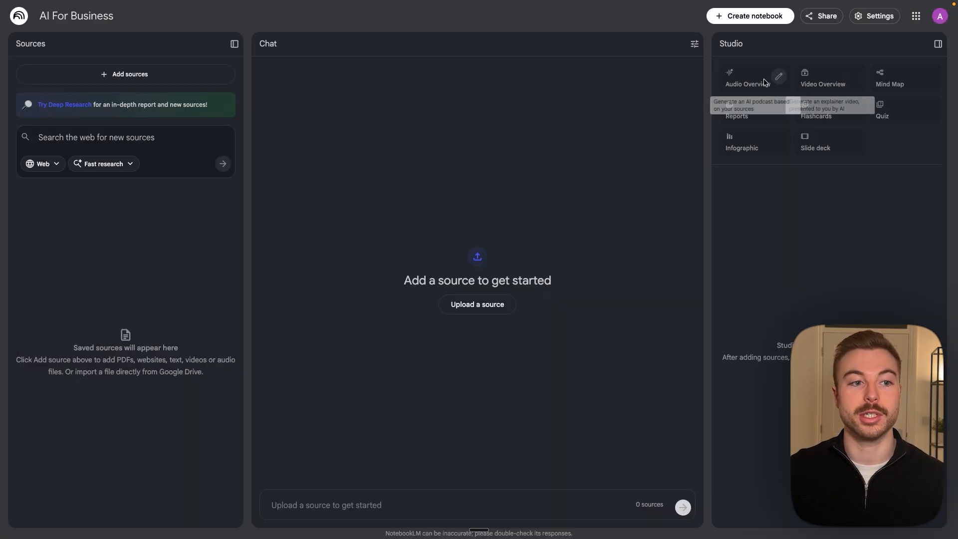
mouse_move(113, 291)
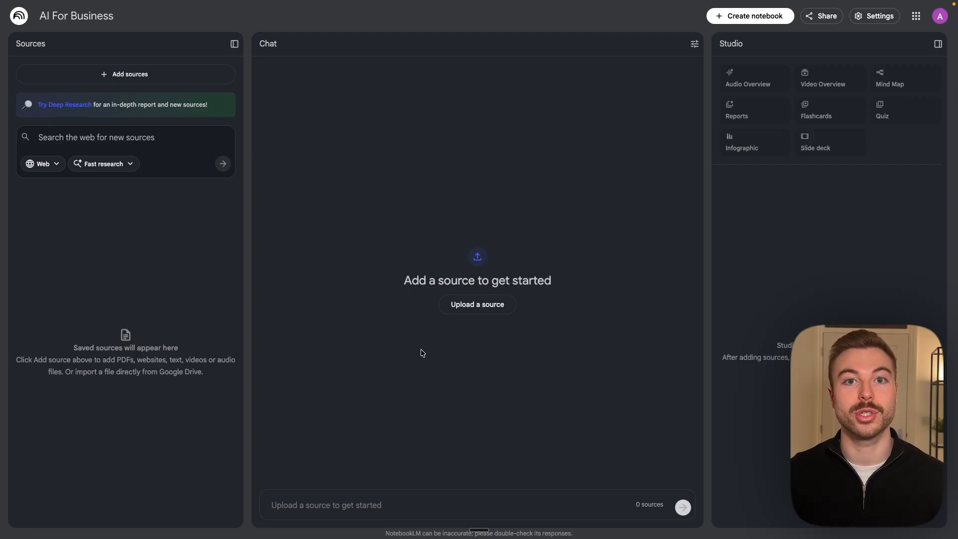
mouse_move(623, 296)
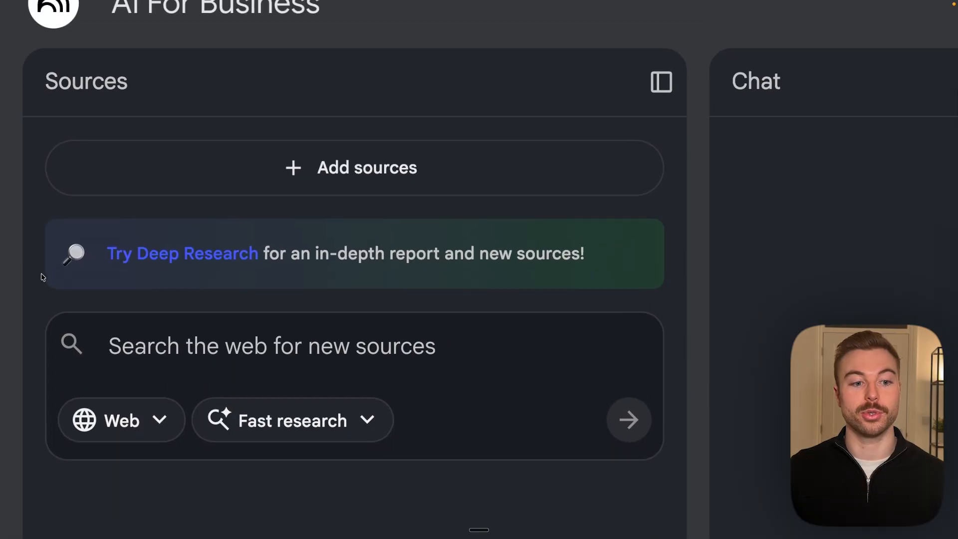
Step: Run a Web Deep Research on 'How to get the most value from AI in business today'
click(291, 453)
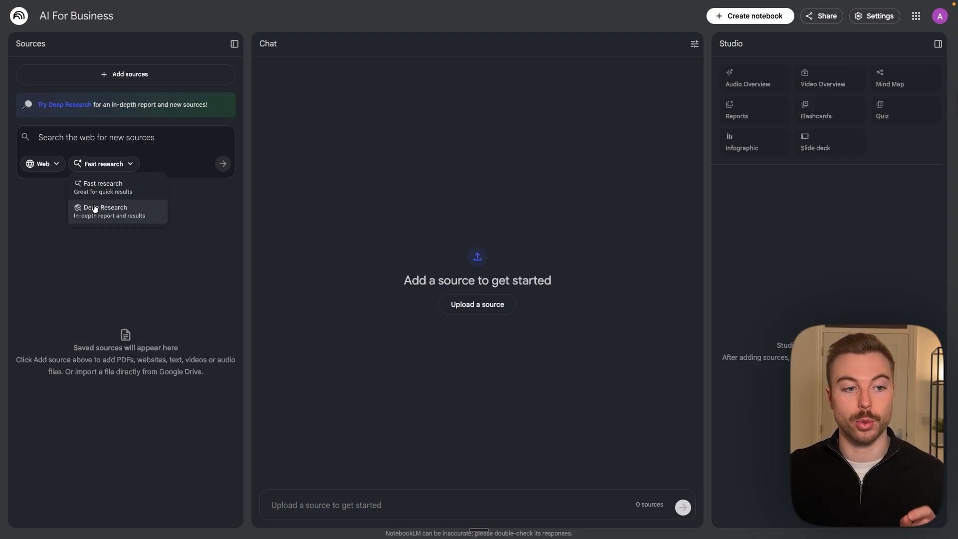
click(105, 211)
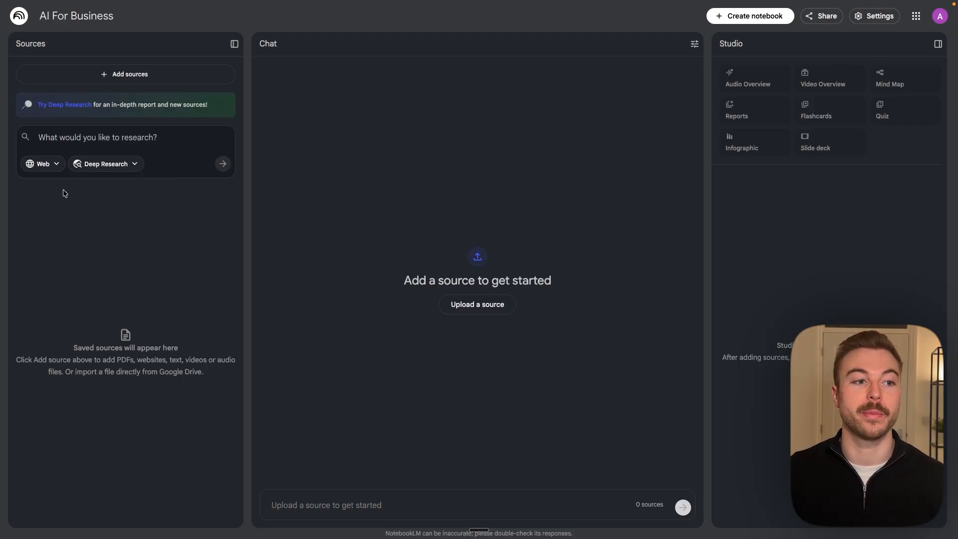
click(42, 163)
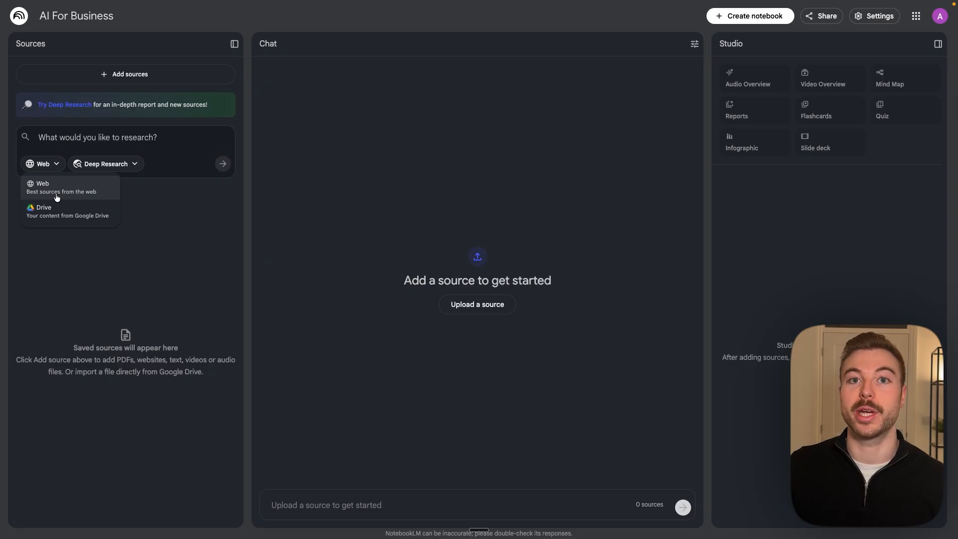
mouse_move(49, 211)
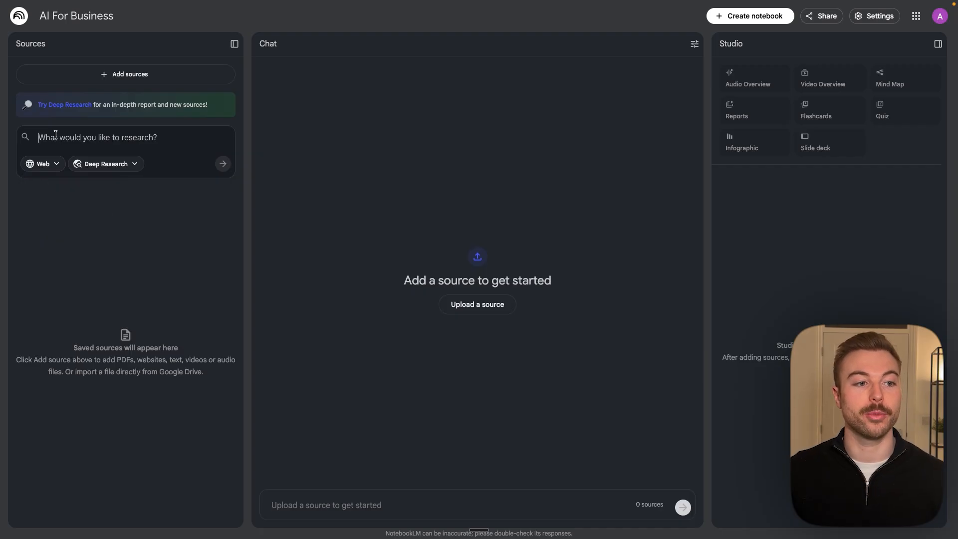
text(How to get the most value from AI in business today)
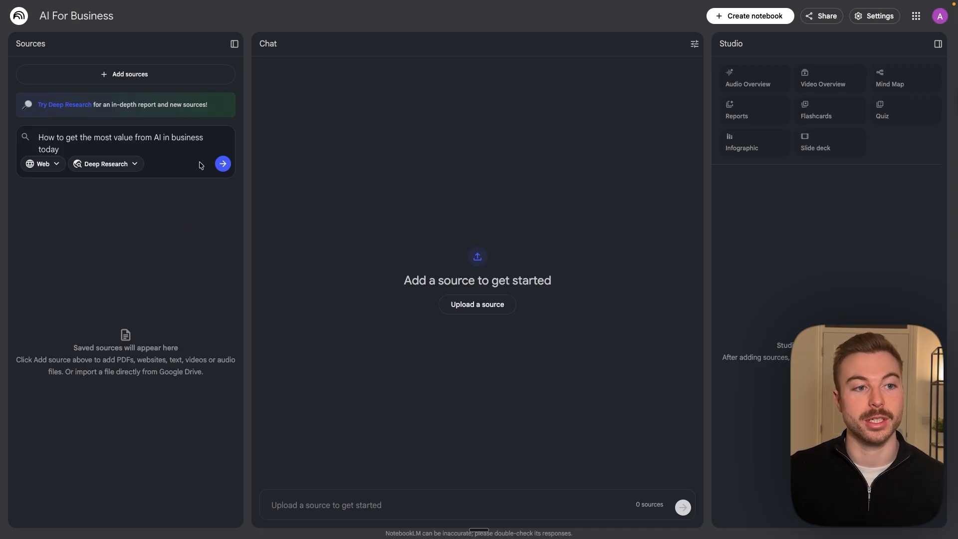
click(222, 163)
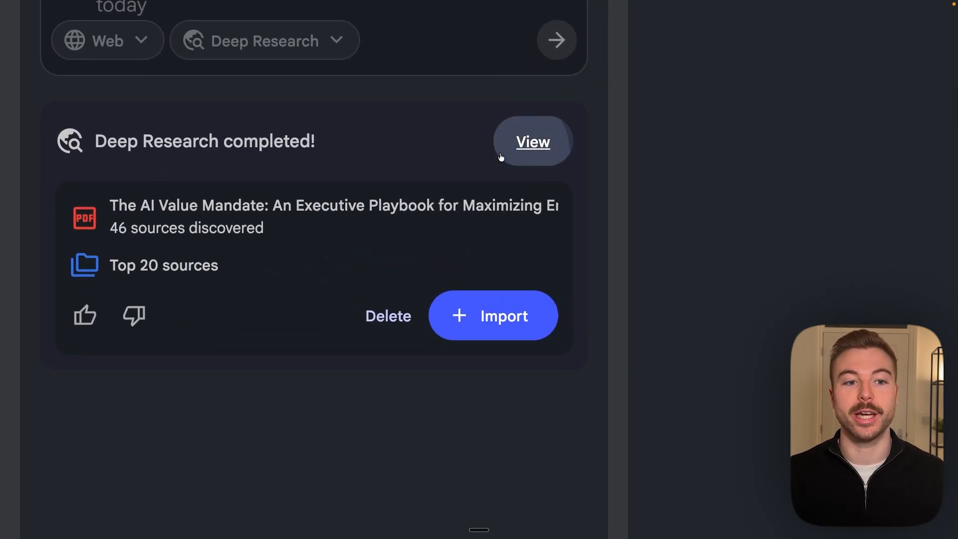
Step: View the finished Deep Research report and read through its contents
click(532, 140)
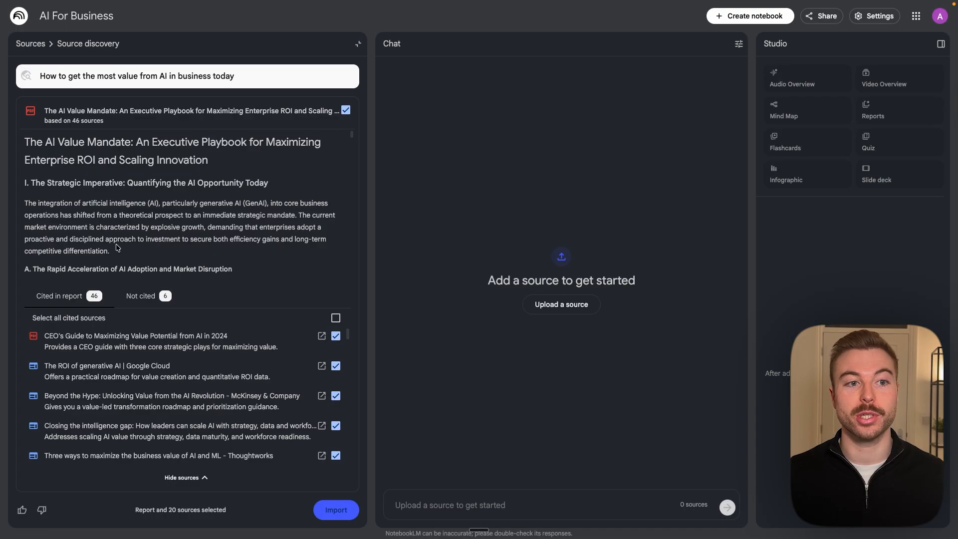
scroll(down, 3)
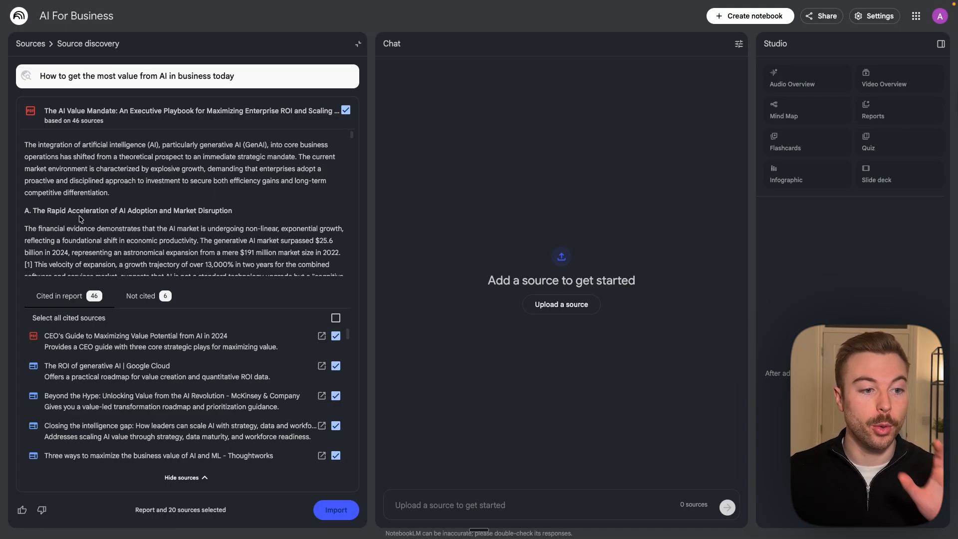
scroll(down, 3)
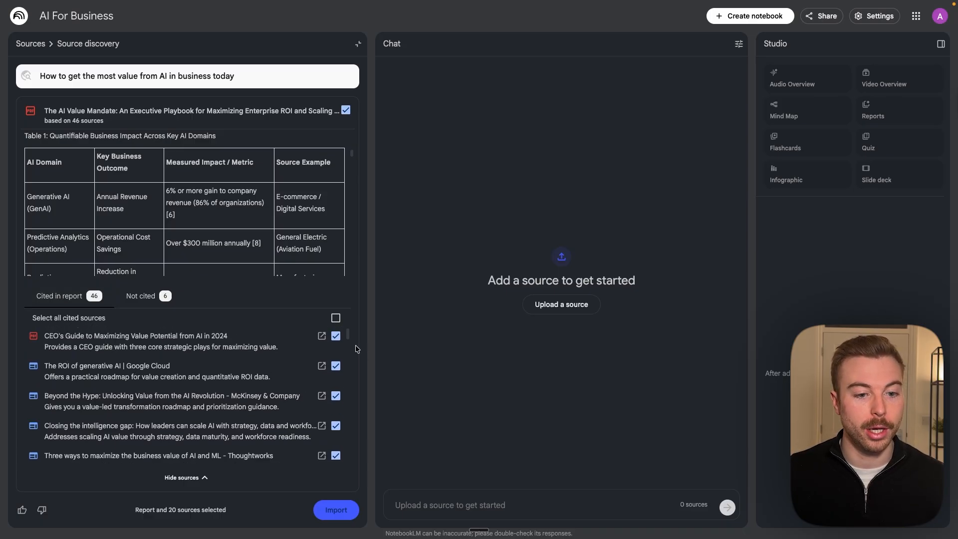
click(322, 337)
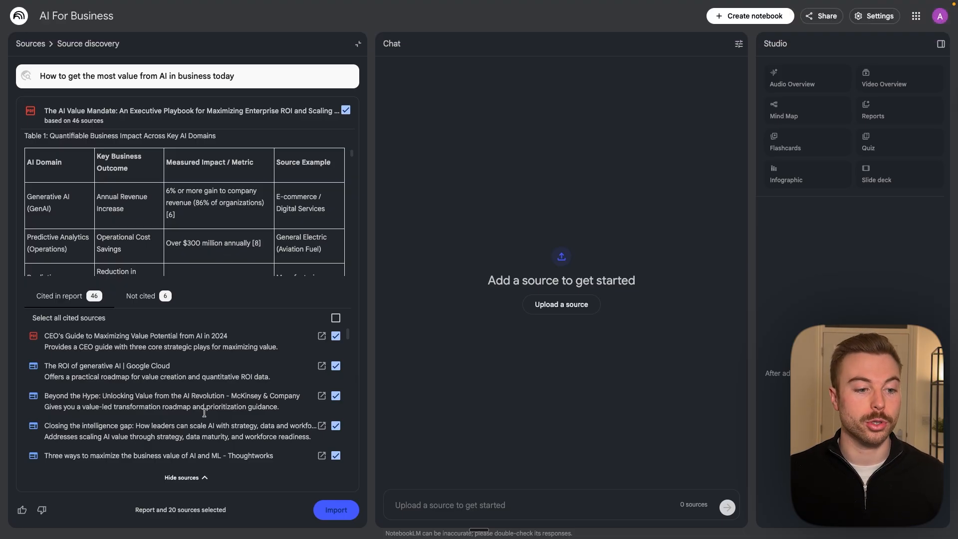
Step: Review the Cited in report list of 46 sources, leaving the report plus 20 sources selected
scroll(down, 3)
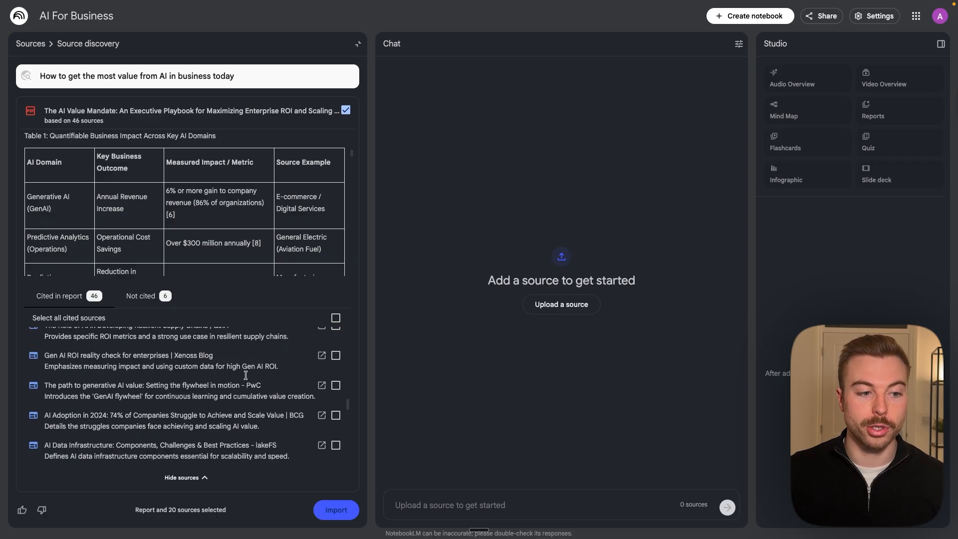
scroll(down, 3)
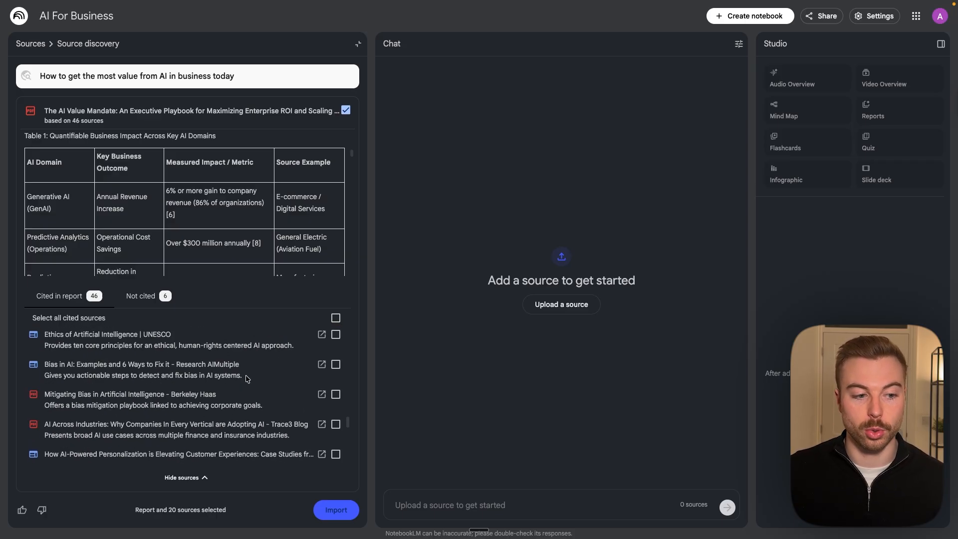
scroll(down, 3)
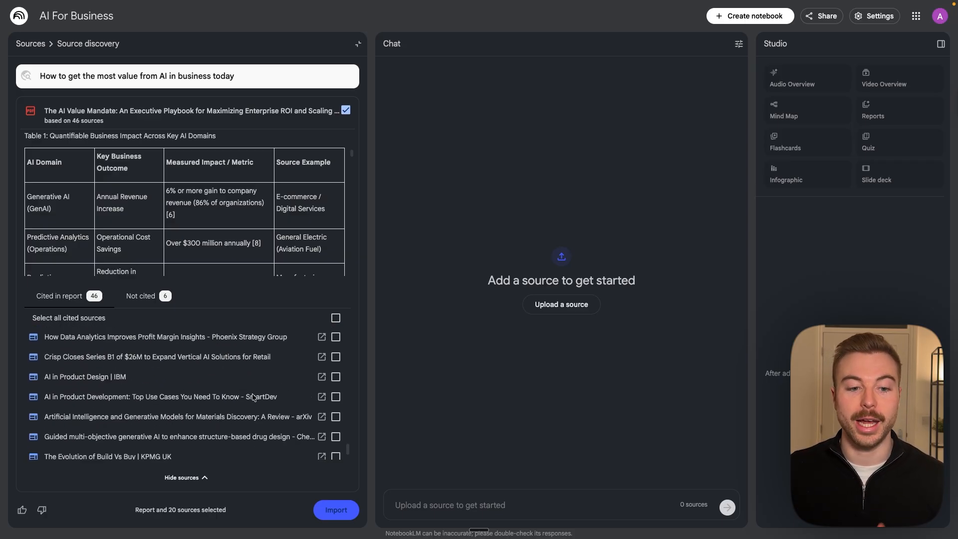
click(336, 396)
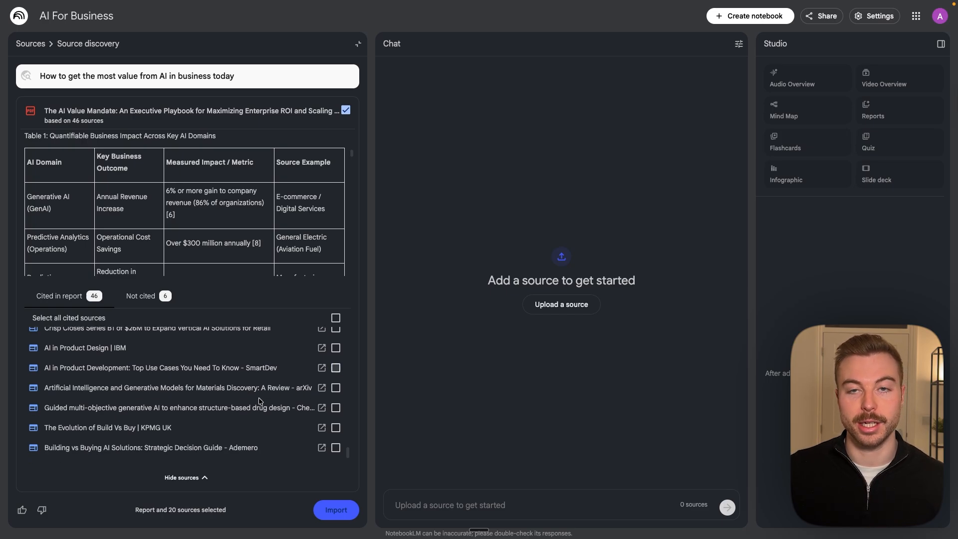
double_click(181, 510)
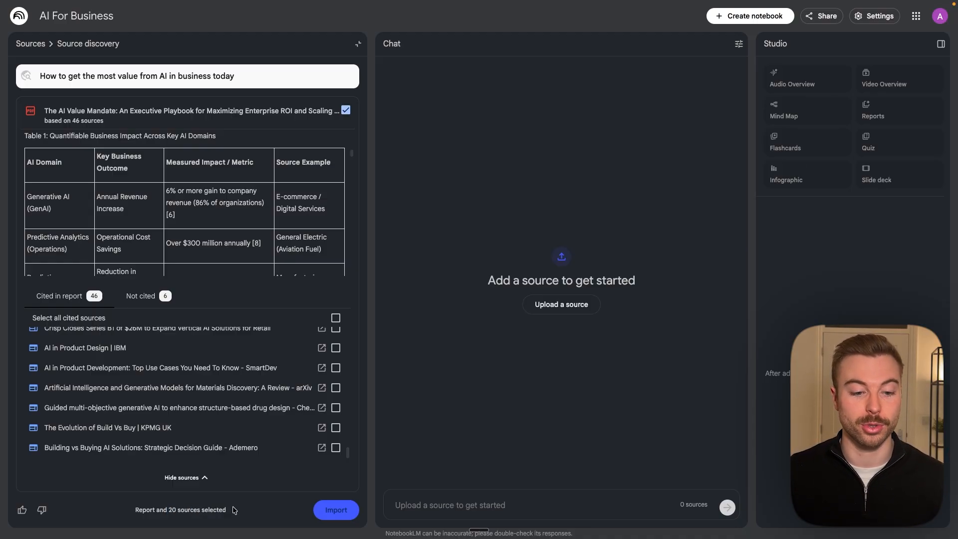
Step: Import the research report and its 20 selected sources, giving the notebook 21 sources
click(336, 510)
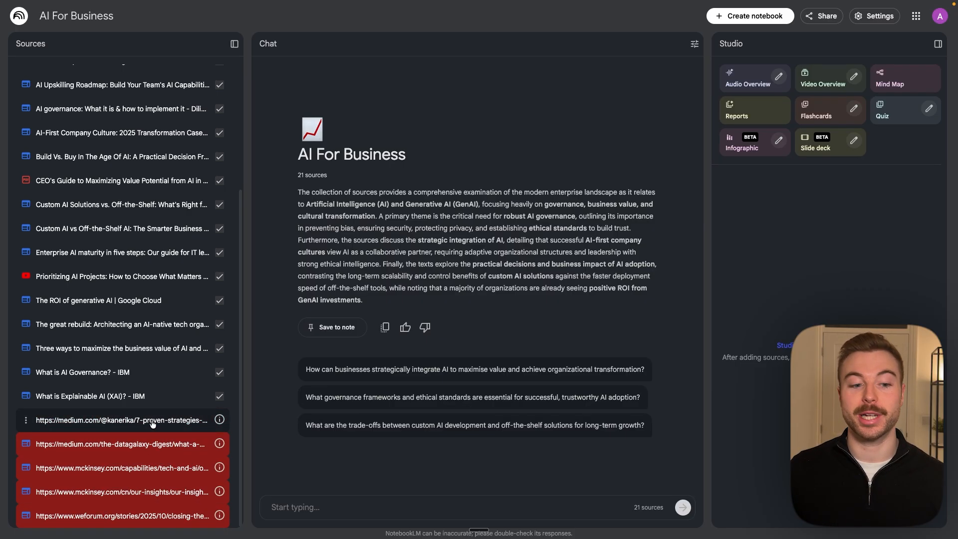
mouse_move(218, 421)
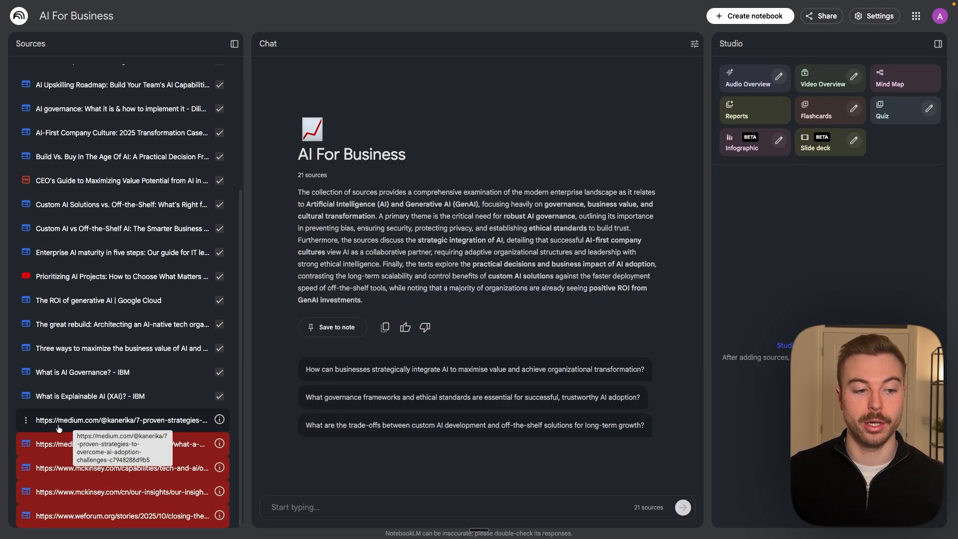
Step: Open the options menu on a failed web source to remove all failed sources
click(26, 420)
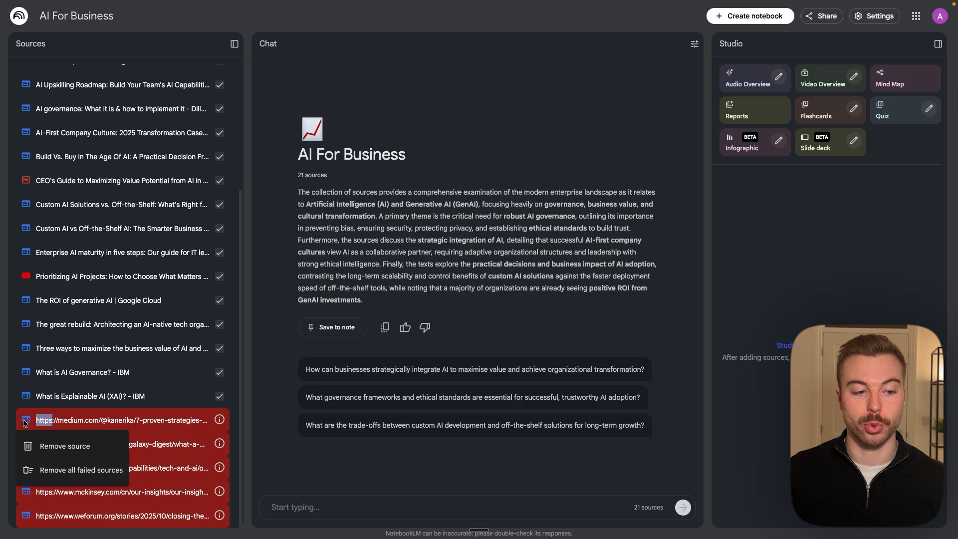
mouse_move(27, 473)
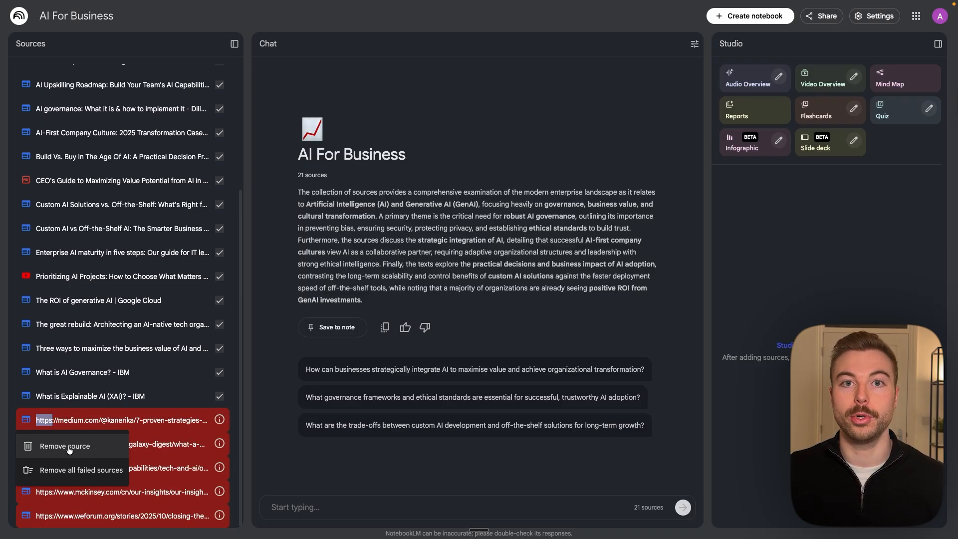
mouse_move(116, 474)
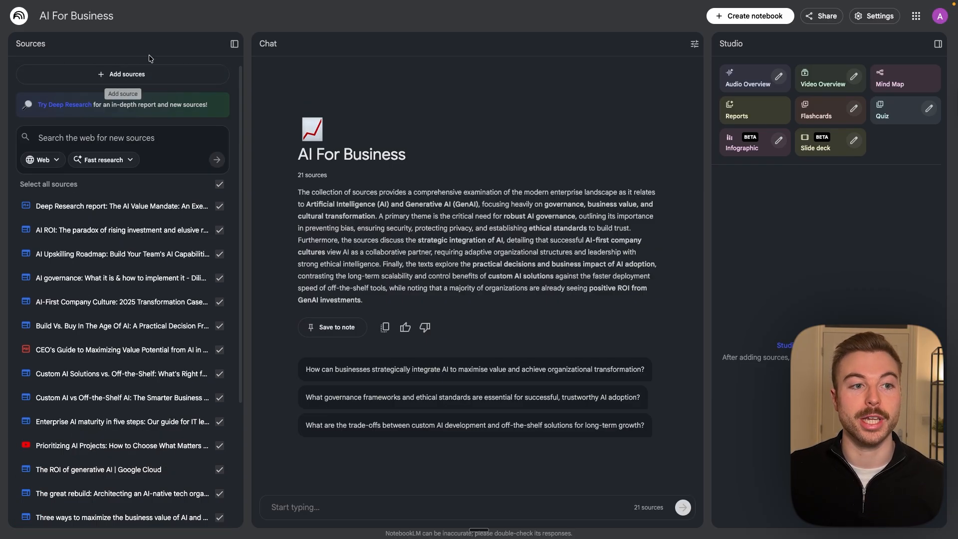
click(121, 73)
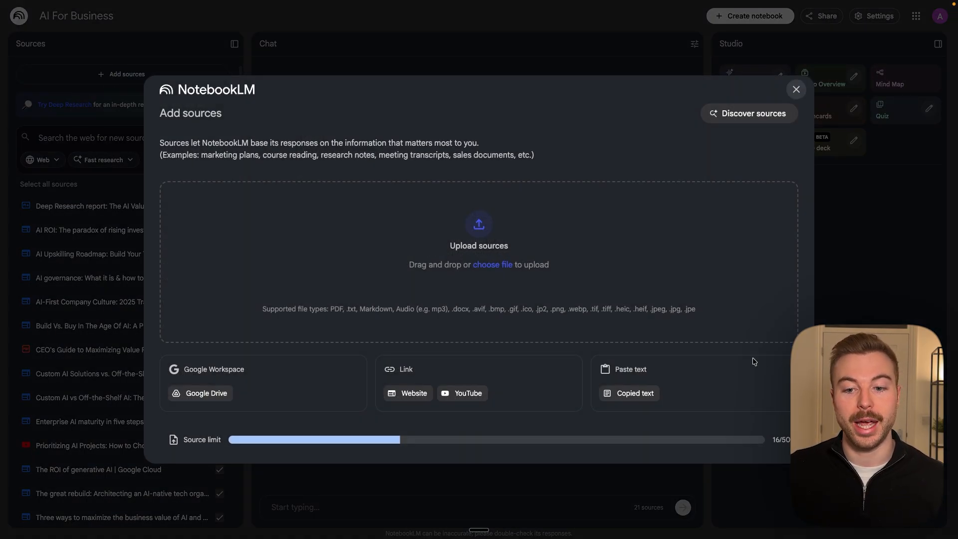
click(635, 393)
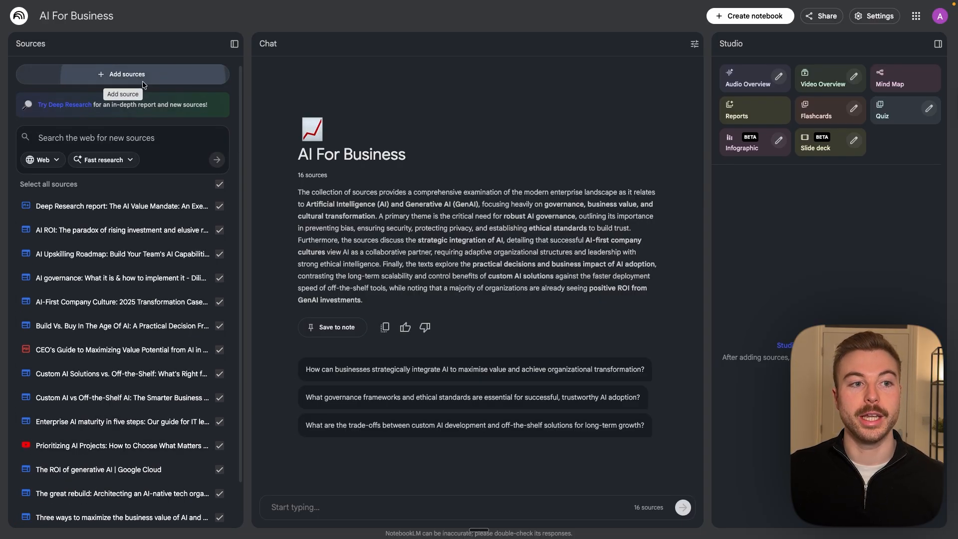
click(122, 74)
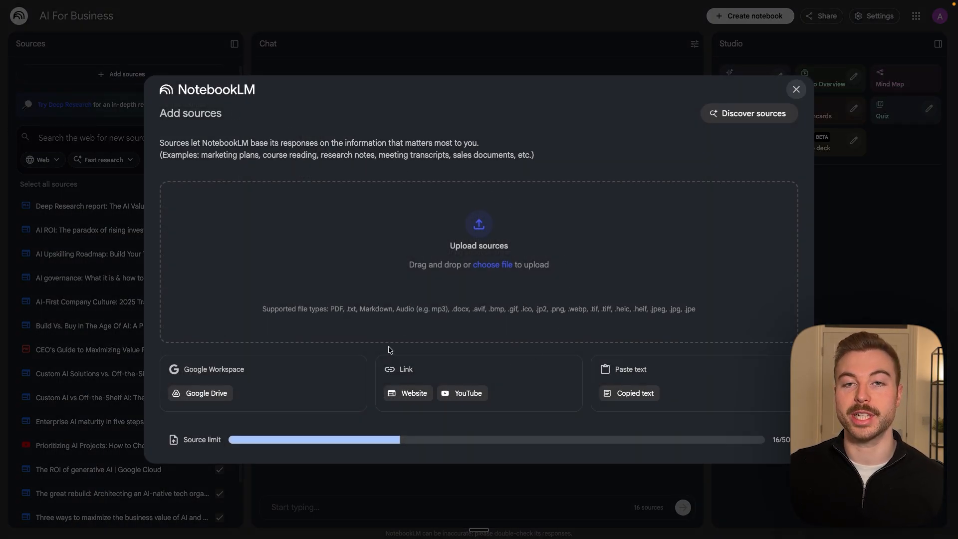
click(462, 393)
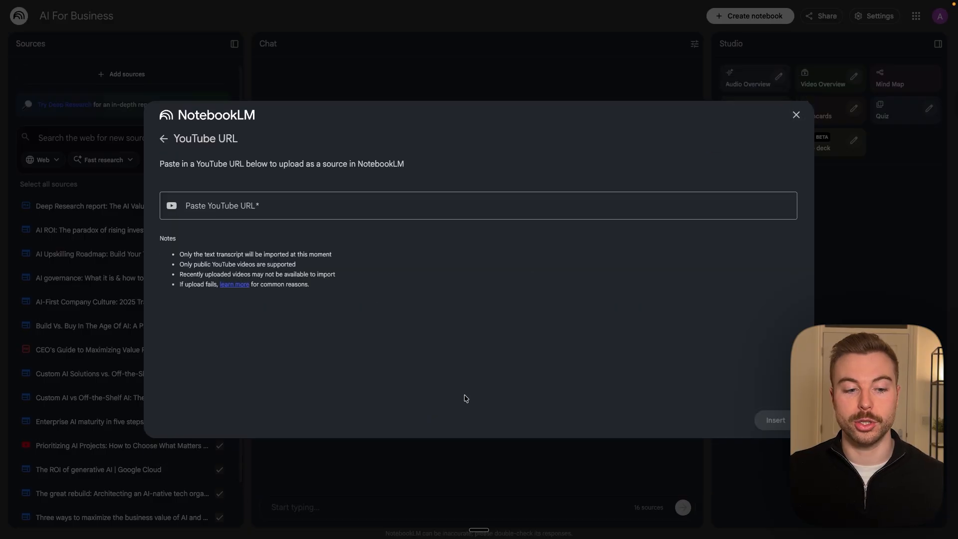
text(https://www.youtube.com/watch?v=CAKGKlWf0tI)
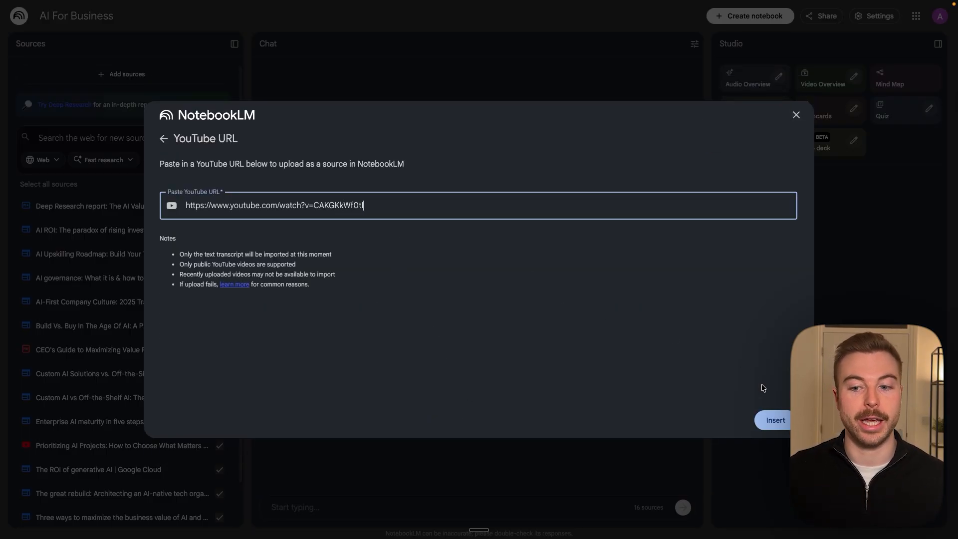
click(774, 420)
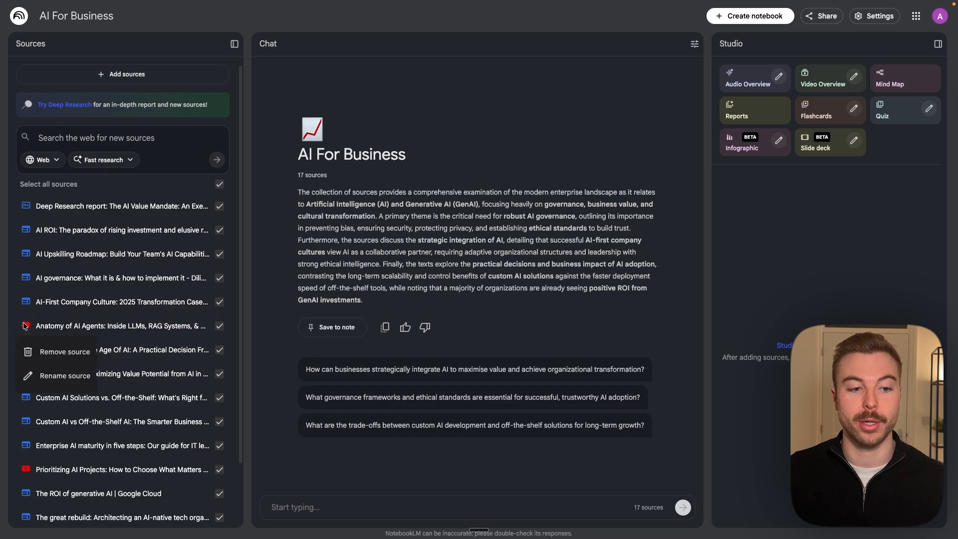
Step: Import Drive files including a productivity report, bringing the AI For Business notebook to 23 sources
click(121, 325)
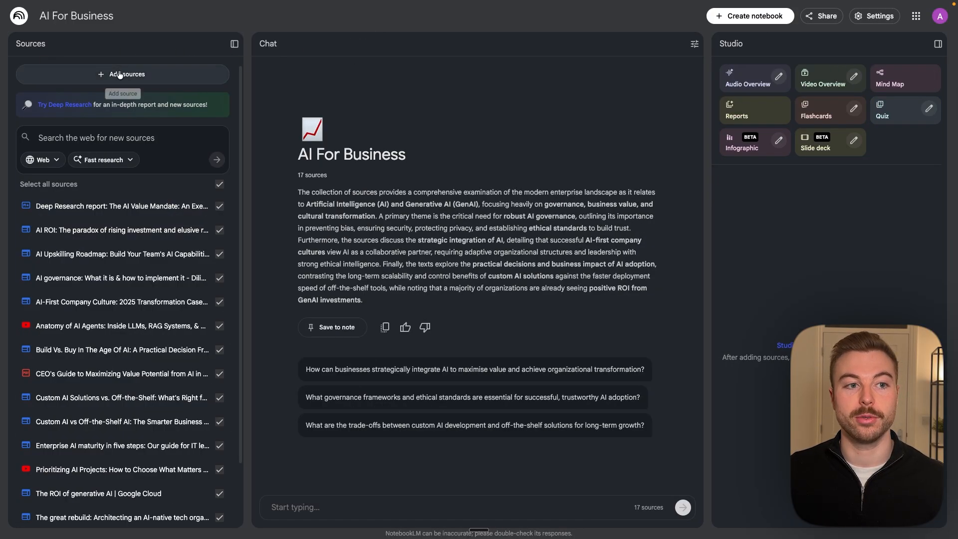
click(122, 74)
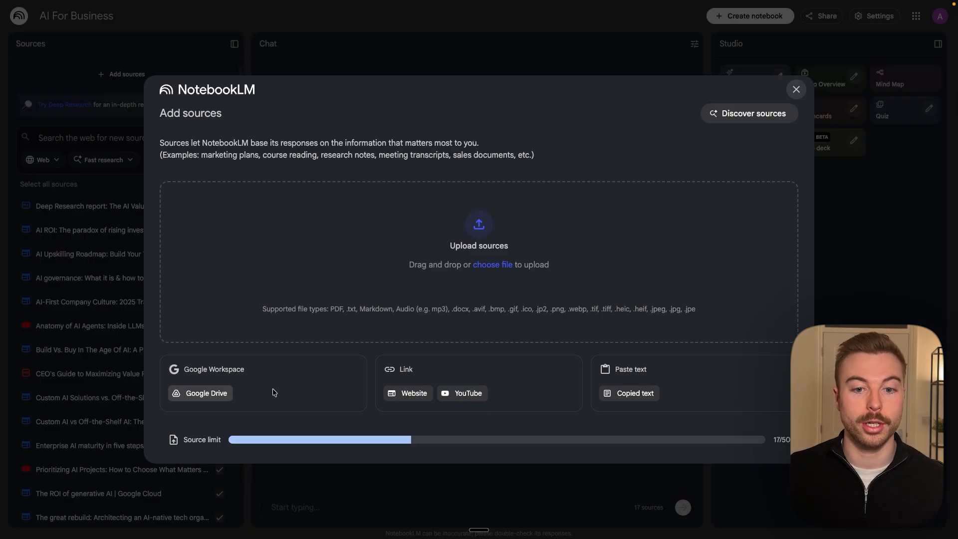
mouse_move(492, 264)
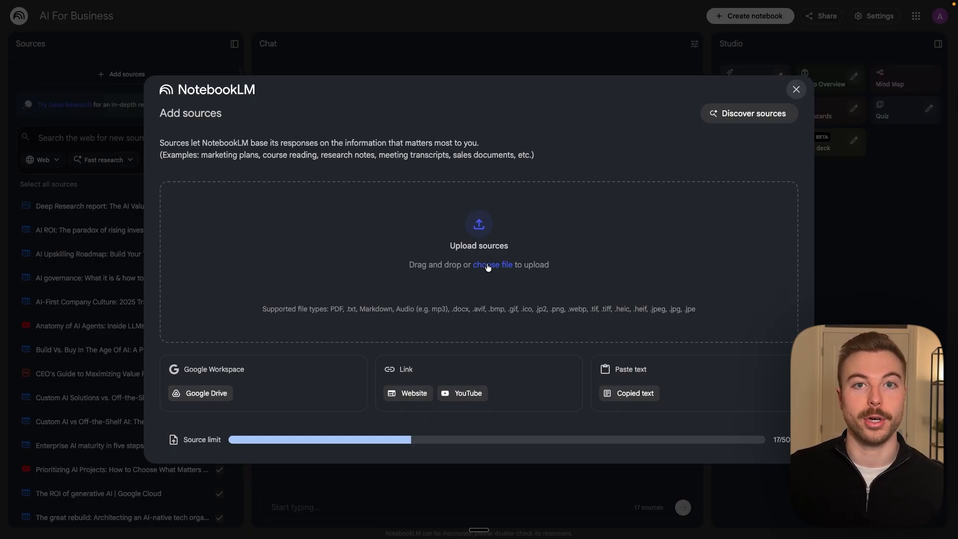
mouse_move(206, 393)
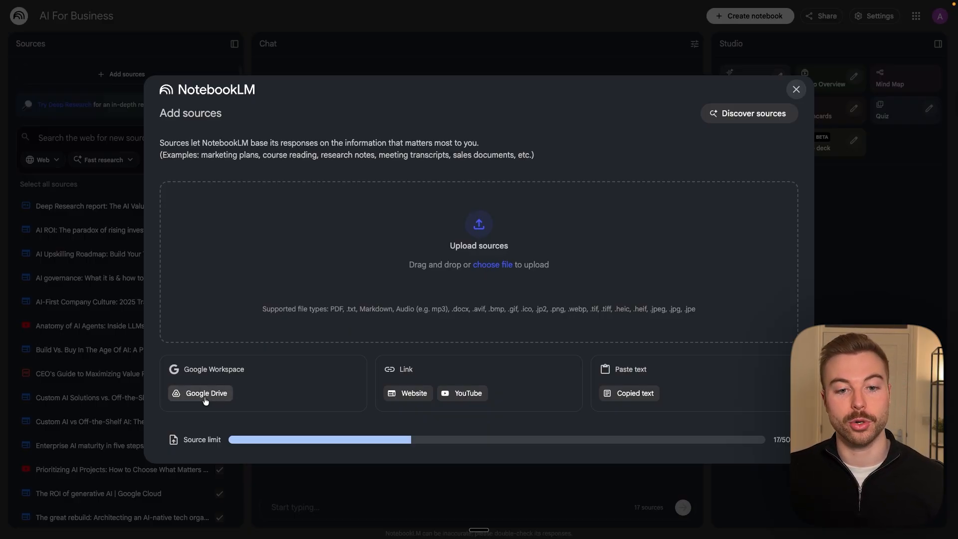
click(205, 394)
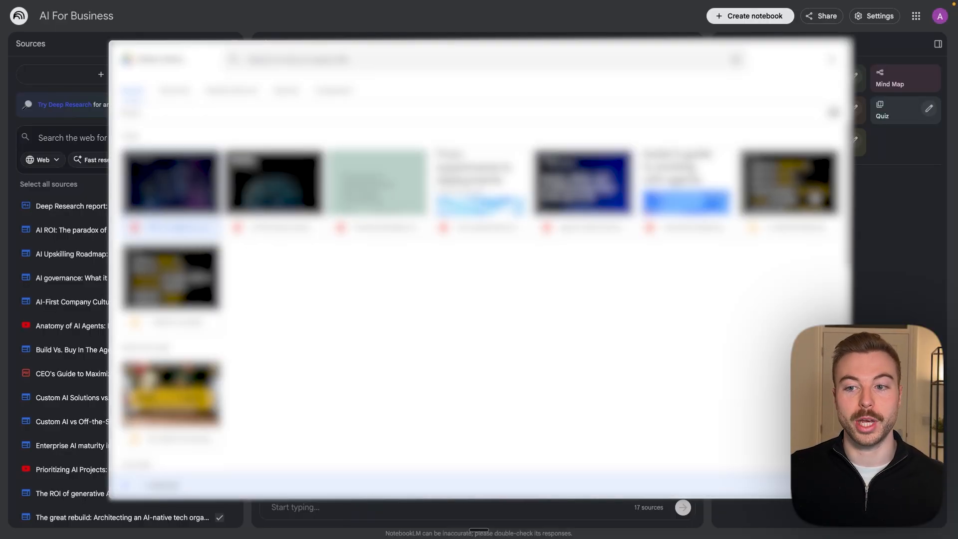
click(831, 59)
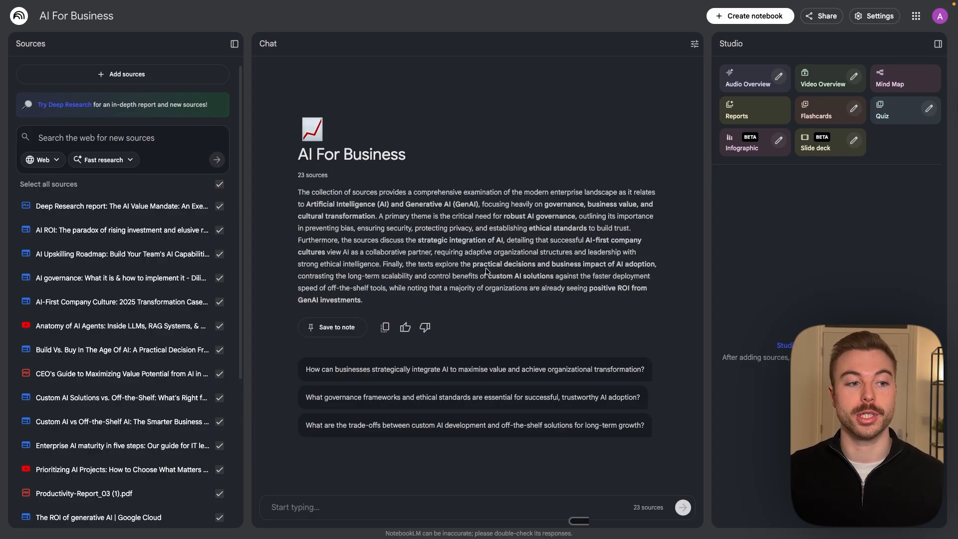
Step: Ask the chat 'Identify any areas where my sources disagree or contradict each other.'
click(121, 205)
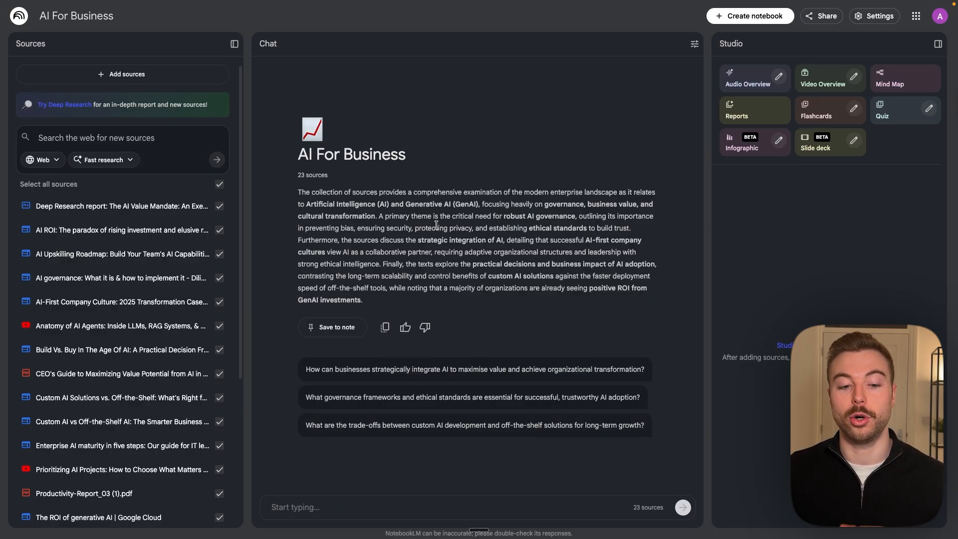
text(Identify any areas where my sources disagree or contradict each other.)
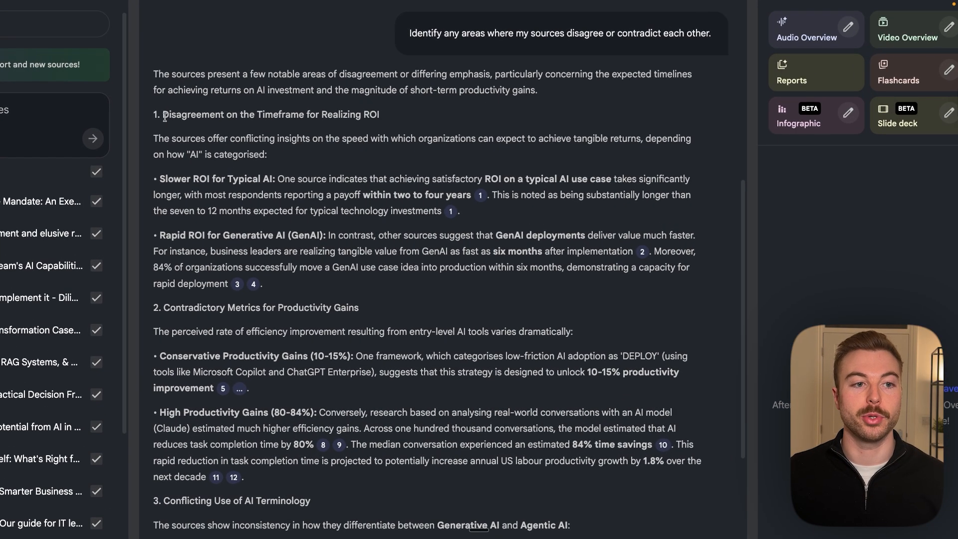
Step: Save the disagreement answer as the note 'AI Investment: Divergent Views on ROI and…' after checking a cited report passage
drag(165, 114, 378, 114)
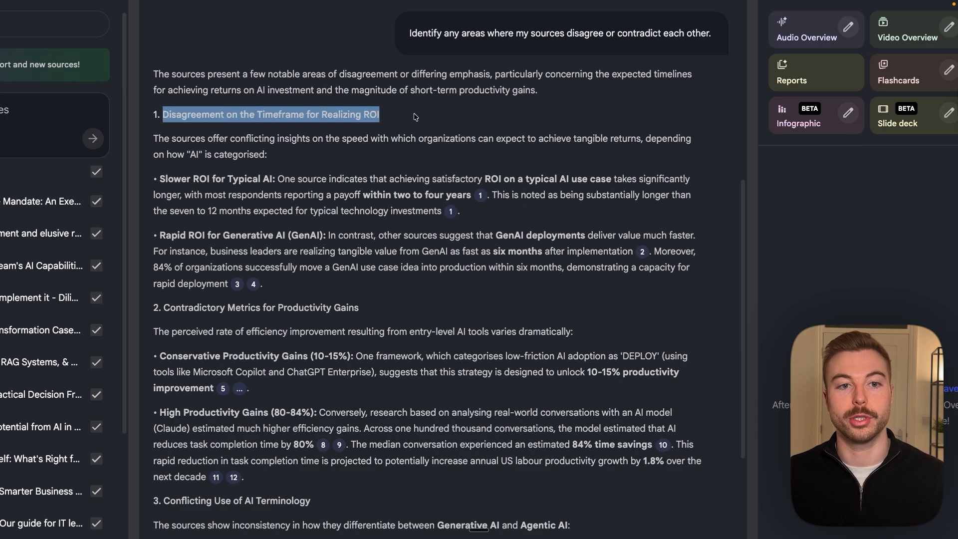
scroll(down, 3)
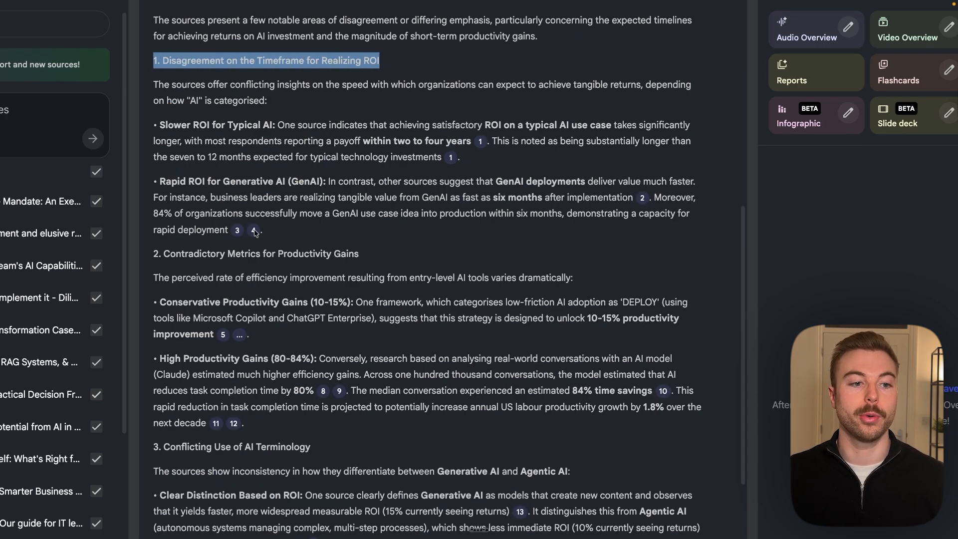
scroll(down, 3)
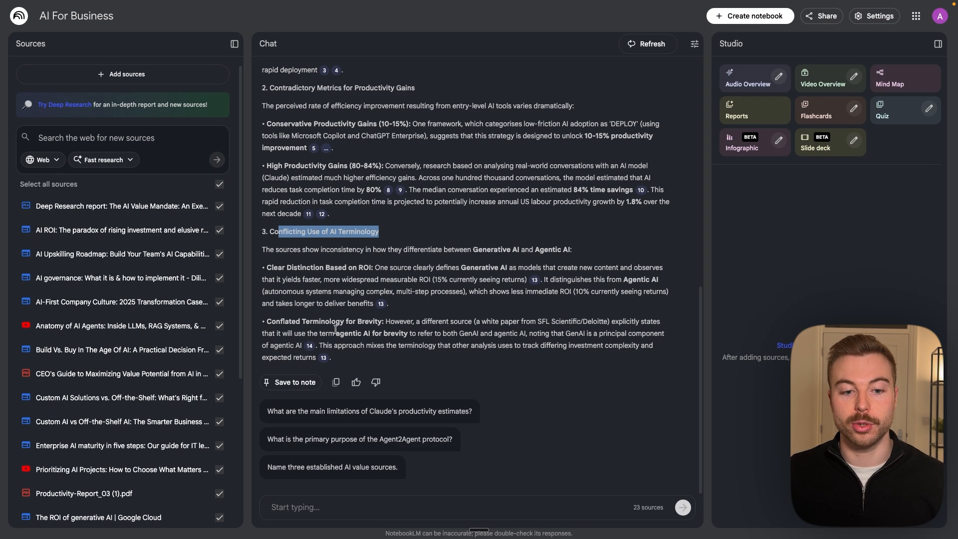
click(294, 382)
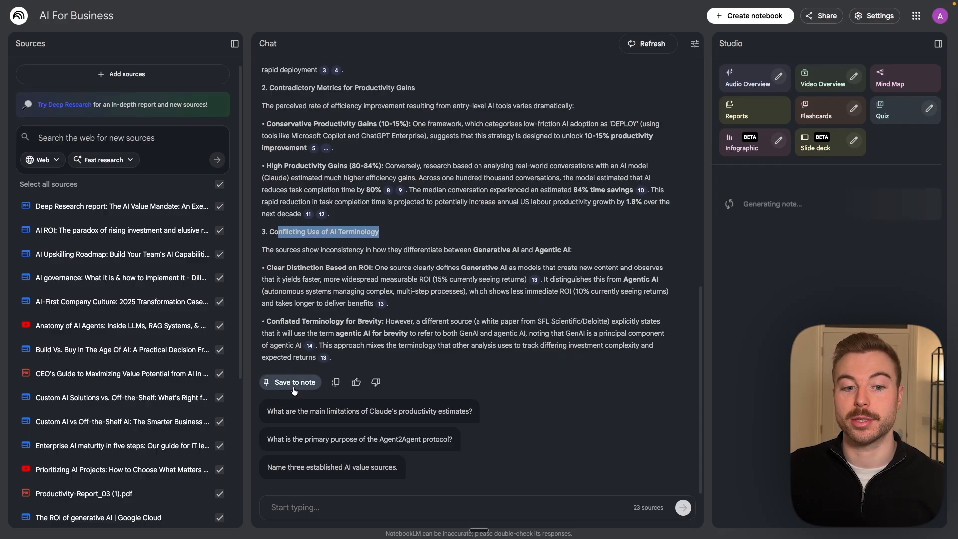
click(293, 382)
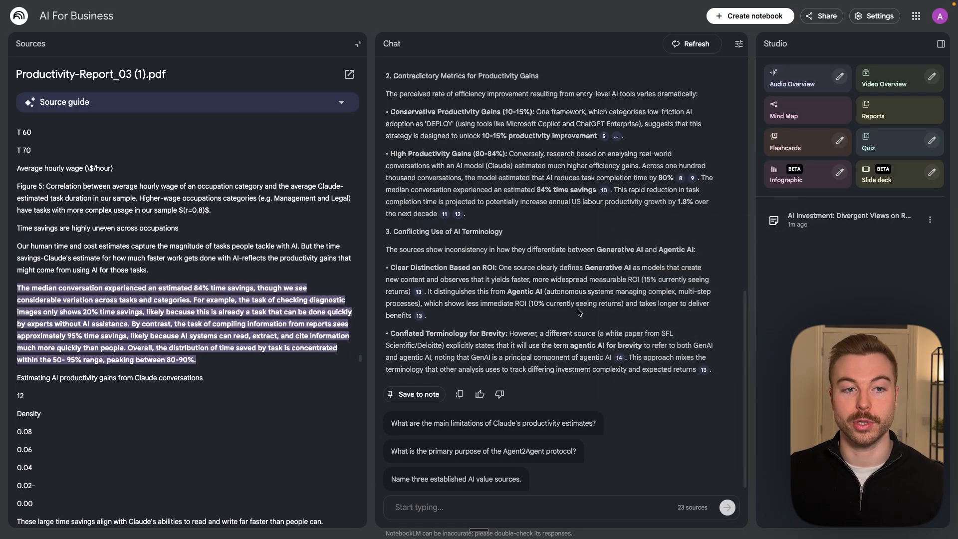
click(358, 43)
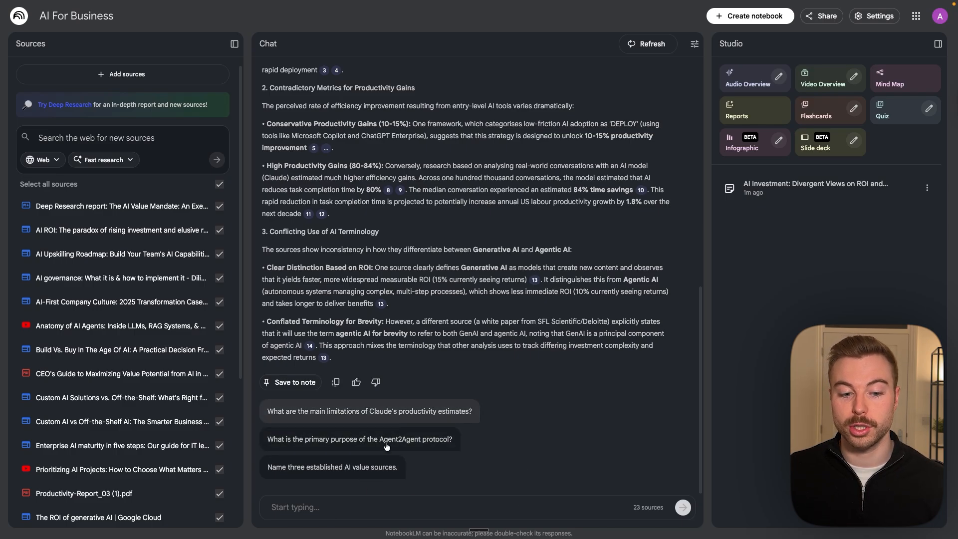
Step: Ask 'What gaps exist in my sources? What's missing to fully understand this topic?' and read the five gaps
text(What gaps exist in my sources? What's missing to fully understand this topic?)
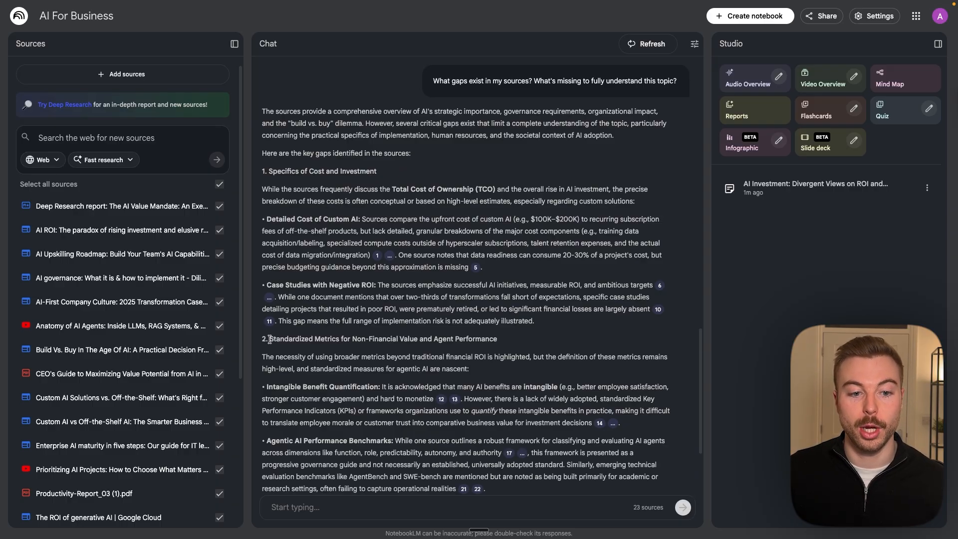
scroll(down, 3)
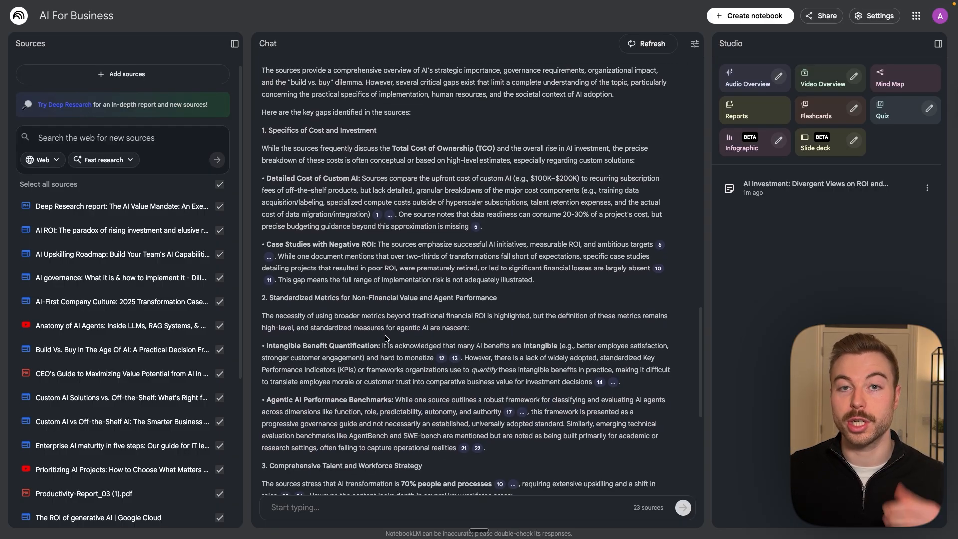
scroll(down, 3)
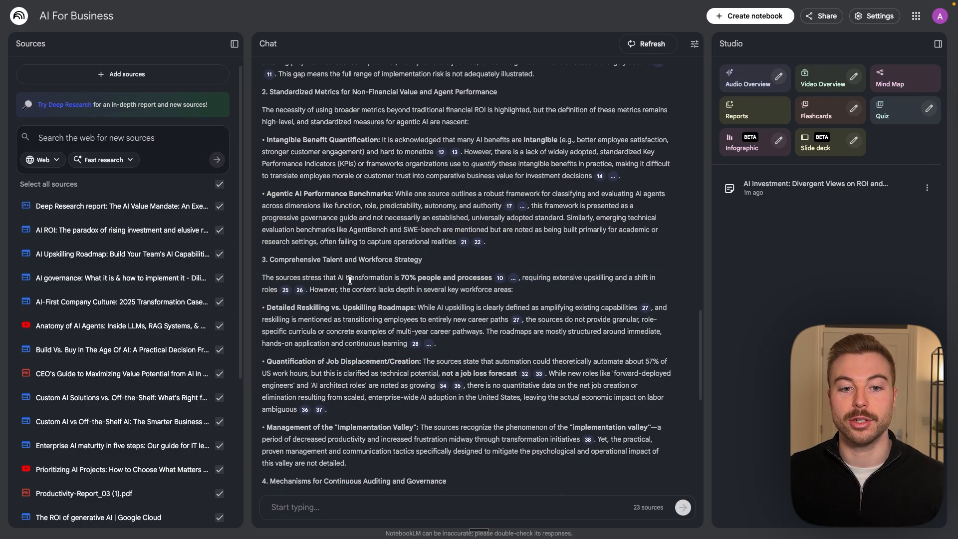
scroll(down, 3)
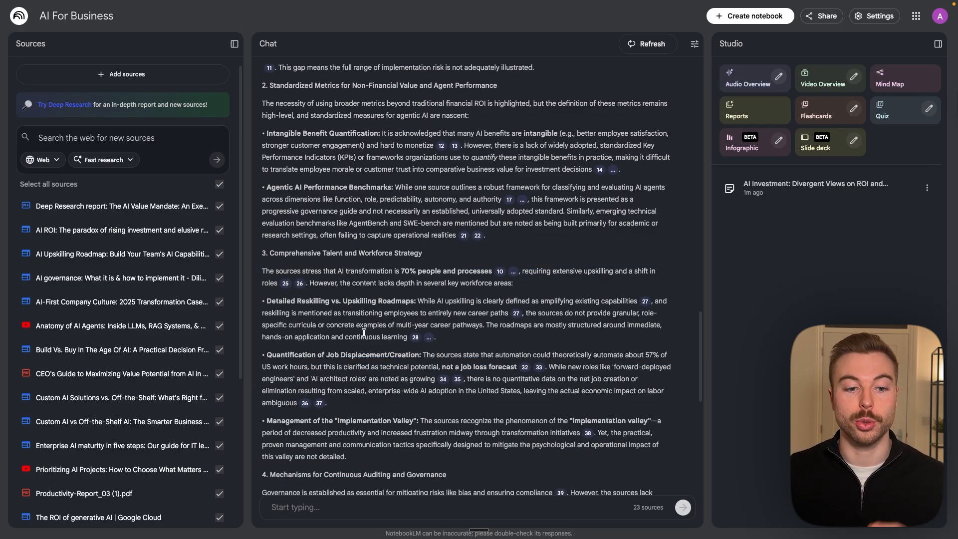
scroll(down, 3)
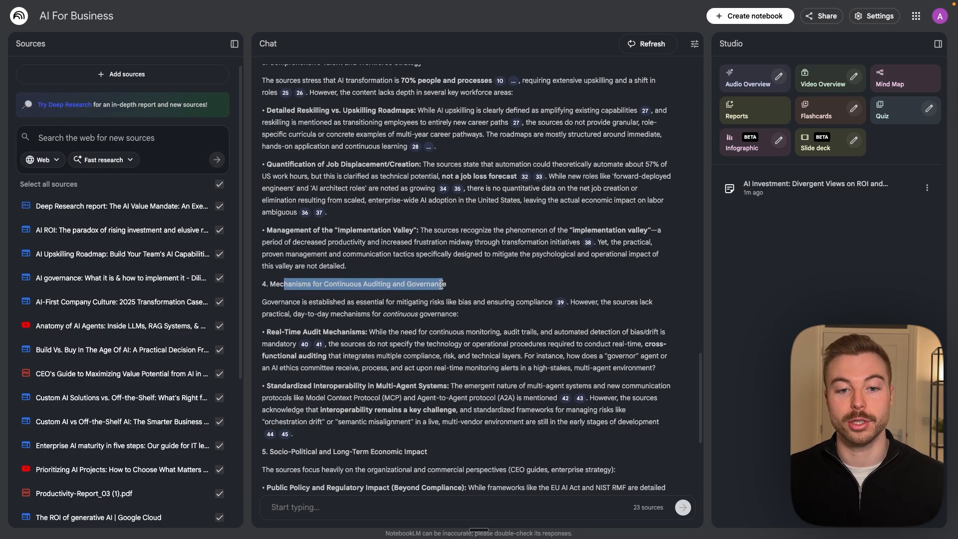
click(431, 285)
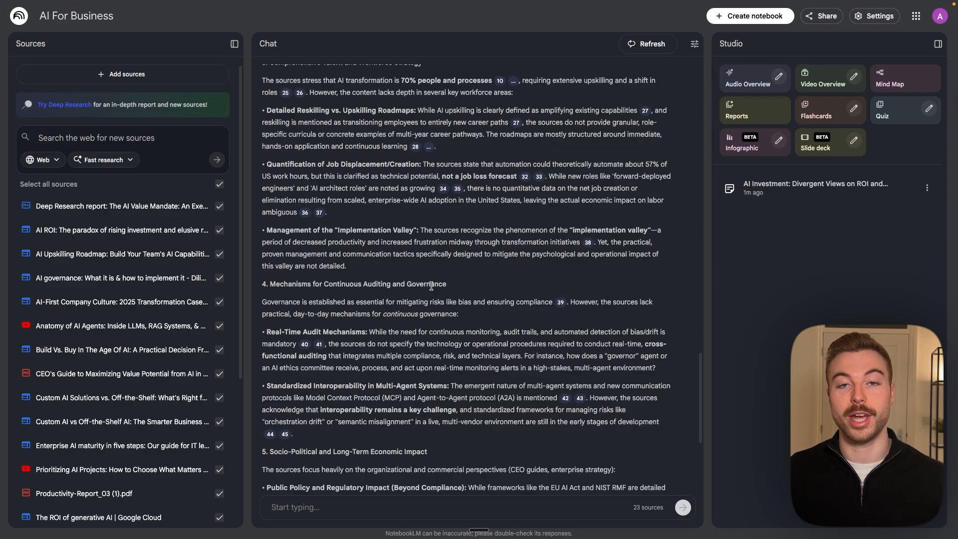
scroll(down, 3)
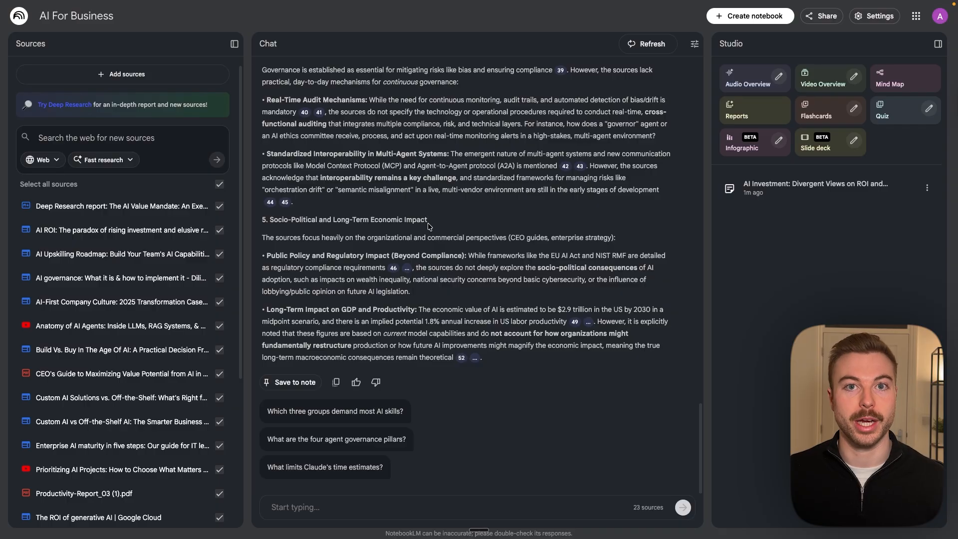
click(465, 507)
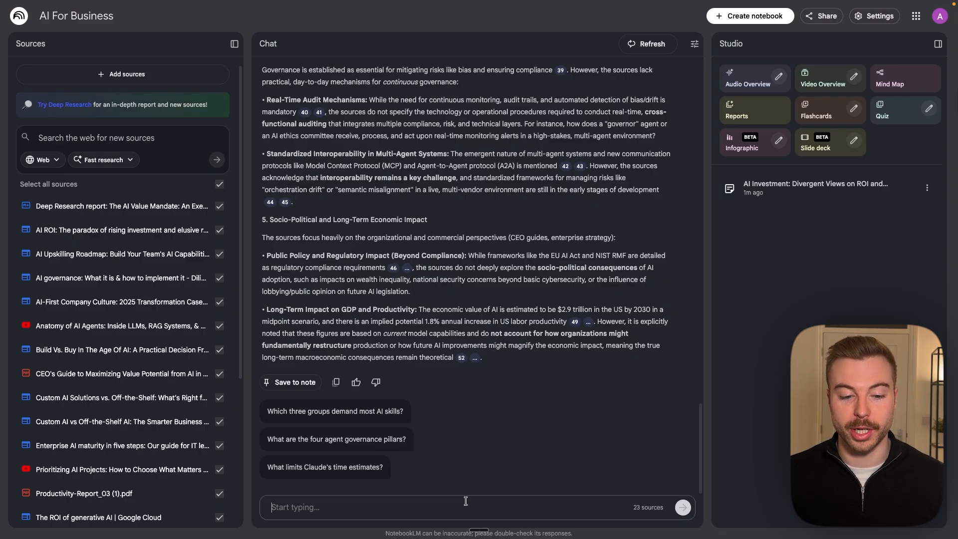
Step: Ask 'Are there any contrarian, alternative, or lesser-known viewpoints not covered here?' and read the answer
text(Are there any contrarian, alternative, or lesser-known viewpoints not covered here?)
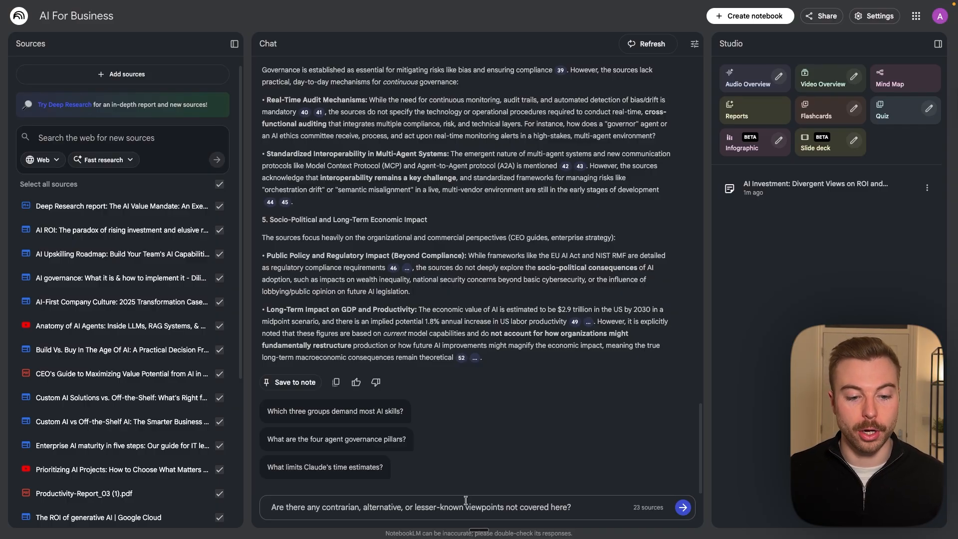
click(683, 507)
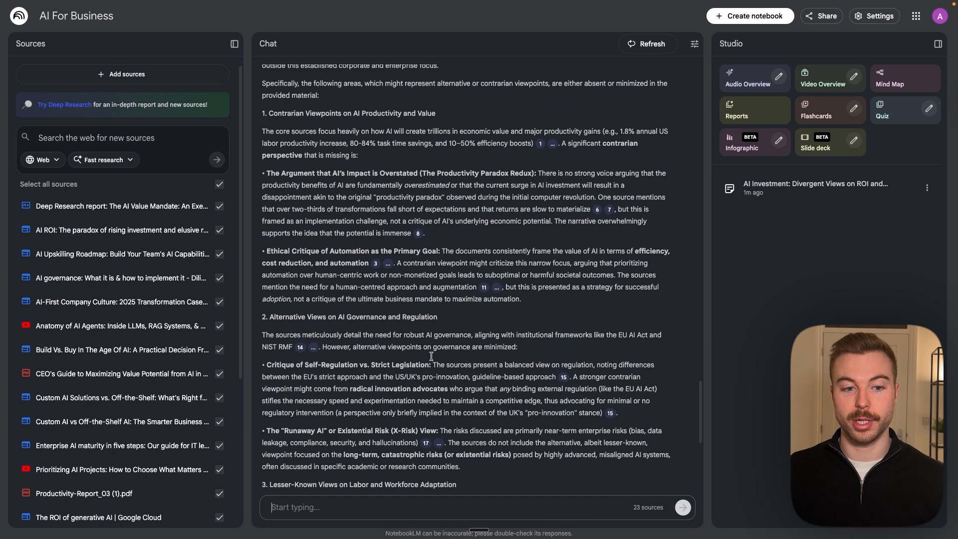
scroll(down, 3)
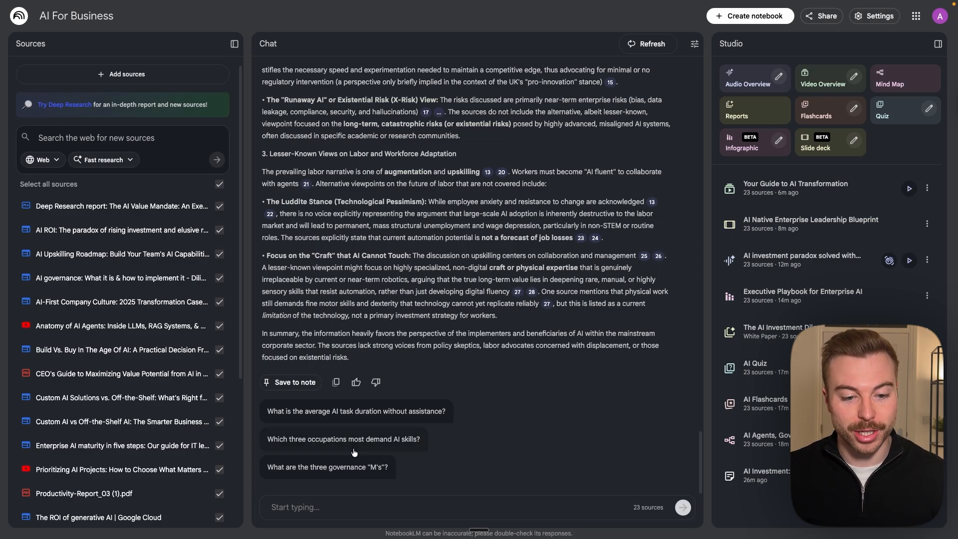
click(355, 410)
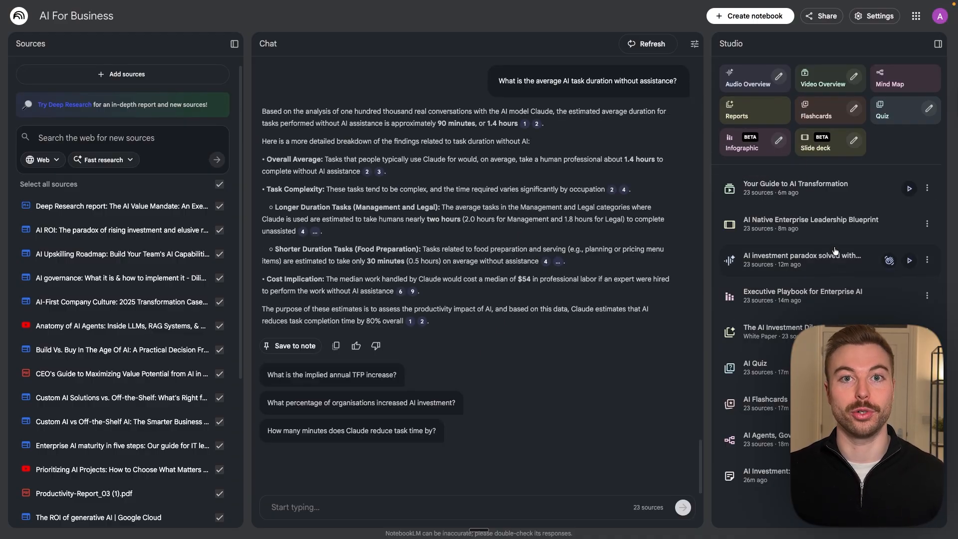
mouse_move(906, 109)
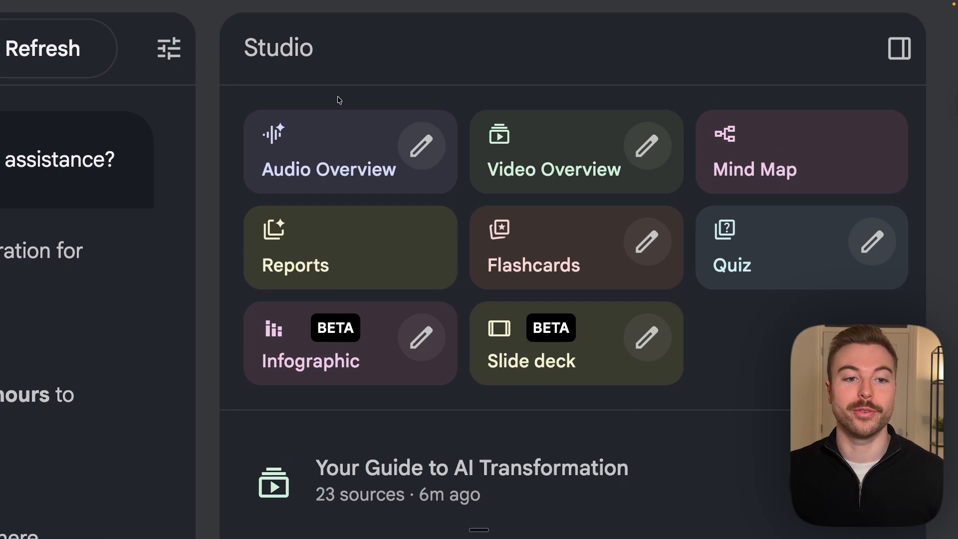
mouse_move(529, 138)
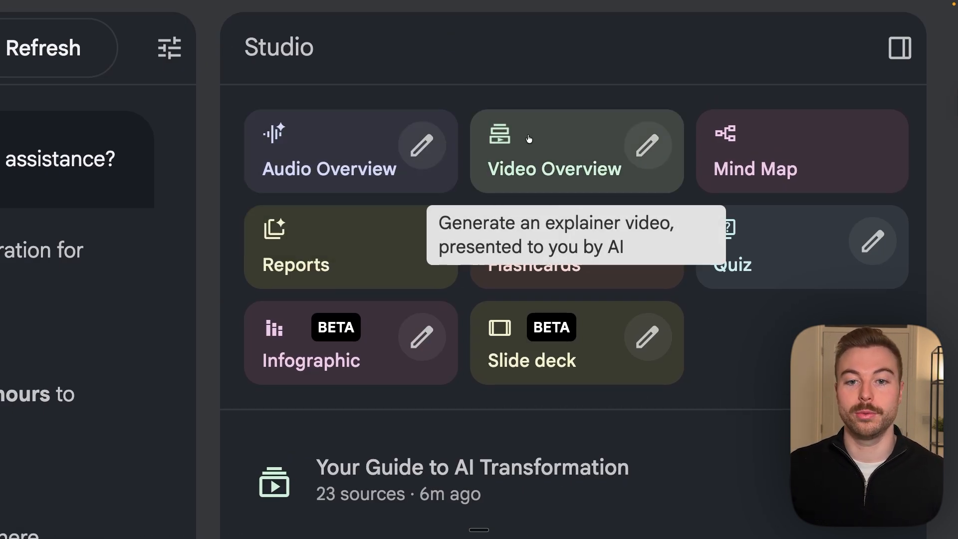
mouse_move(777, 293)
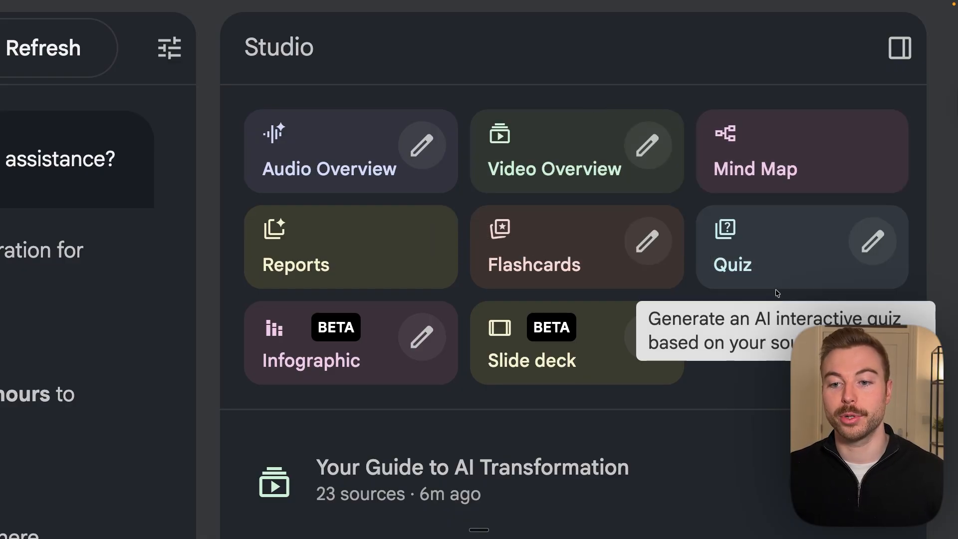
mouse_move(354, 244)
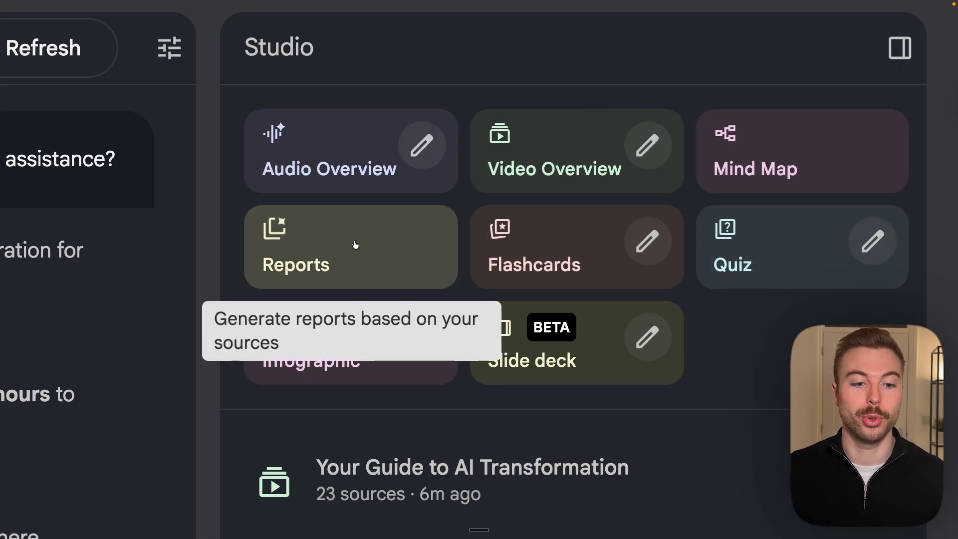
mouse_move(337, 381)
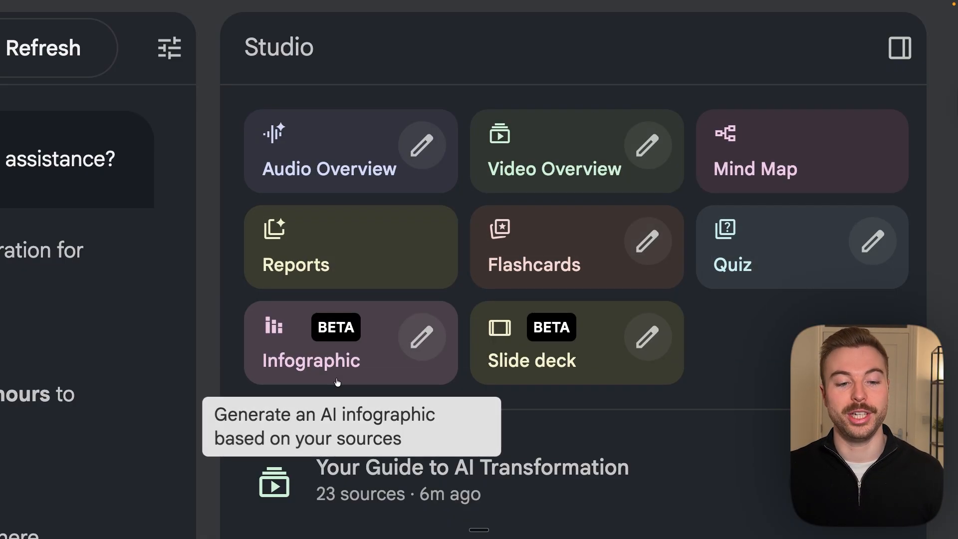
mouse_move(585, 358)
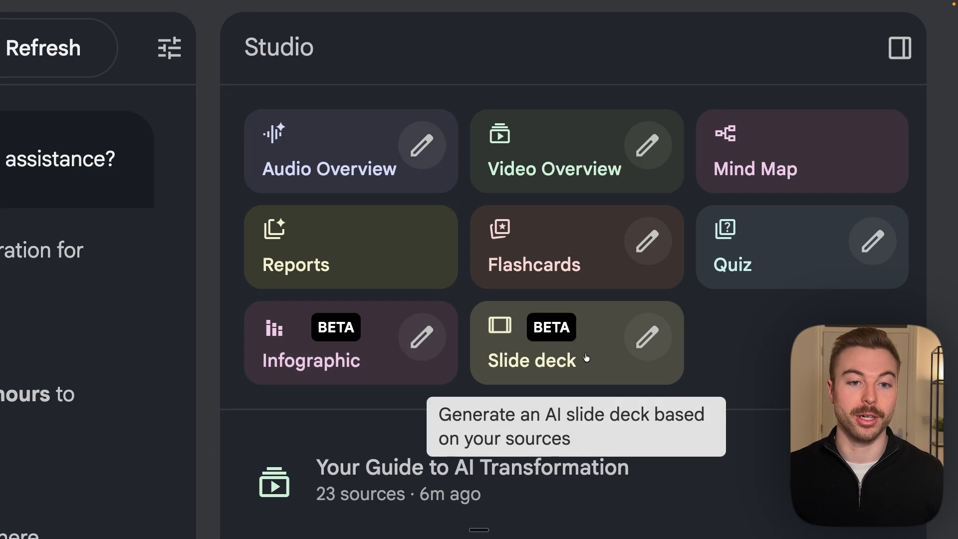
mouse_move(328, 153)
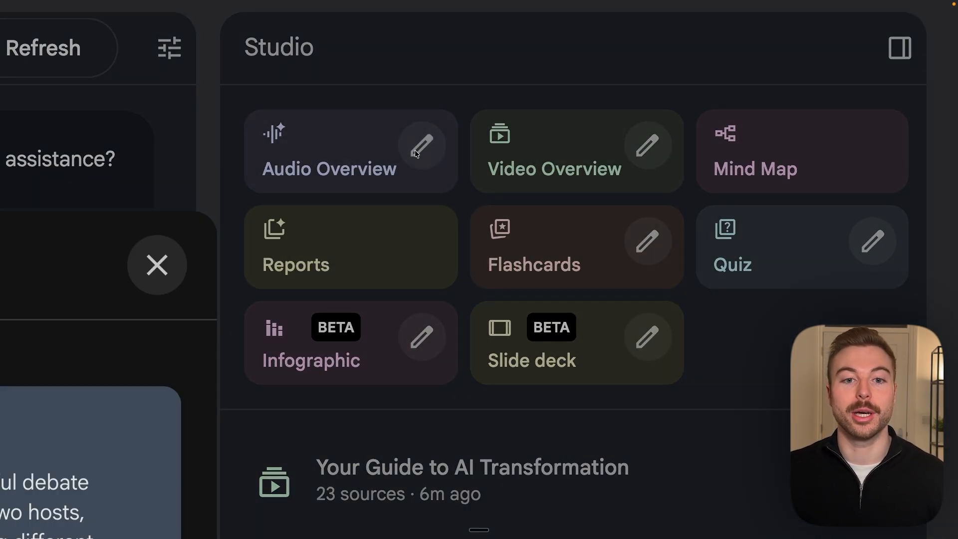
Step: Preview the Video Overview customisation options and close them
click(421, 146)
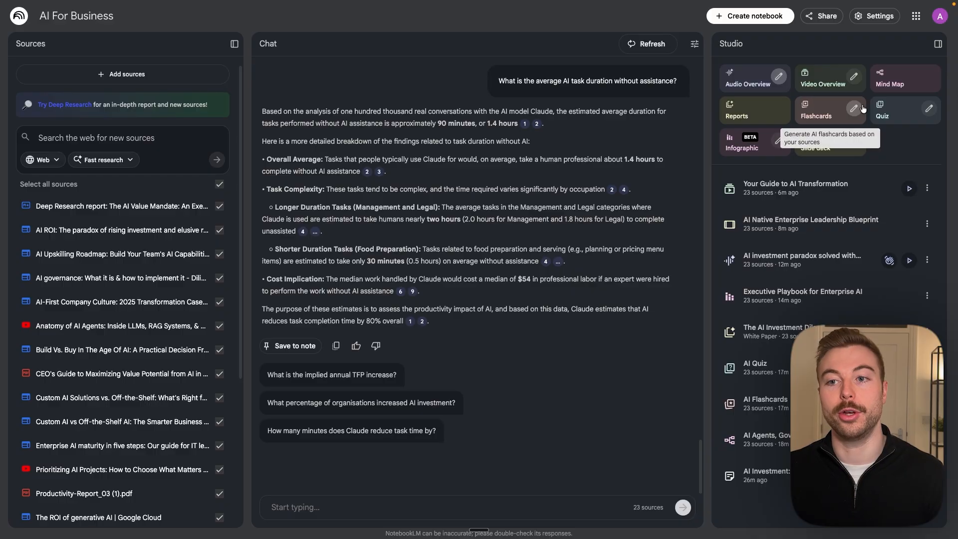
click(854, 77)
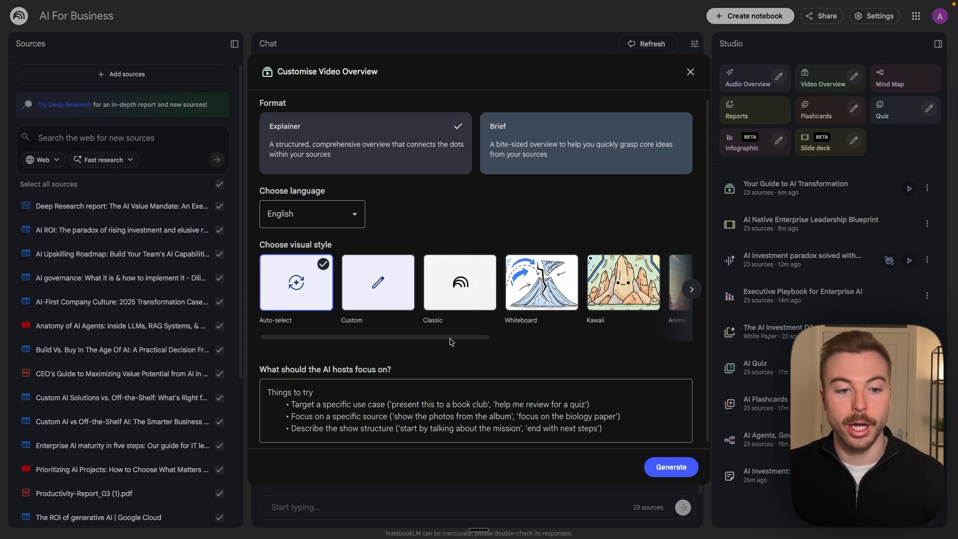
click(691, 290)
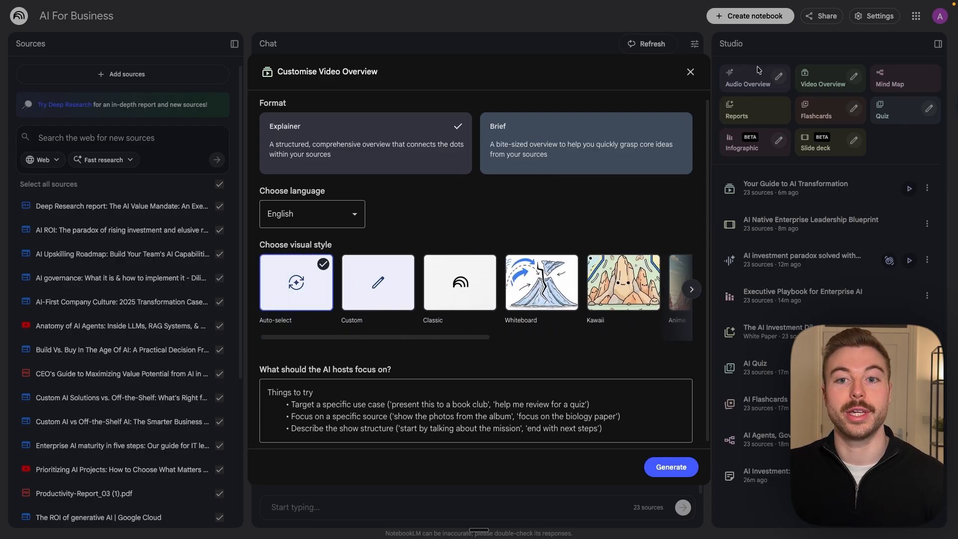
click(690, 72)
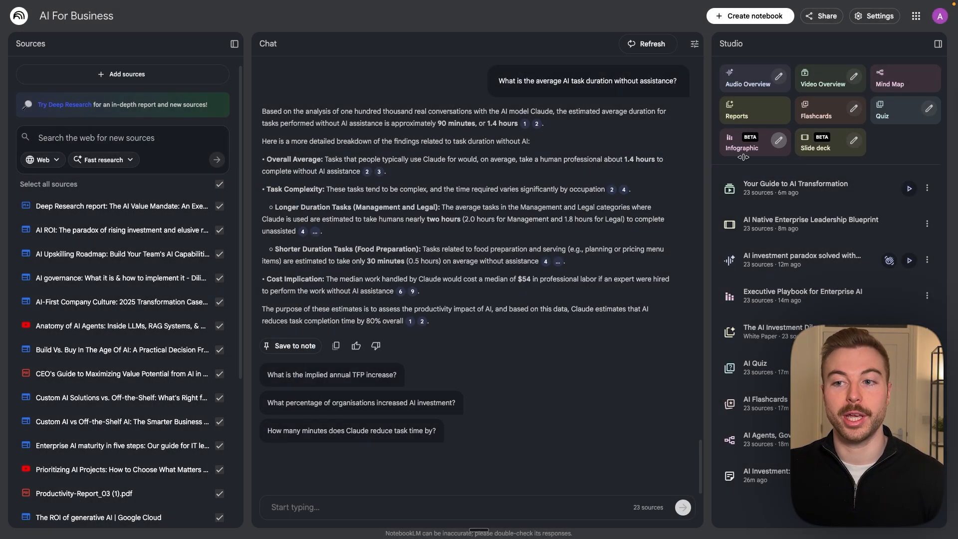
Step: Preview the Slide deck options, then open the AI Agents, Governance, and Organizational Transformation mind map
click(853, 141)
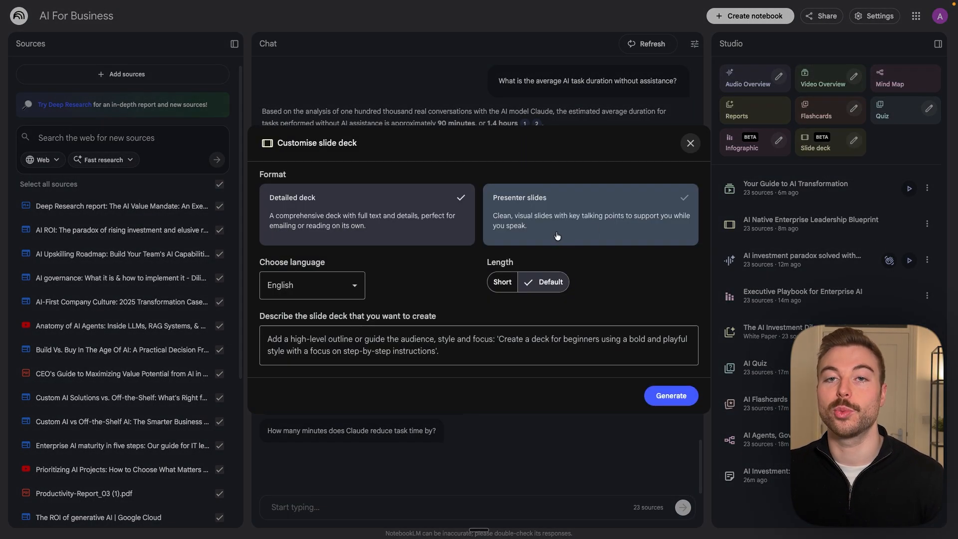
click(689, 143)
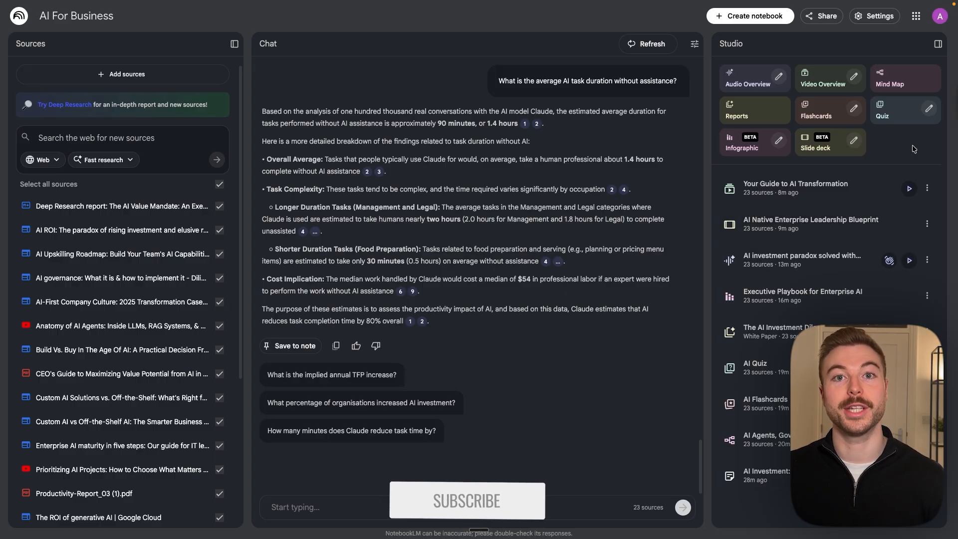
click(905, 78)
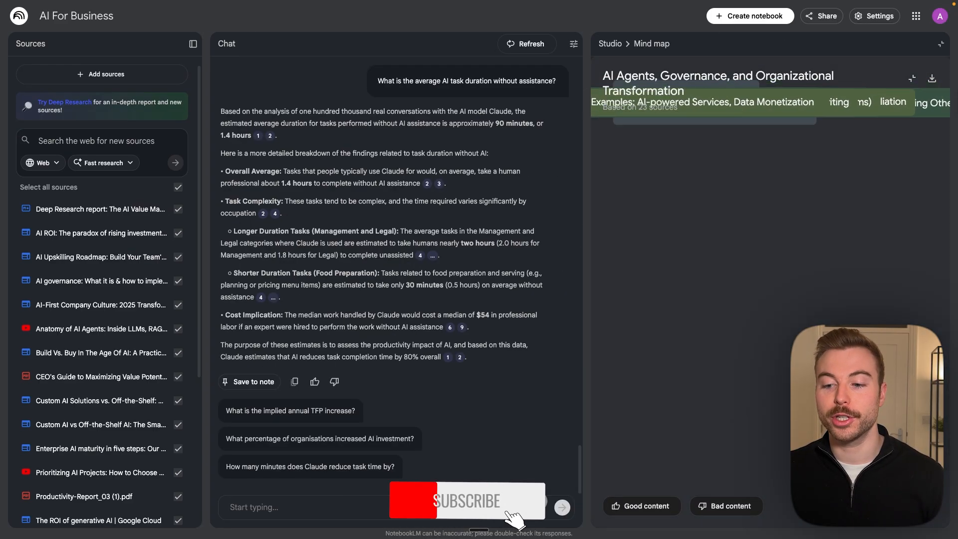
Step: Review the mind map's branches at full size, then exit to open the AI Flashcards set
click(911, 78)
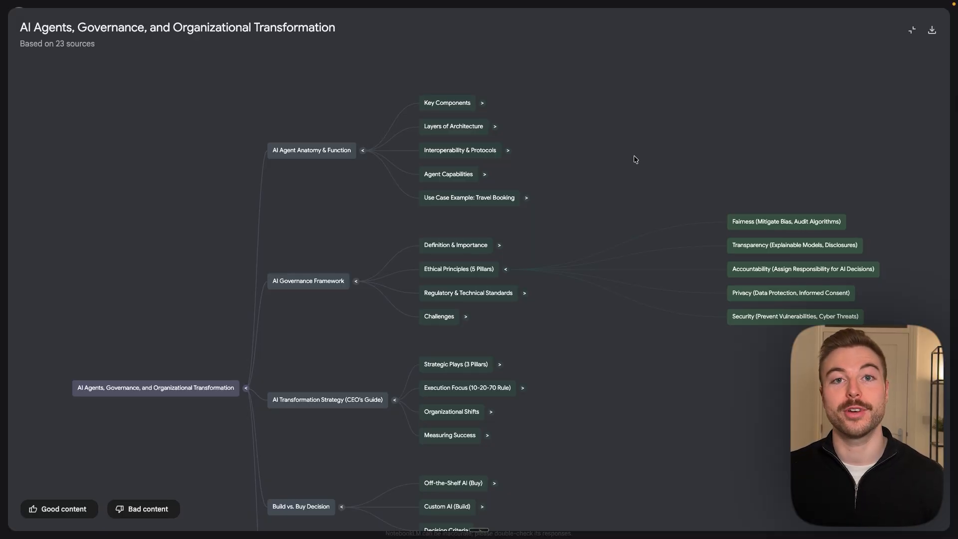
click(911, 29)
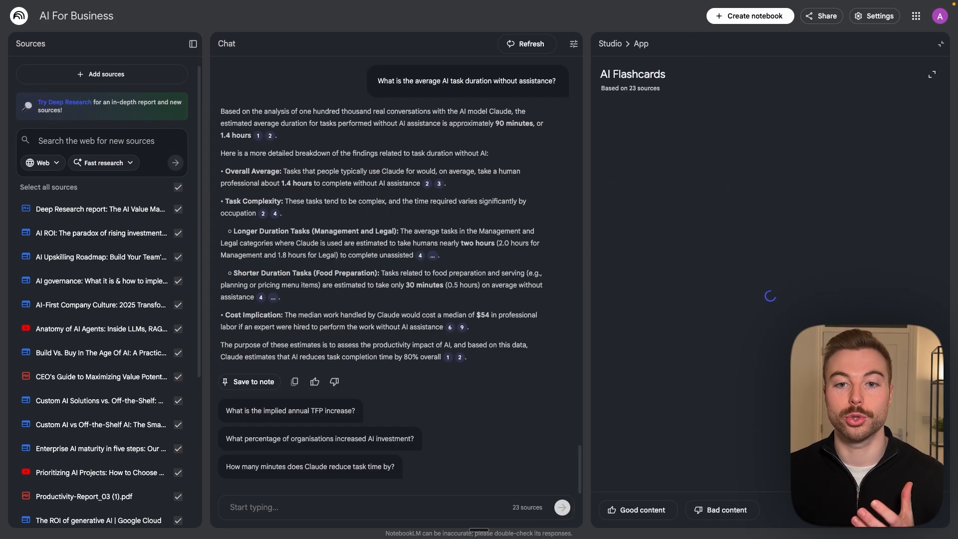
Step: Expand the flashcards, send an AI agents card to chat for explanation, and open the 15-question AI Quiz
click(931, 74)
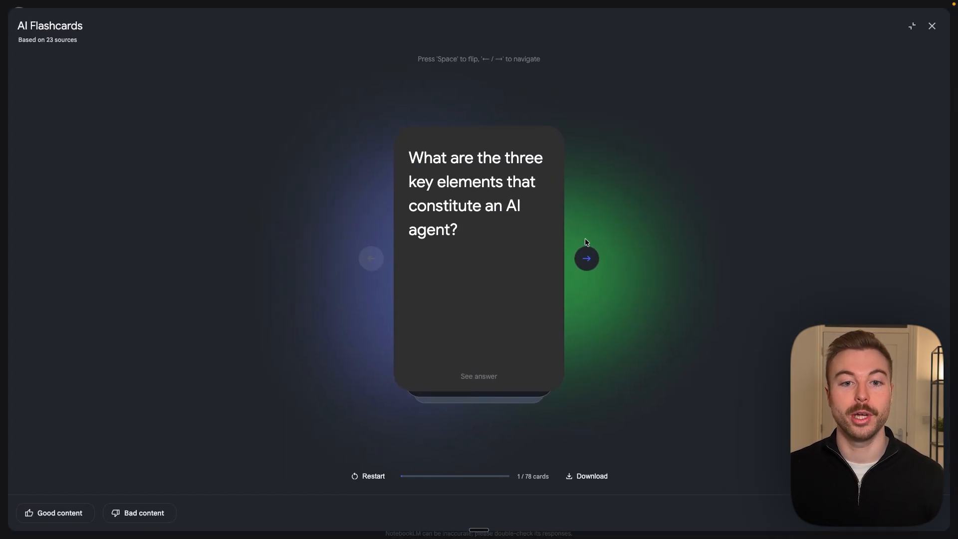
mouse_move(585, 264)
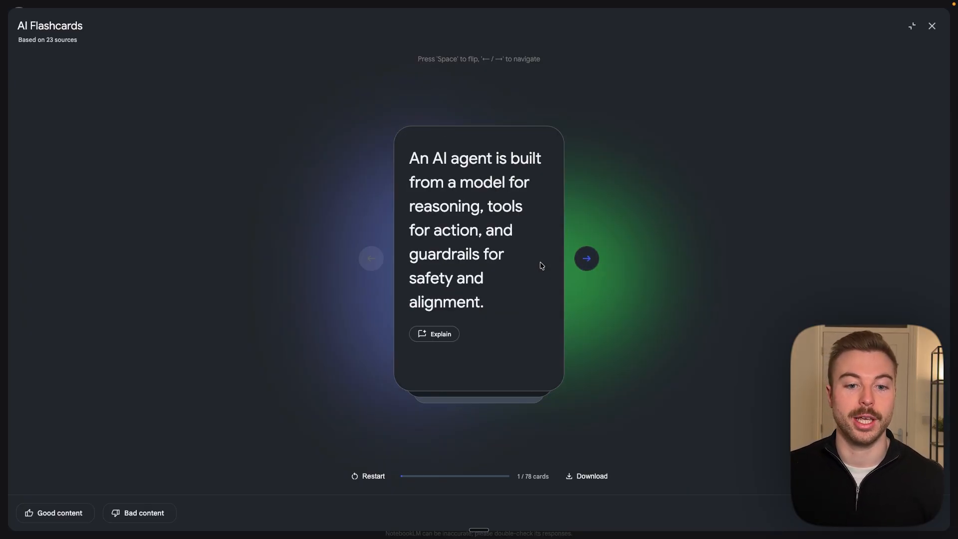
click(586, 257)
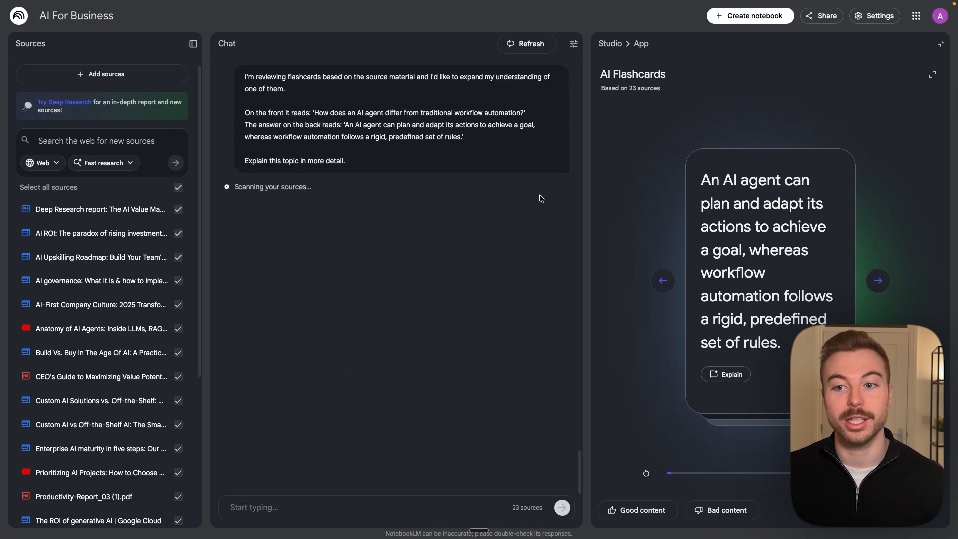
click(878, 281)
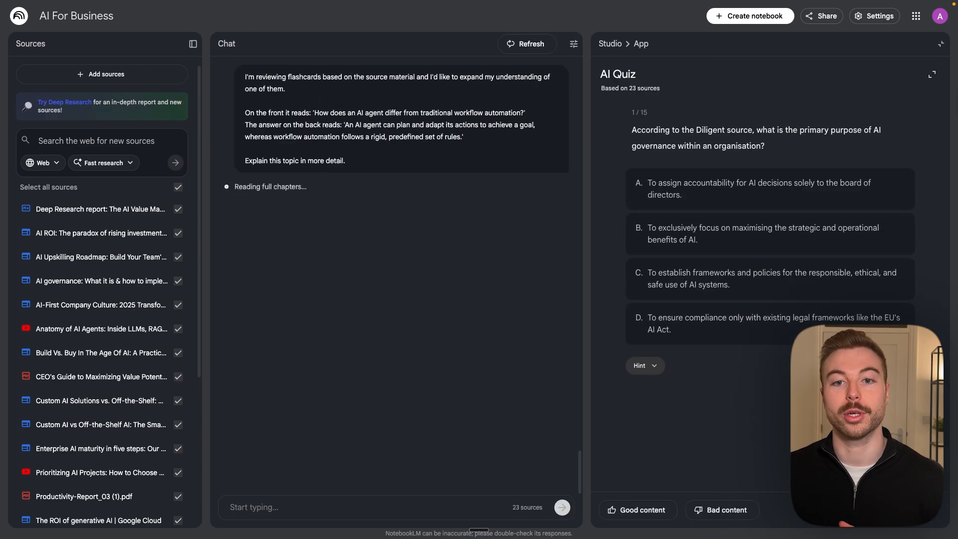
Step: Review the first quiz question at full size, then open the AI Investment Dilemma report
click(931, 74)
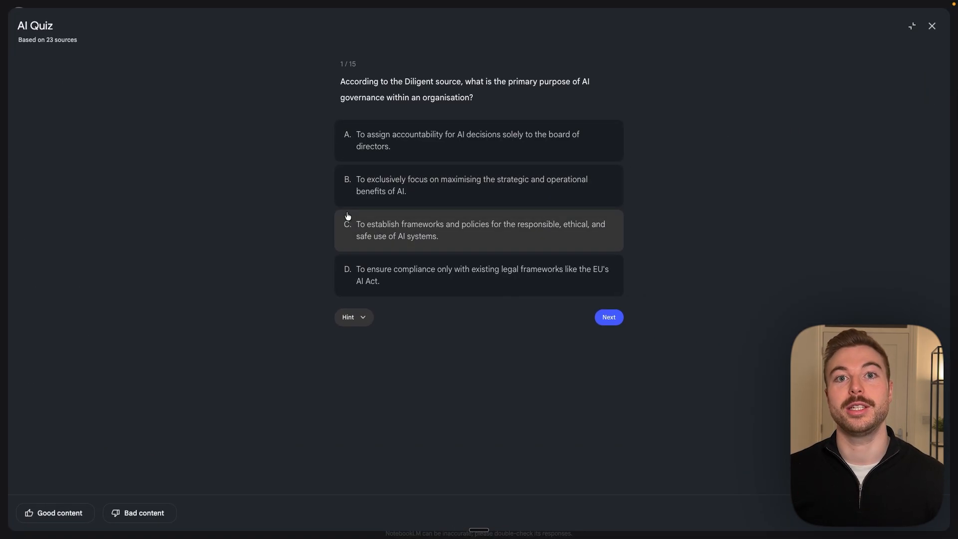
mouse_move(361, 116)
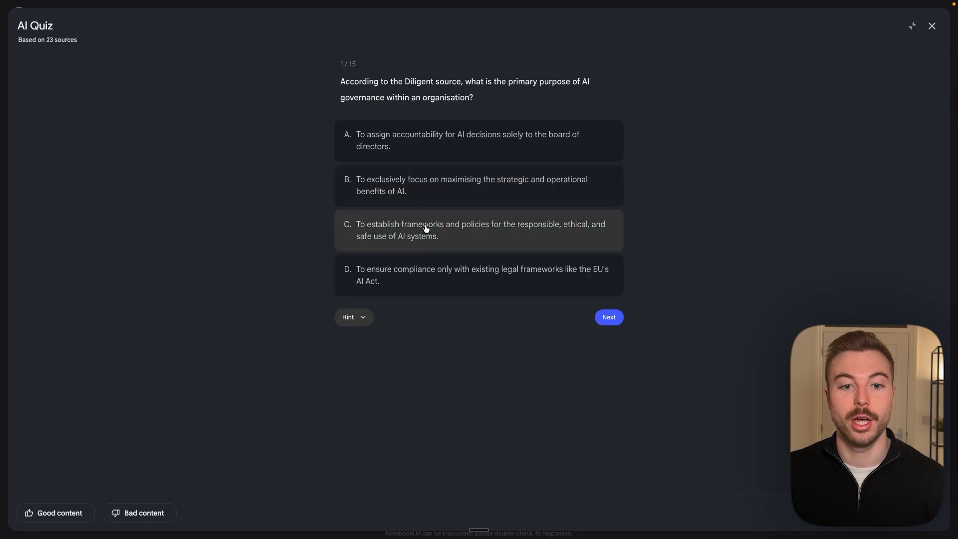
mouse_move(417, 189)
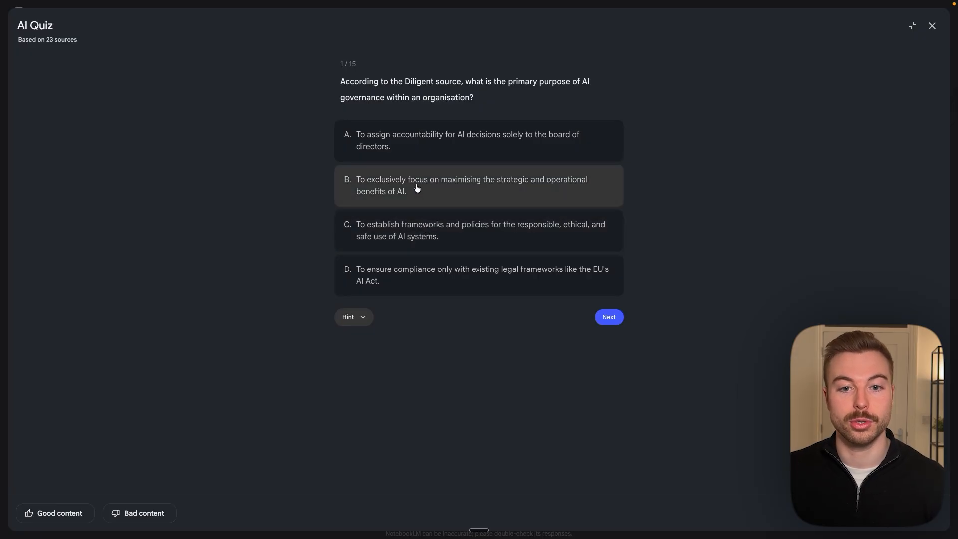
click(470, 185)
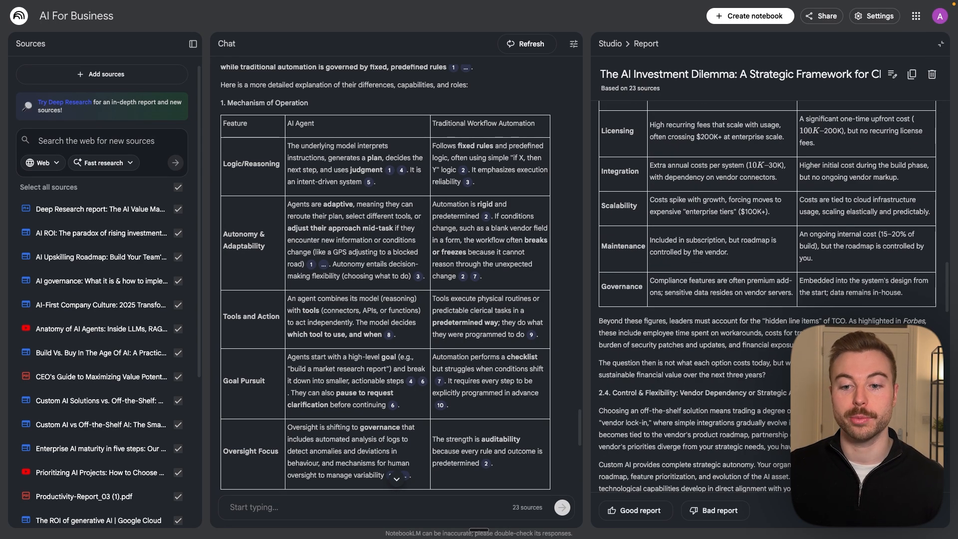
Step: Read the report's opening and close it to return to the saved outputs list
scroll(down, 3)
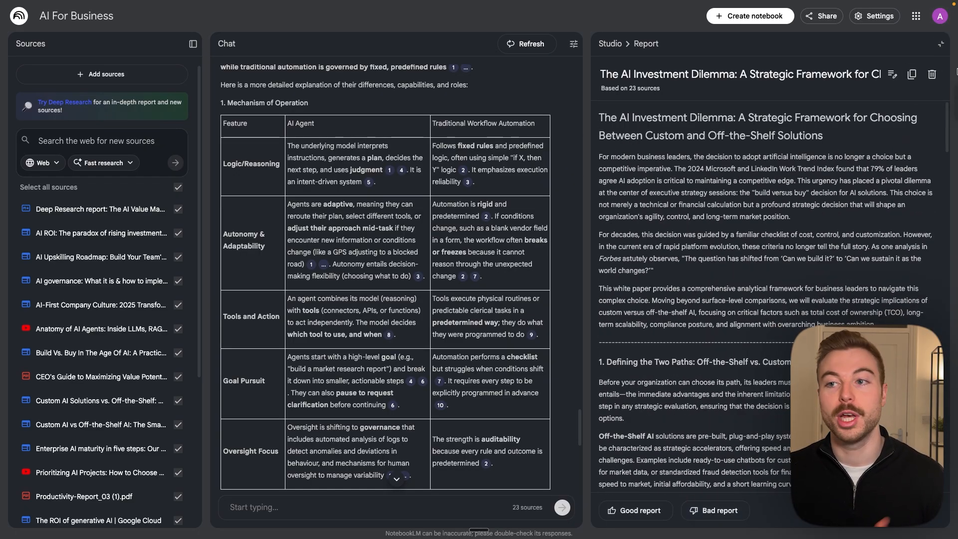
click(940, 43)
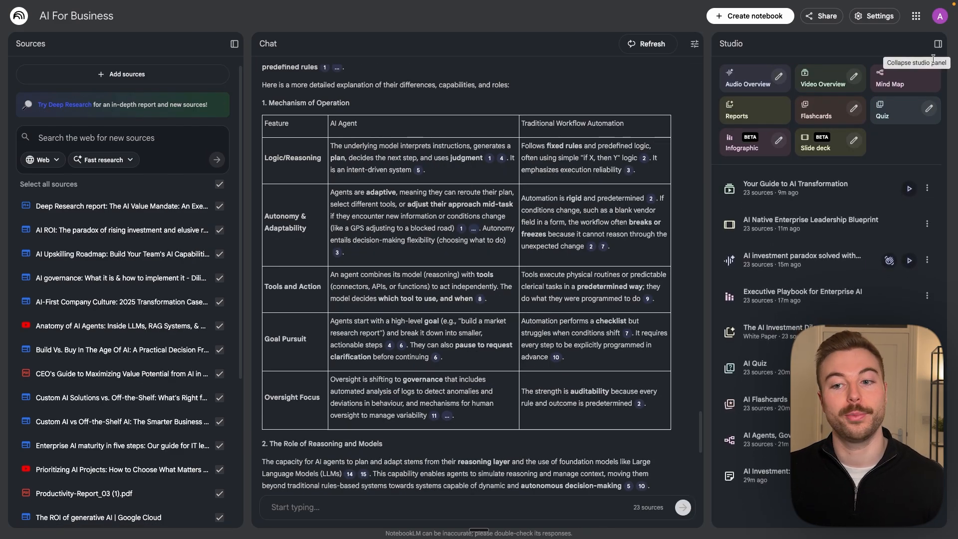
mouse_move(802, 291)
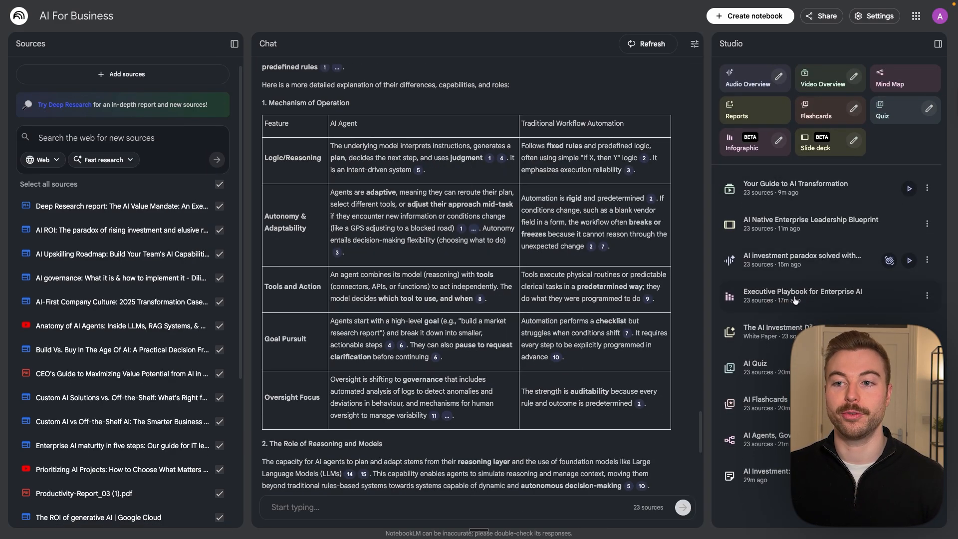
Step: View the Executive Playbook for Enterprise AI infographic, then switch to NotebookLM's X announcement post
click(802, 296)
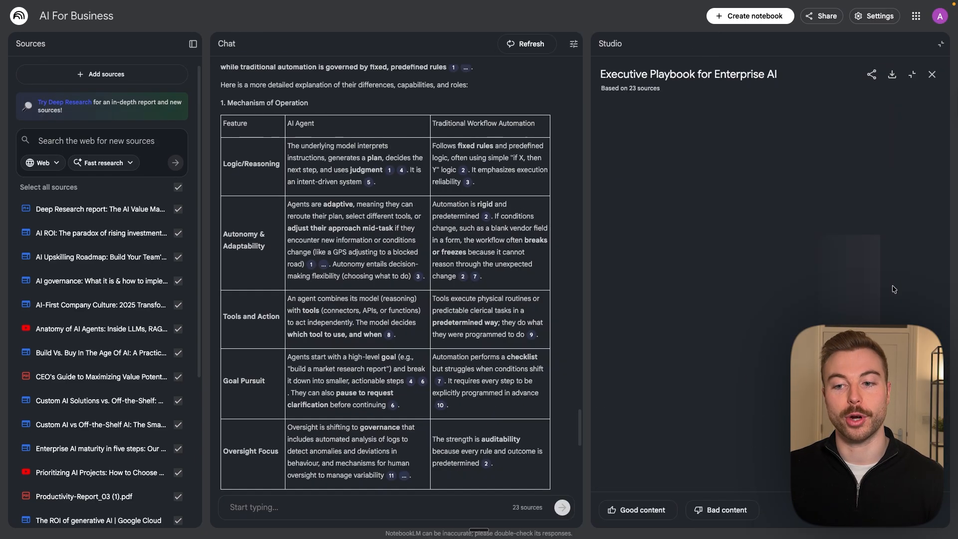
click(911, 74)
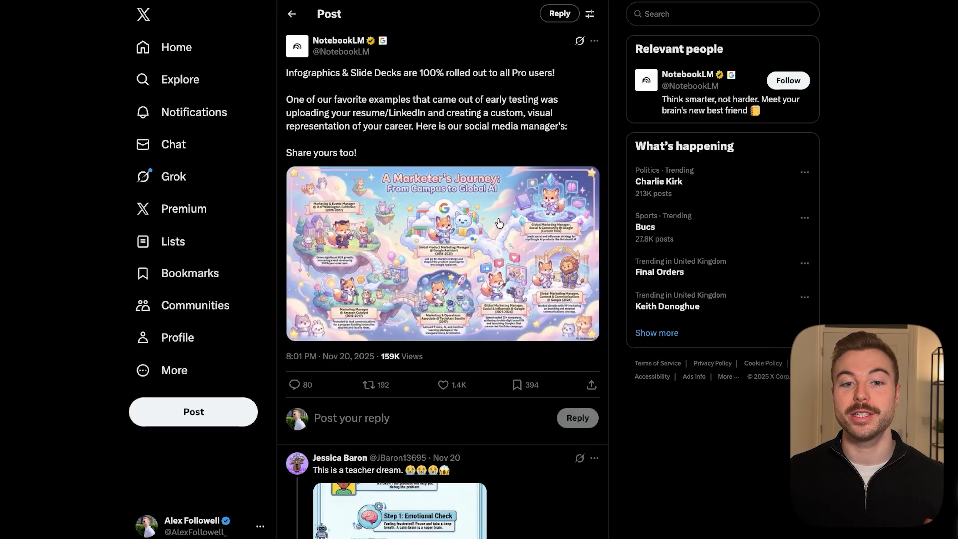
click(443, 254)
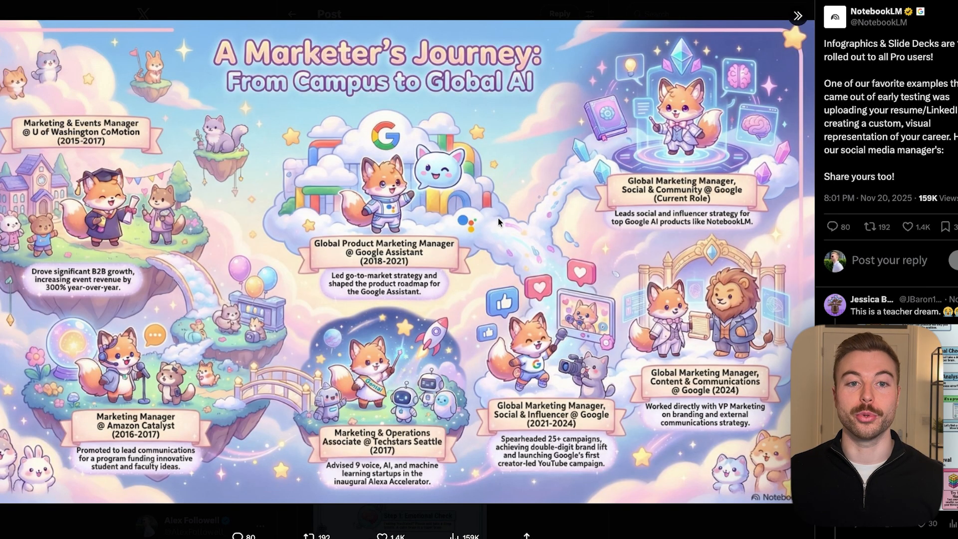
mouse_move(387, 218)
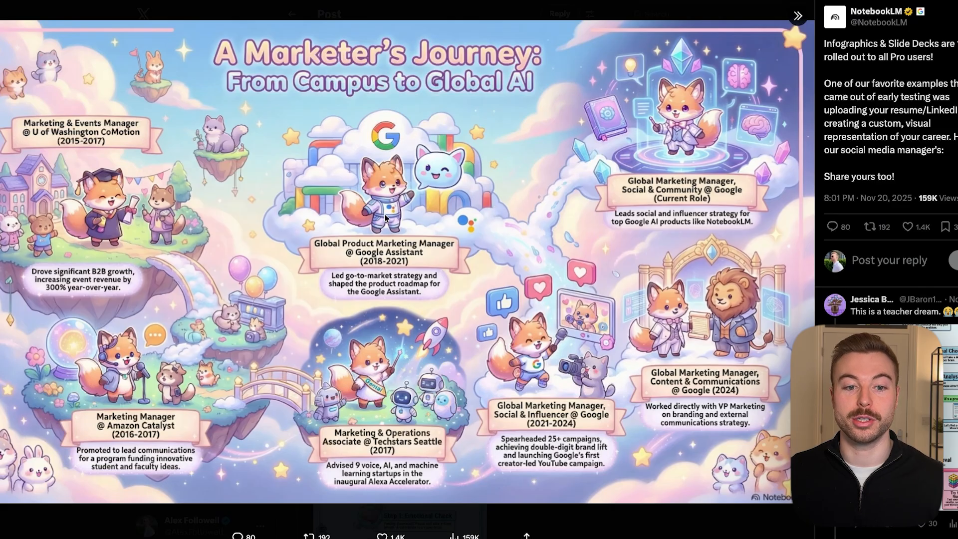
mouse_move(195, 287)
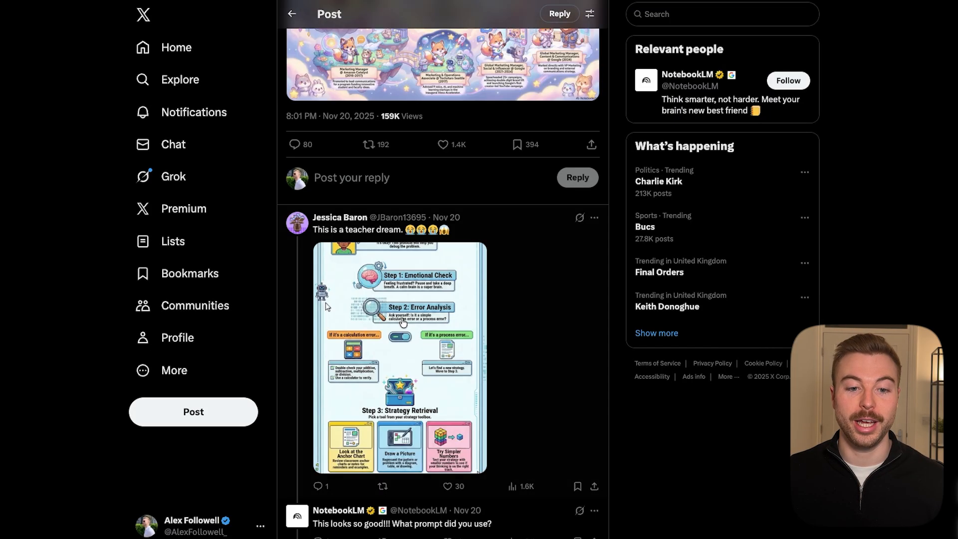
click(399, 358)
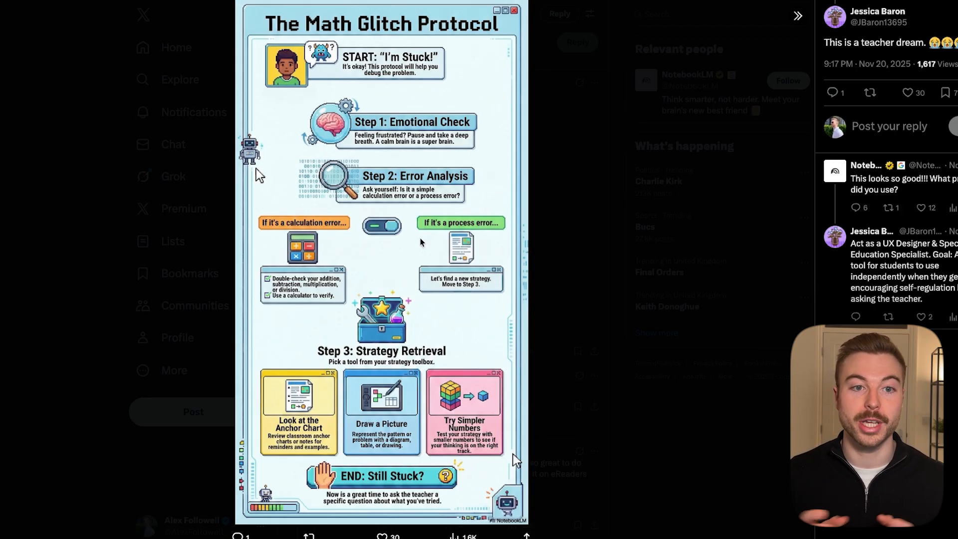
scroll(down, 3)
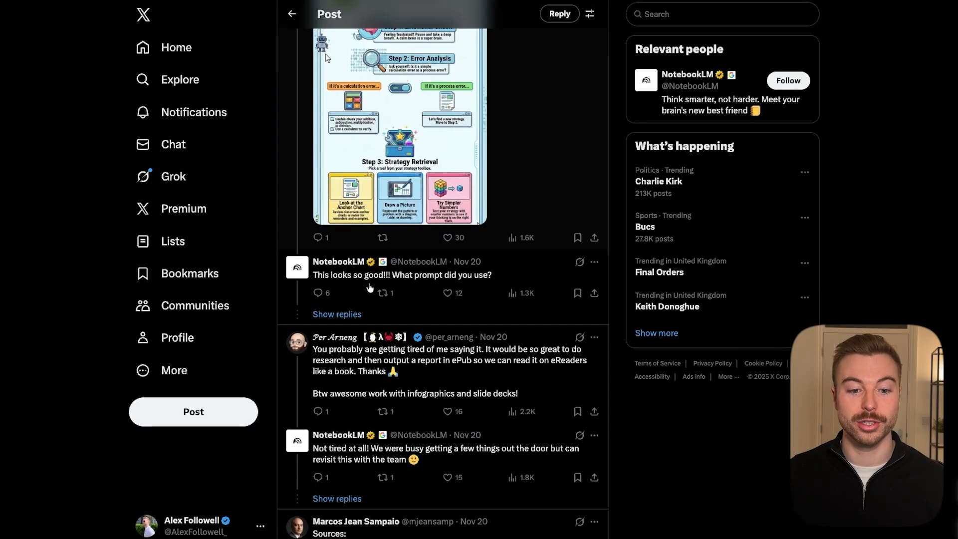
scroll(down, 3)
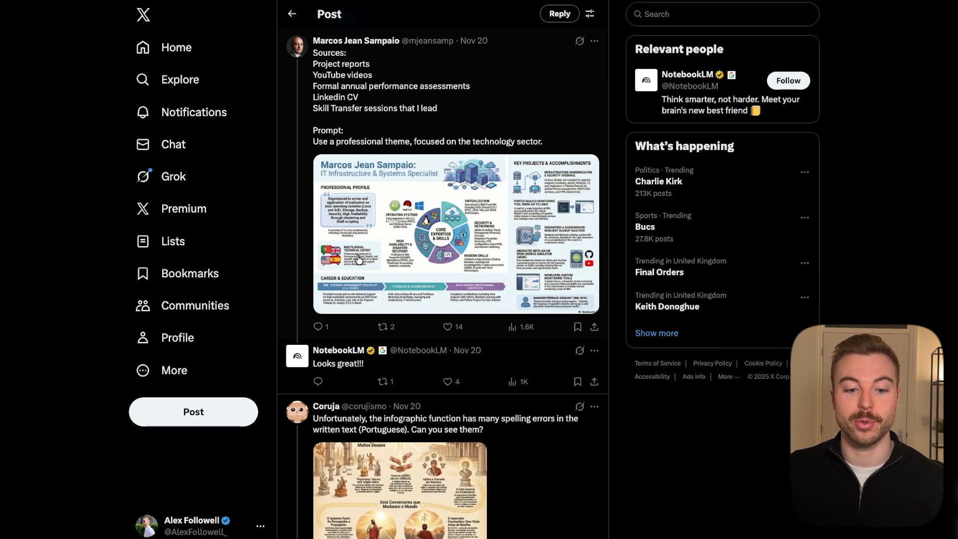
scroll(down, 3)
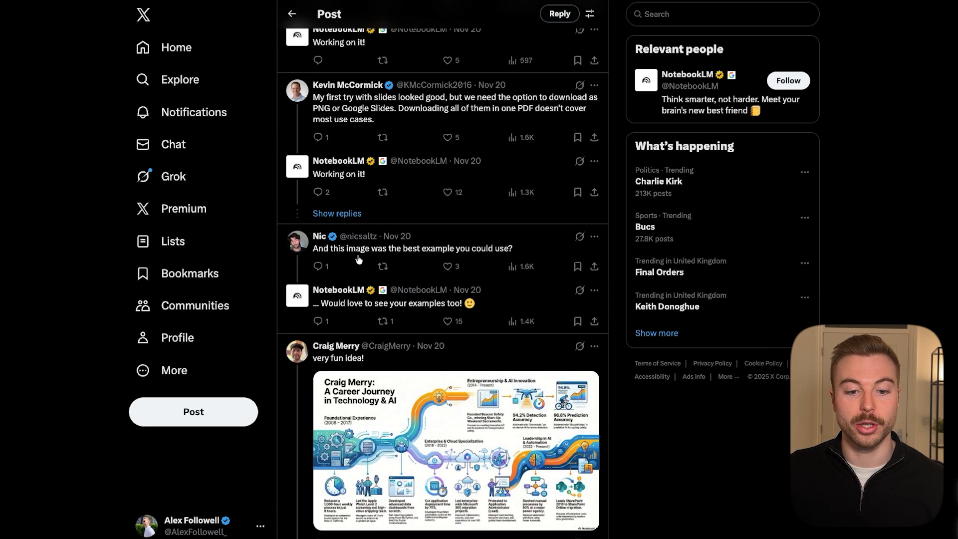
click(455, 451)
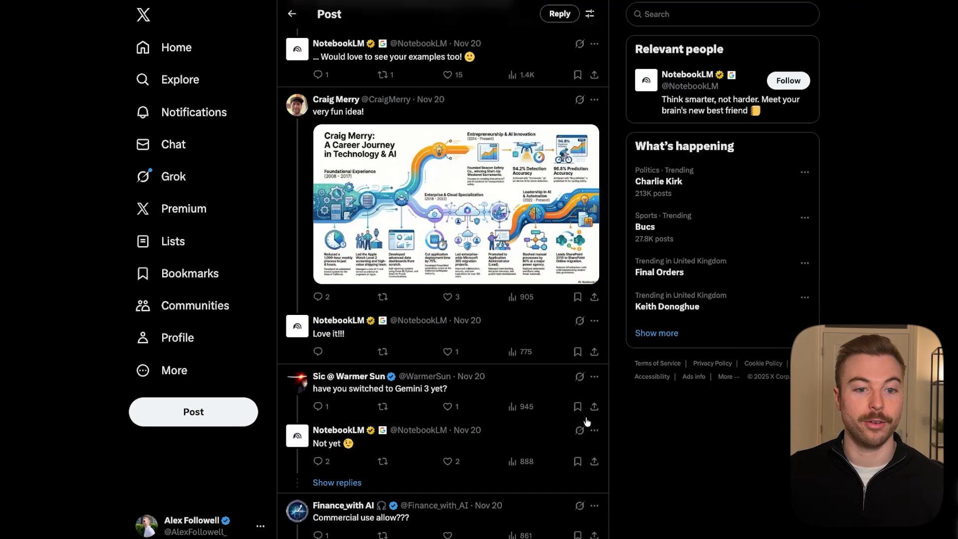
scroll(down, 3)
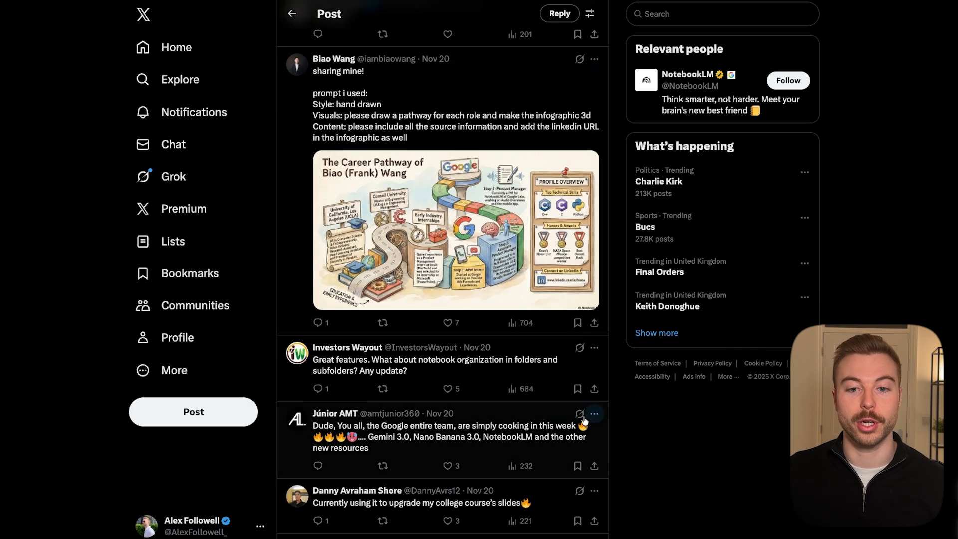
scroll(down, 3)
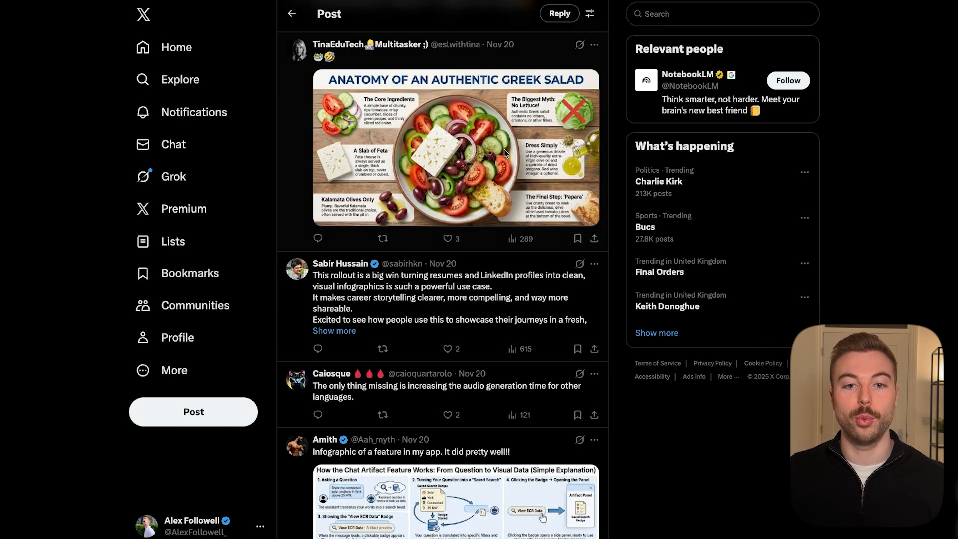
click(455, 147)
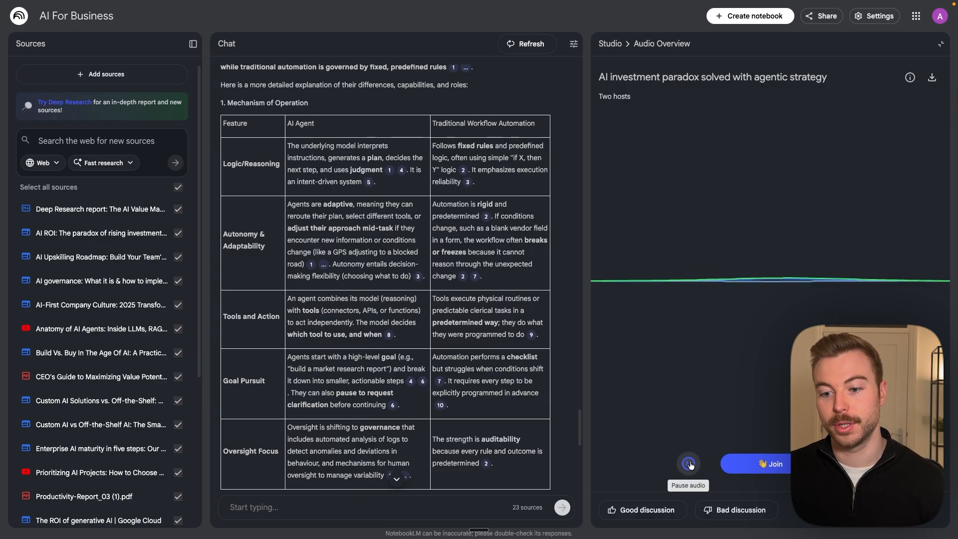
Step: Pause the AI investment paradox audio overview and return to the Studio outputs list
click(688, 464)
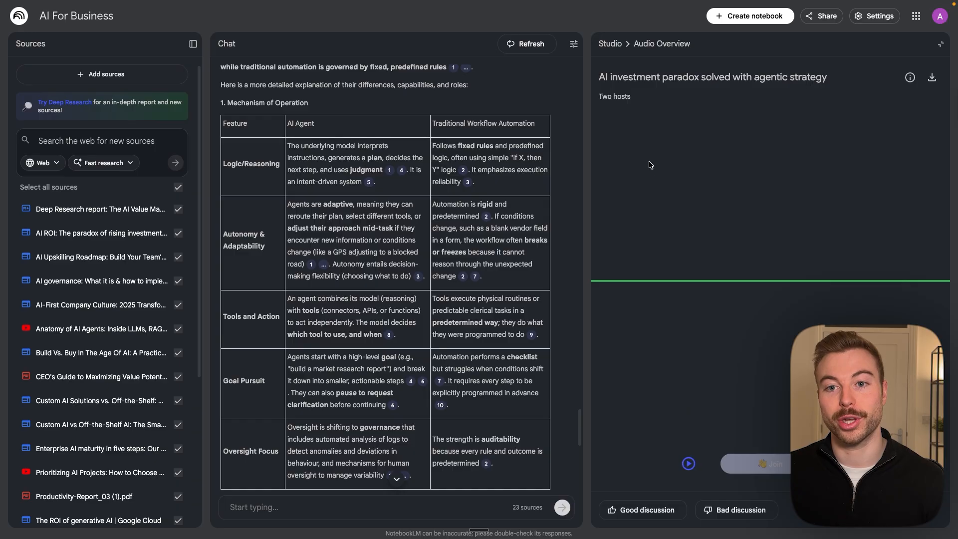
double_click(638, 77)
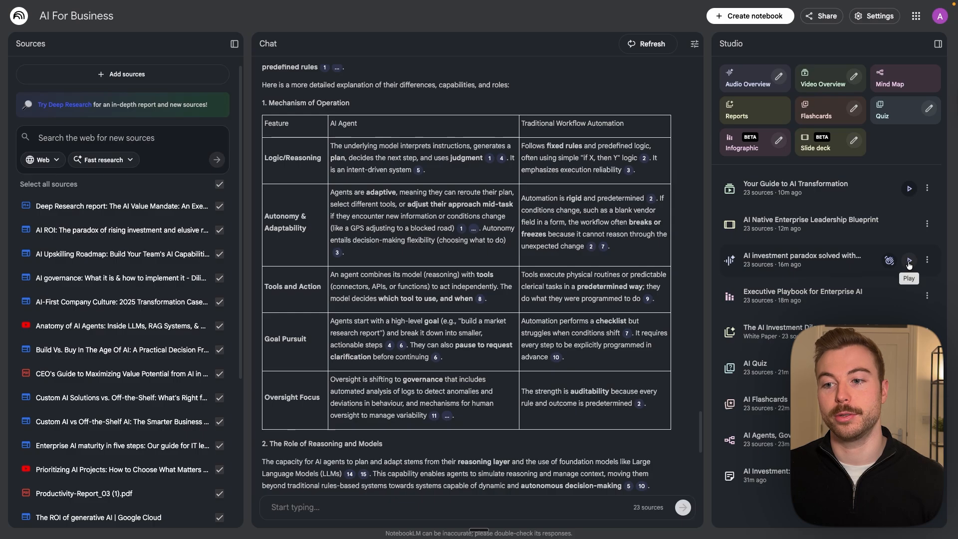
click(810, 223)
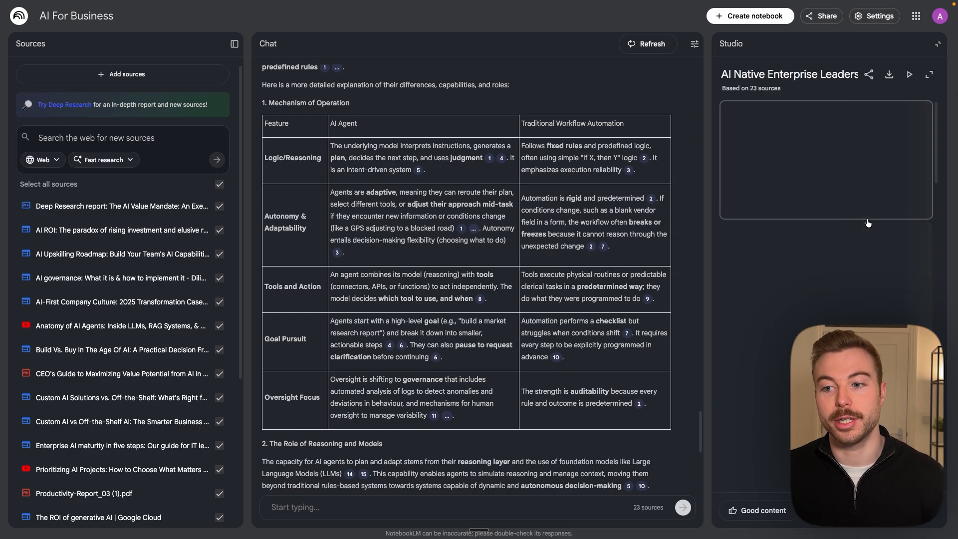
click(928, 74)
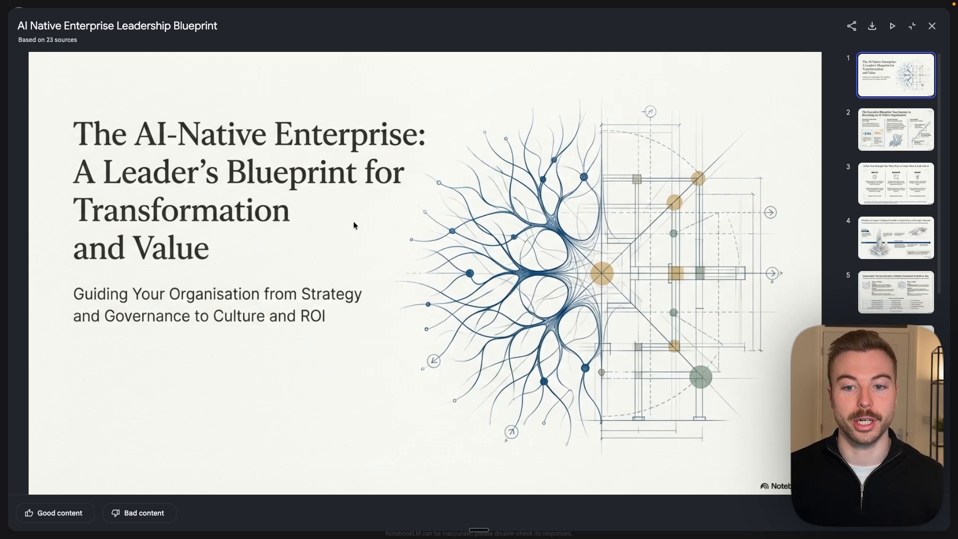
click(896, 129)
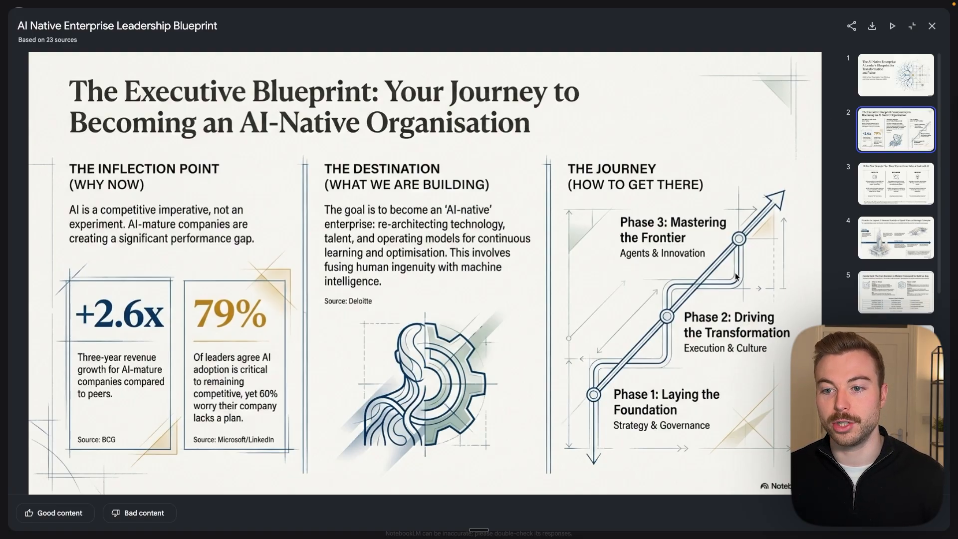
click(897, 183)
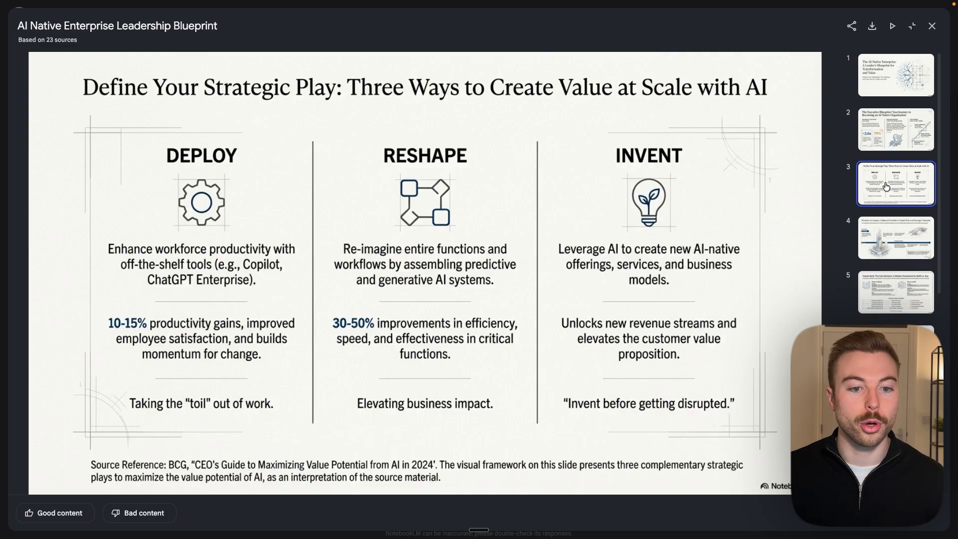
click(896, 237)
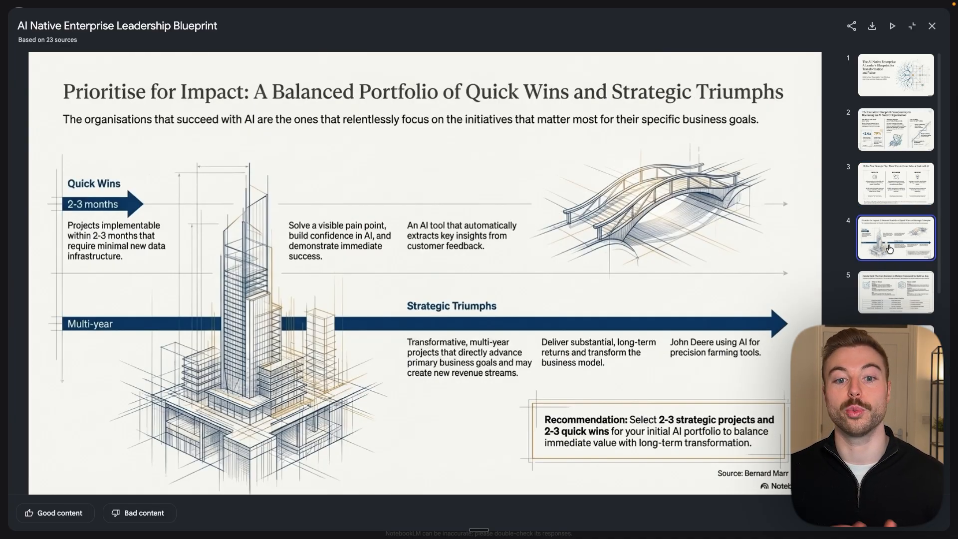
mouse_move(889, 295)
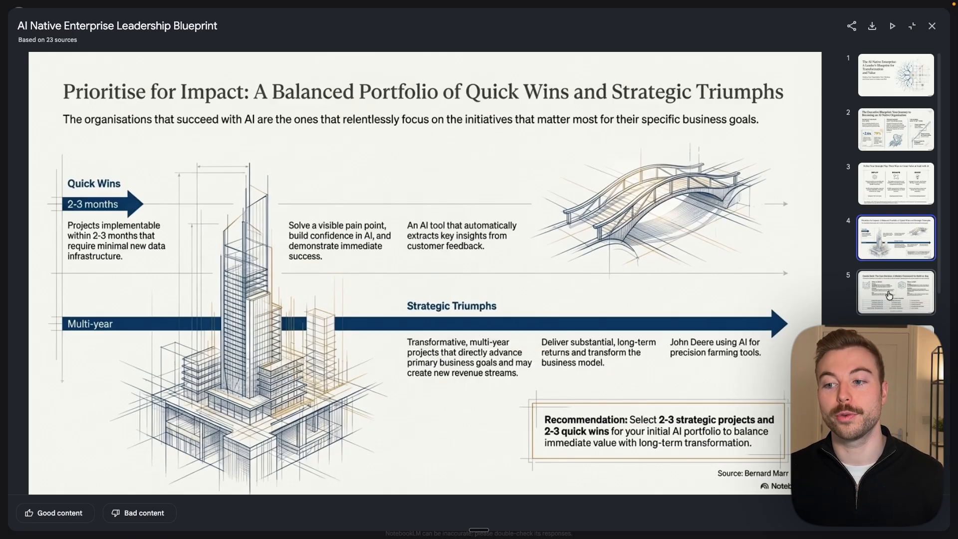
click(897, 291)
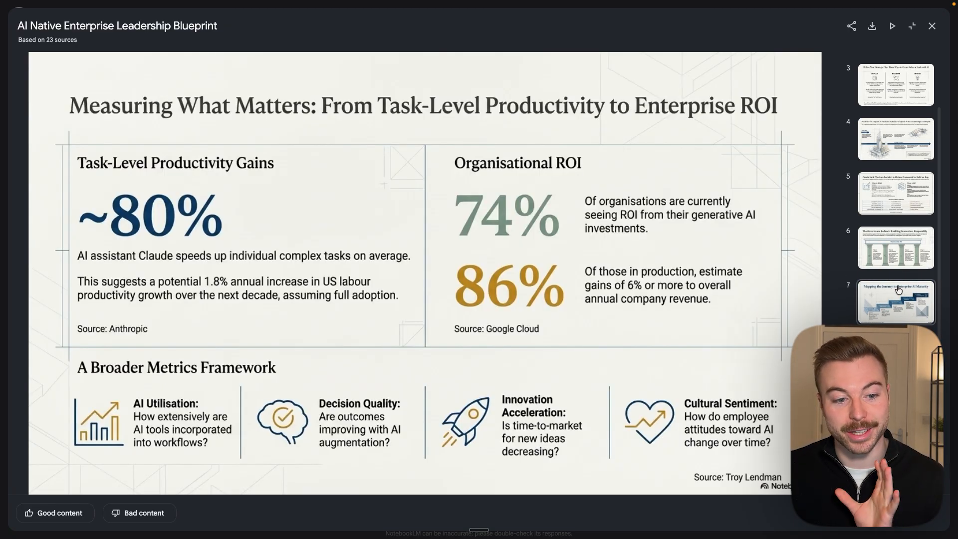
click(931, 26)
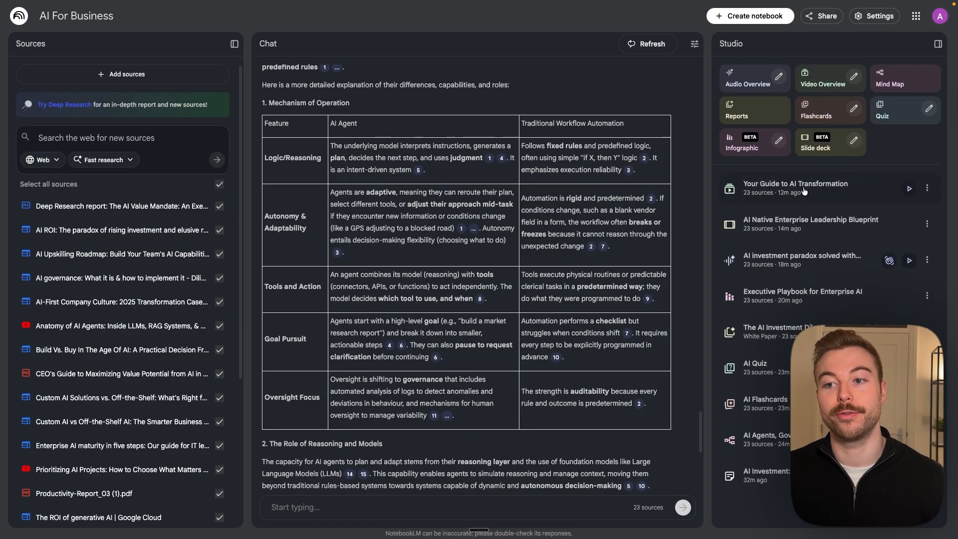
Step: Play the Your Guide to AI Transformation video overview and skip further ahead in it
click(795, 188)
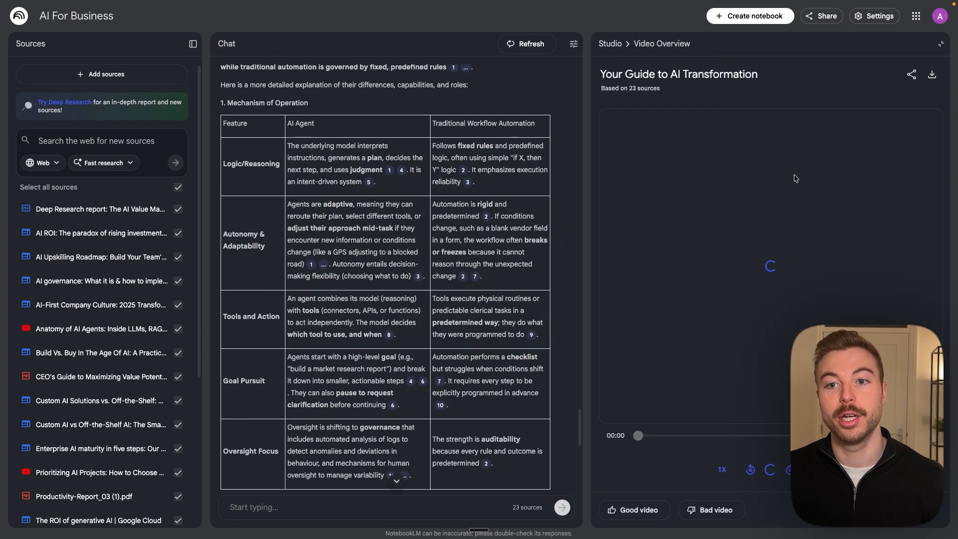
click(769, 469)
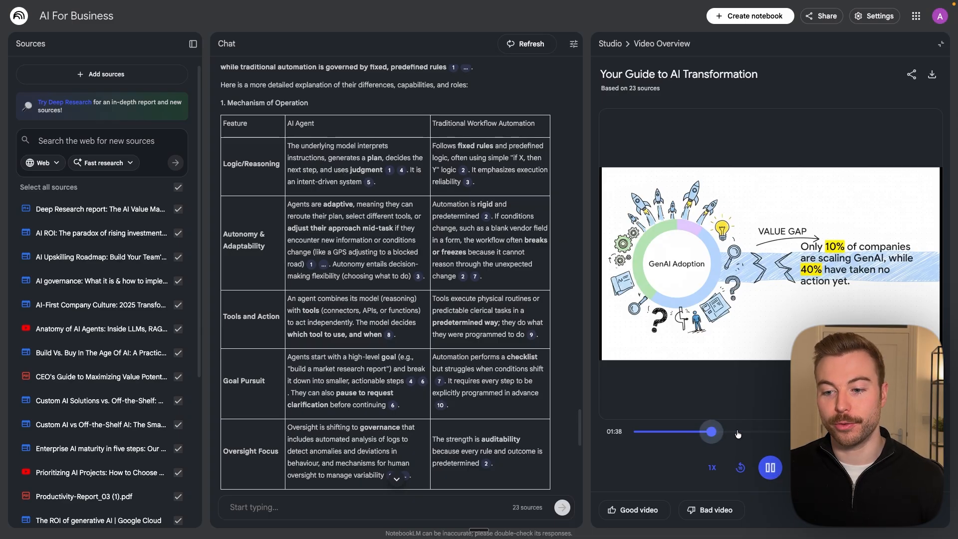
click(770, 467)
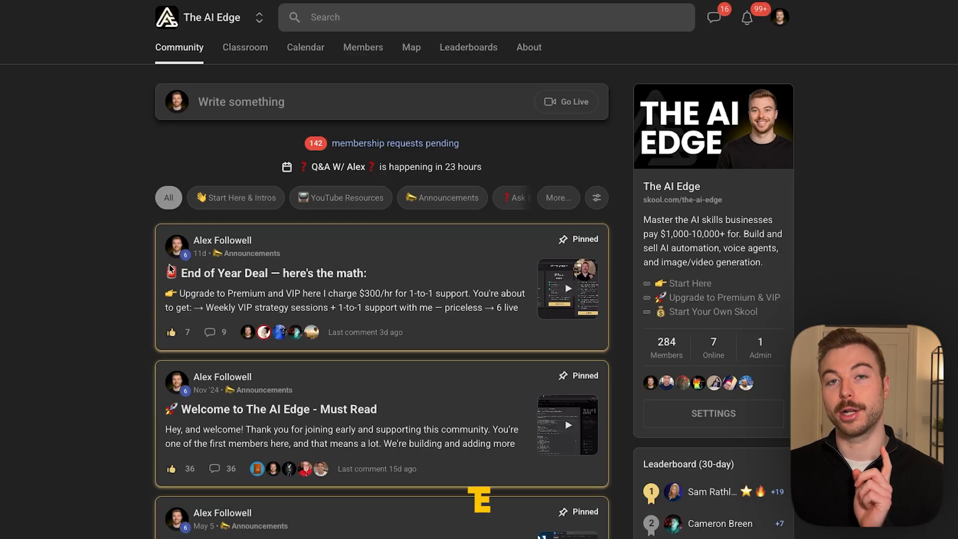
Step: Browse The AI Edge classroom courses: Start Here, Setup Tools, Launchpad, Masterclass Library
scroll(down, 3)
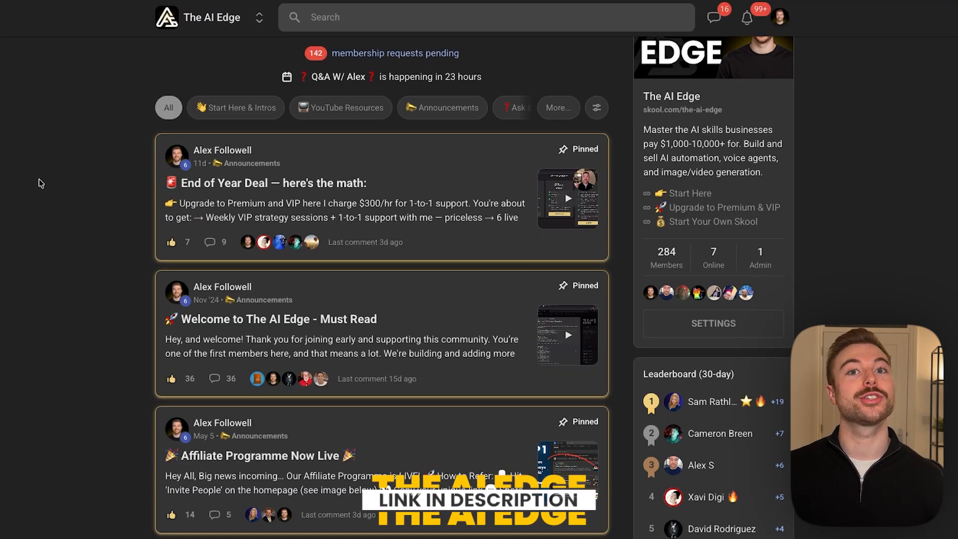
click(245, 47)
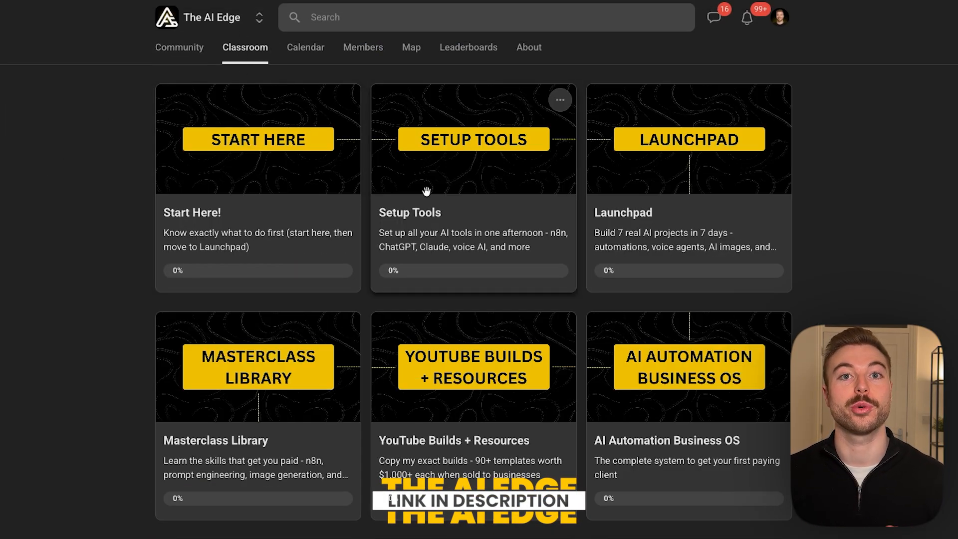
scroll(down, 3)
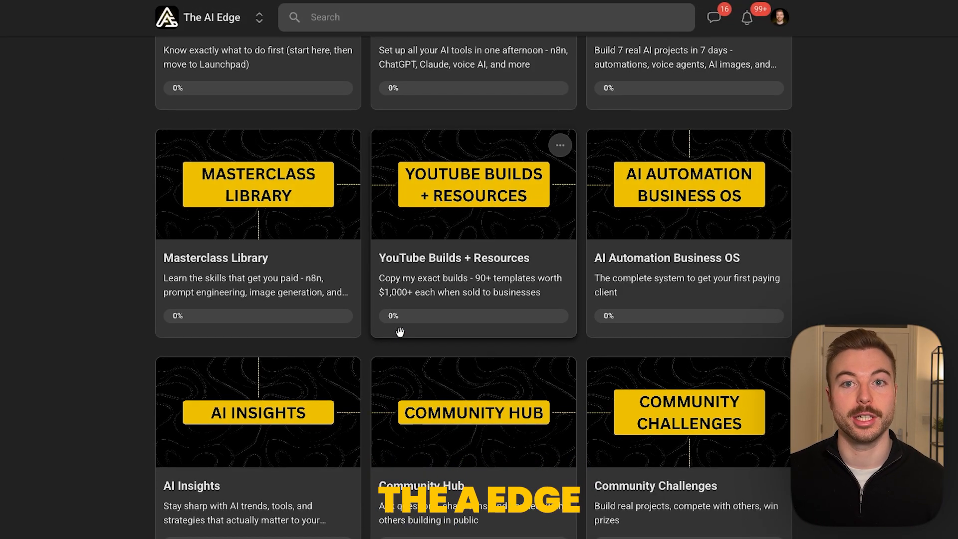
scroll(up, 3)
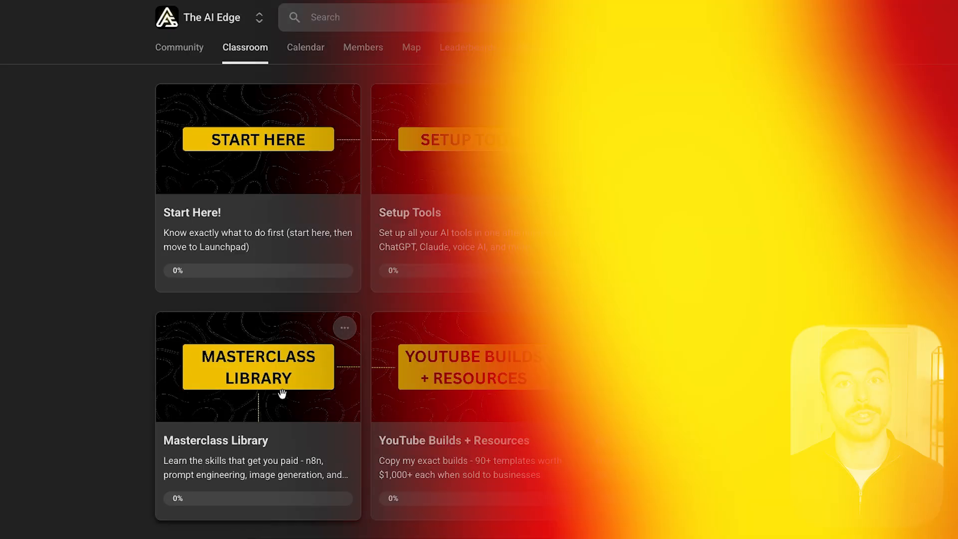